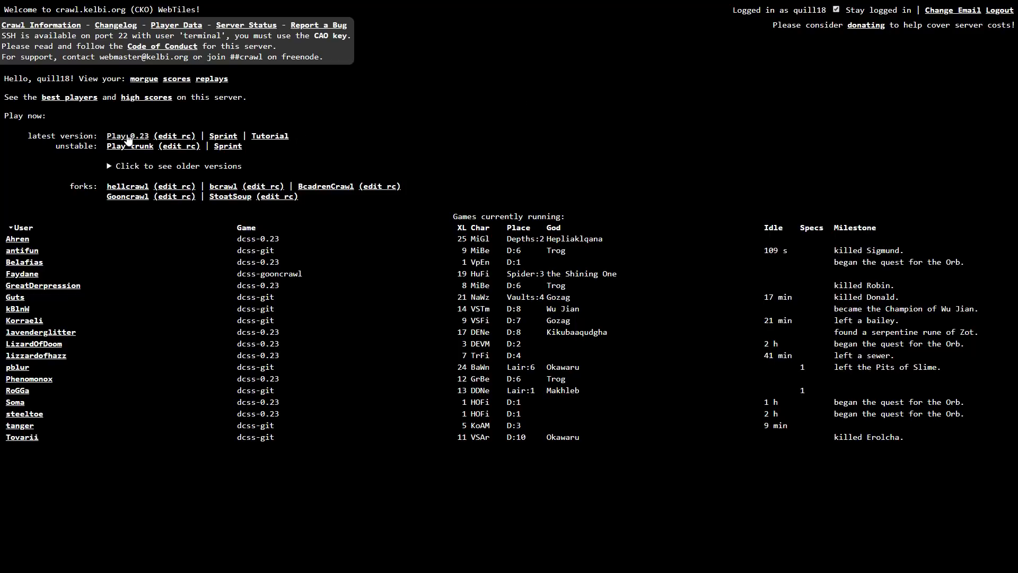
pyautogui.moveTo(528, 131)
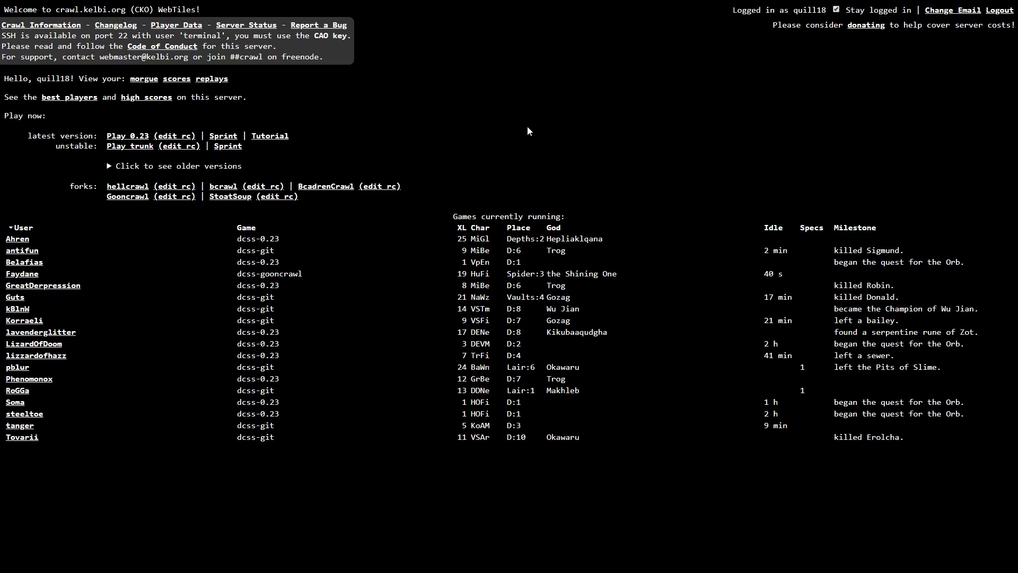
pyautogui.moveTo(552, 128)
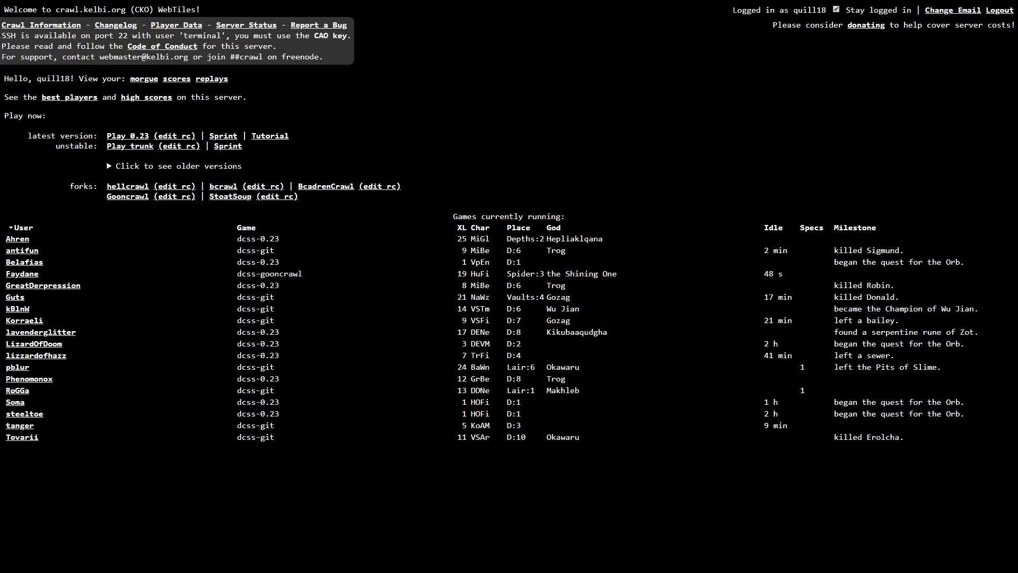
pyautogui.moveTo(140, 145)
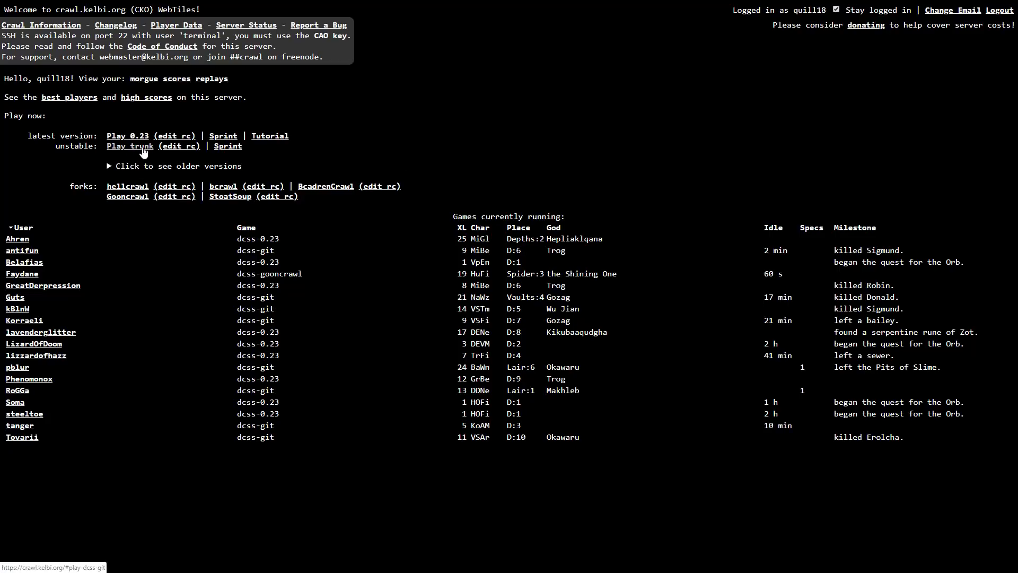
pyautogui.moveTo(128, 134)
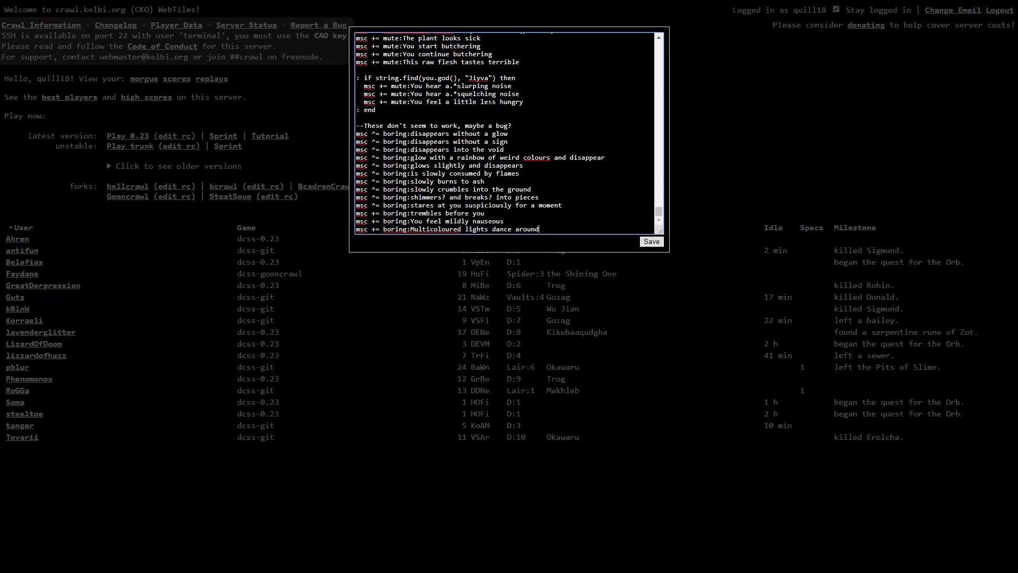
# Save the edited options file and start a new game to reach species selection.
pyautogui.scroll(-3)
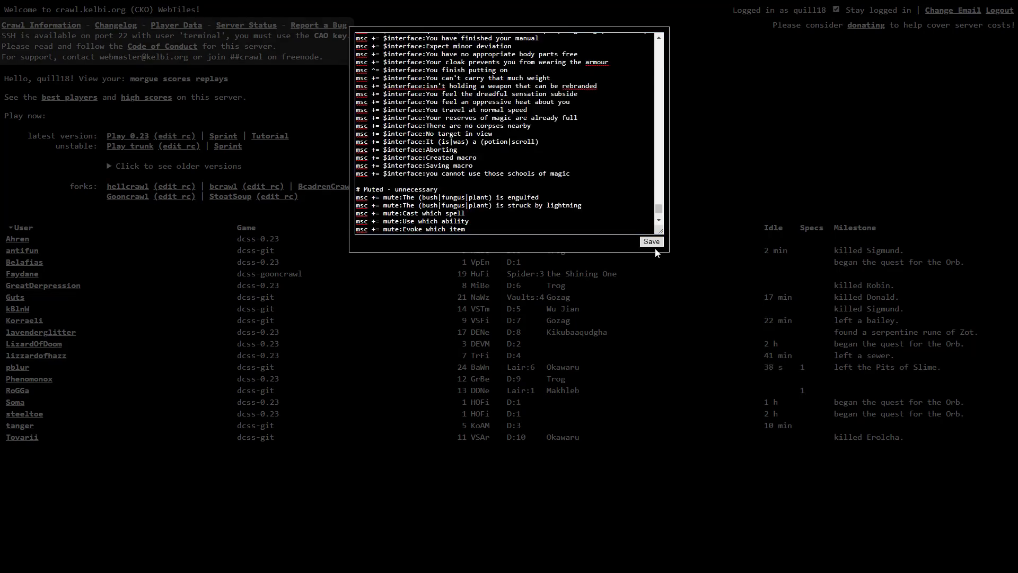
pyautogui.click(650, 241)
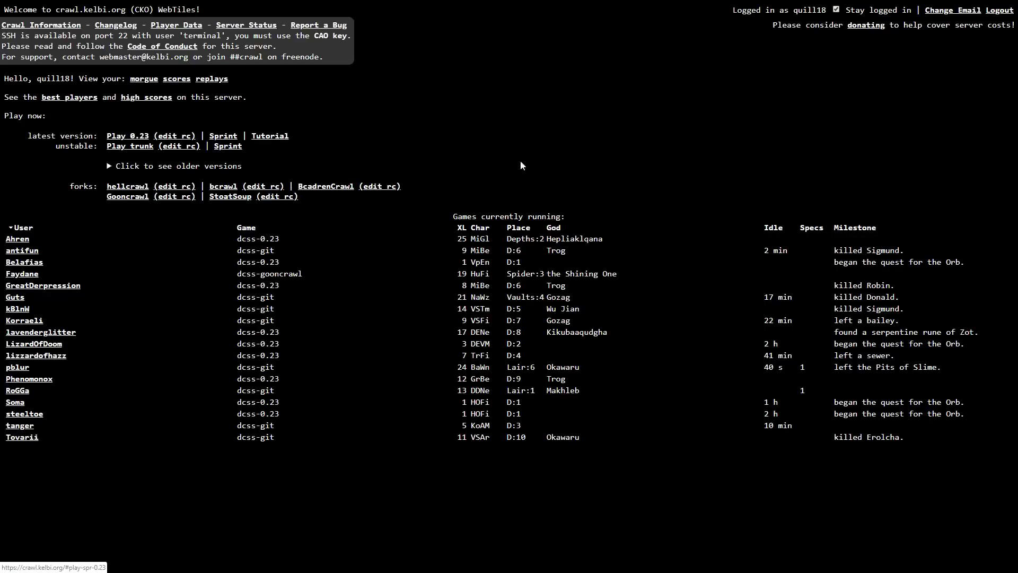
pyautogui.click(127, 136)
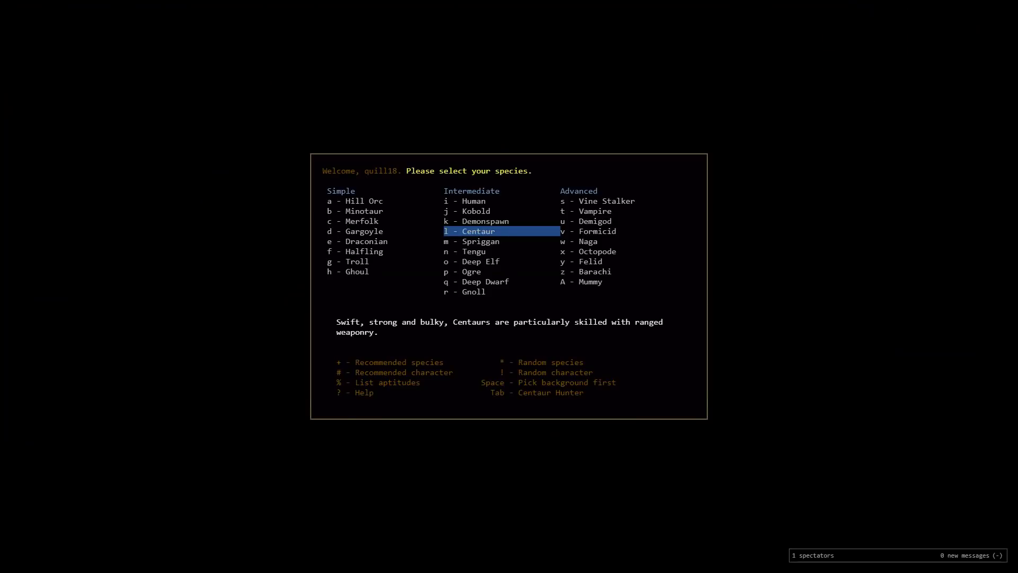
pyautogui.moveTo(551, 296)
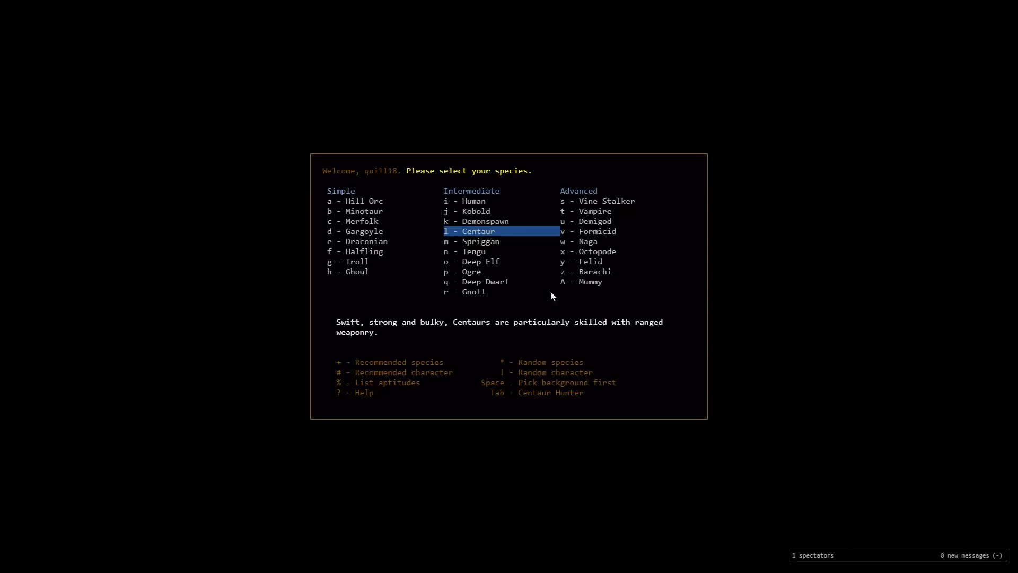
pyautogui.moveTo(852, 333)
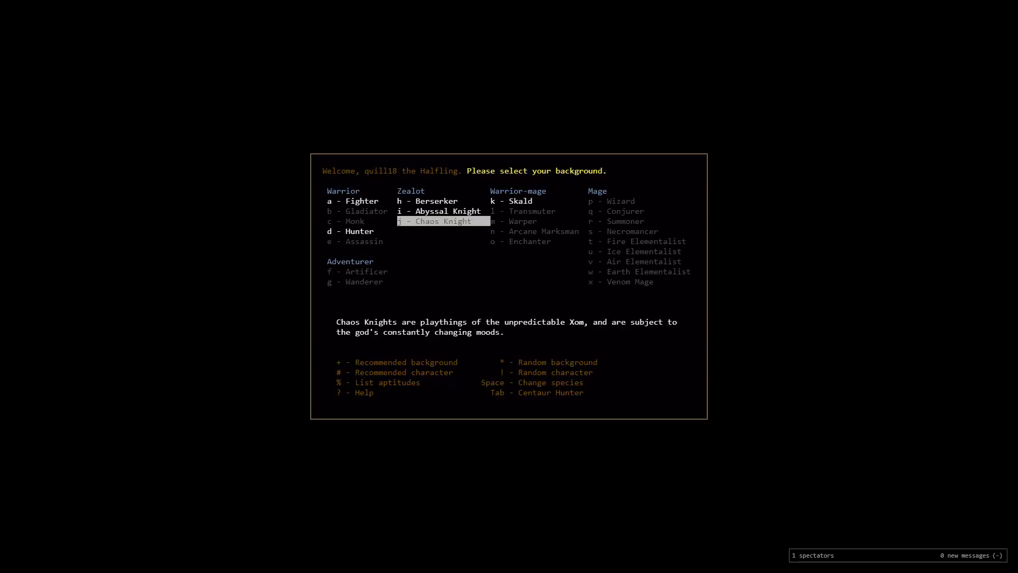
# Choose Warper as the Halfling's background to begin on Dungeon 1.
pyautogui.click(523, 220)
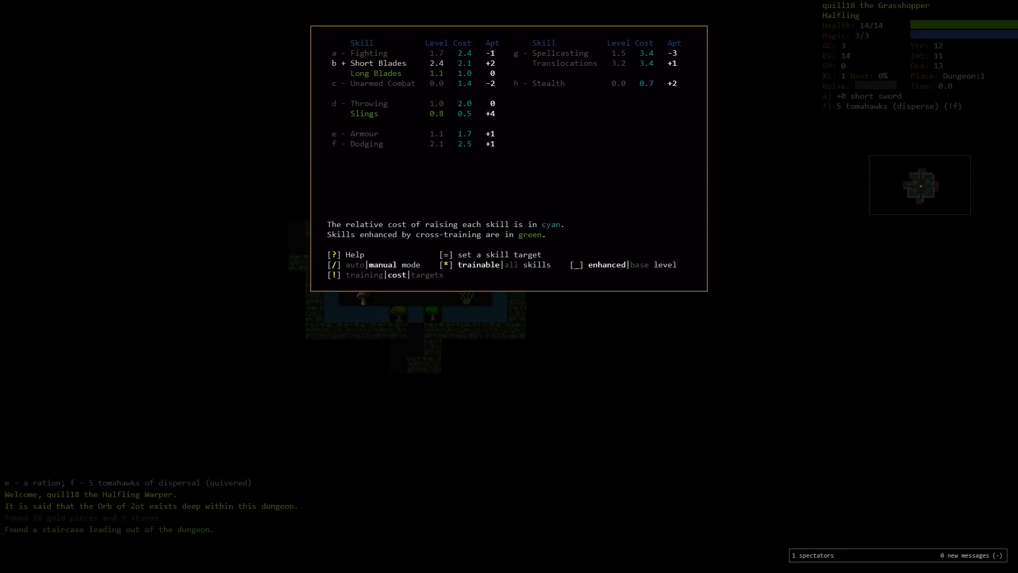
pyautogui.press('b')
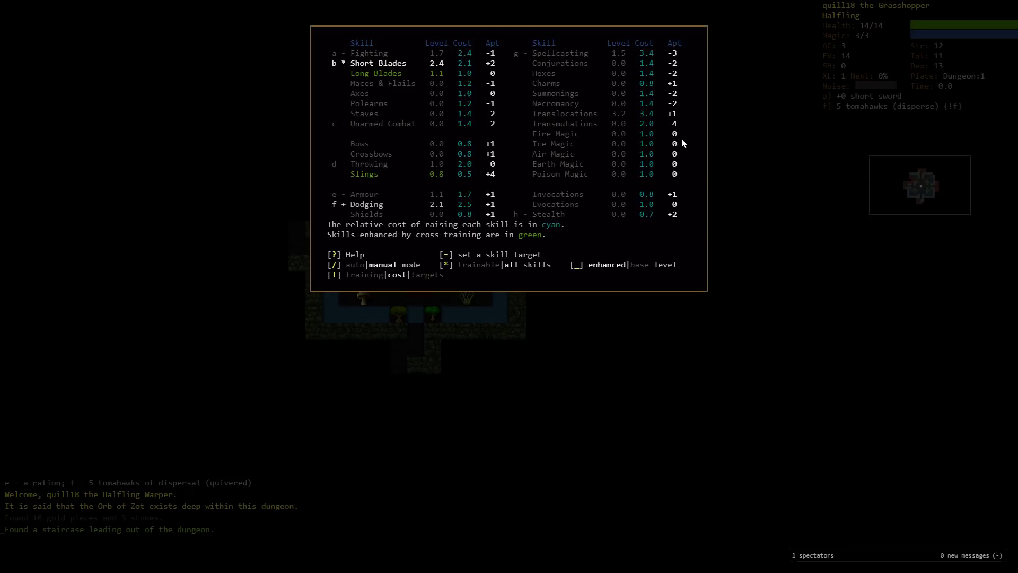
pyautogui.moveTo(712, 241)
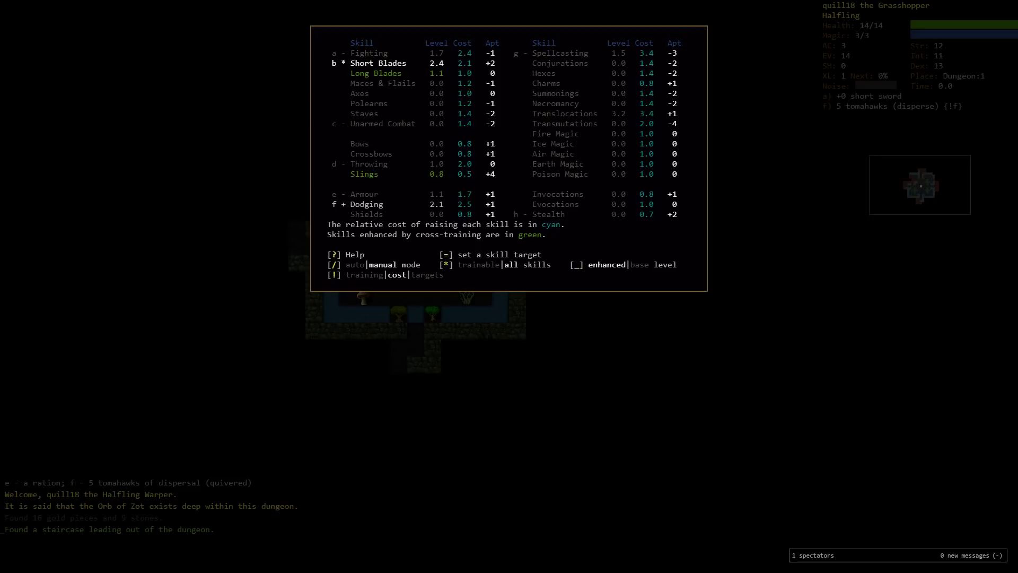
pyautogui.moveTo(847, 317)
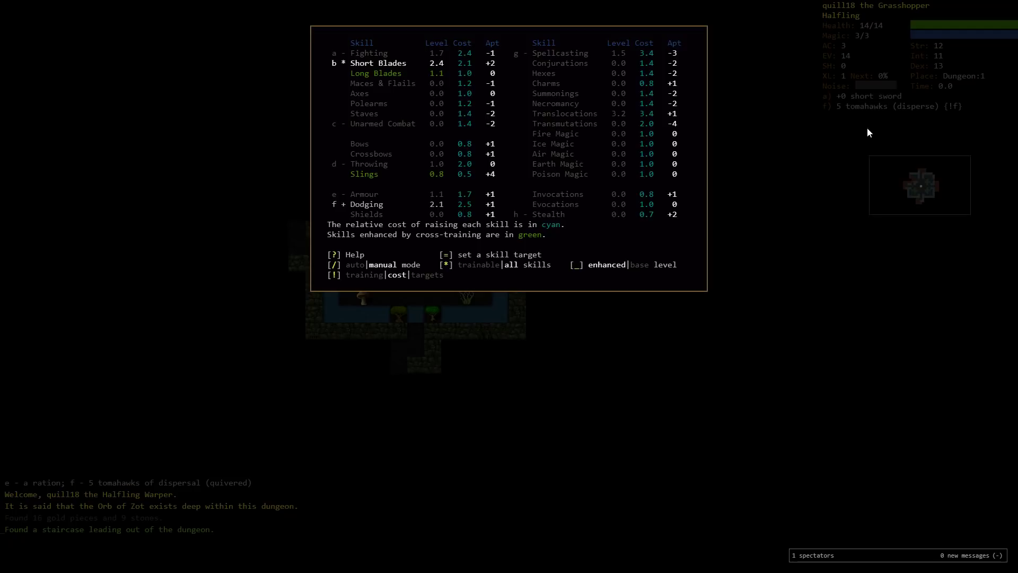
pyautogui.moveTo(841, 205)
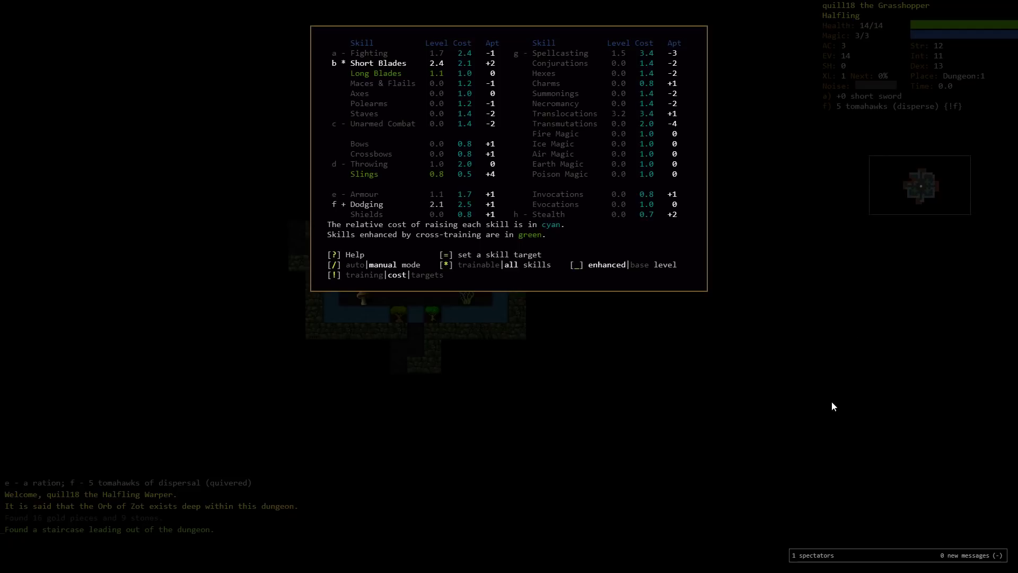
pyautogui.moveTo(870, 308)
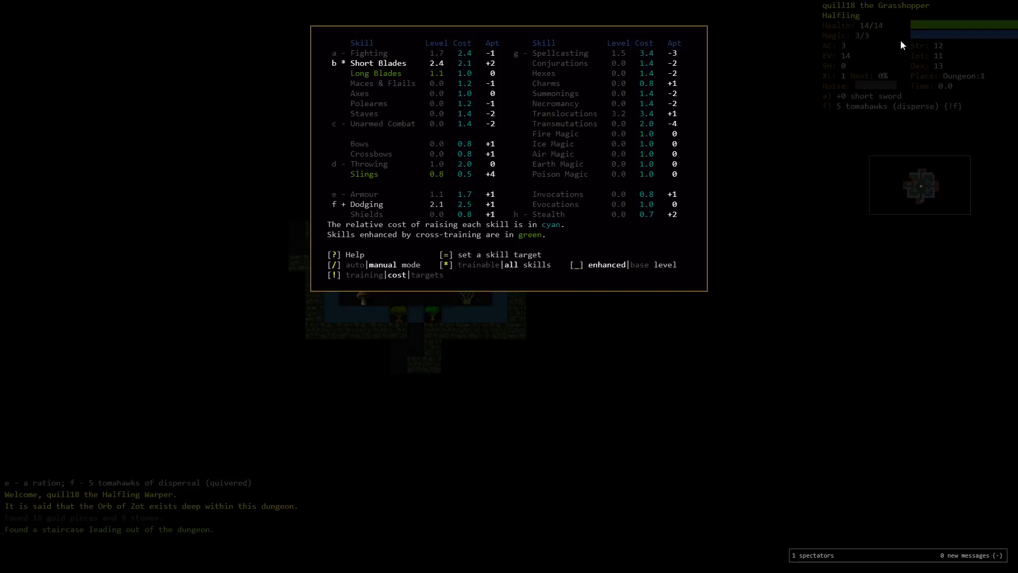
pyautogui.moveTo(923, 92)
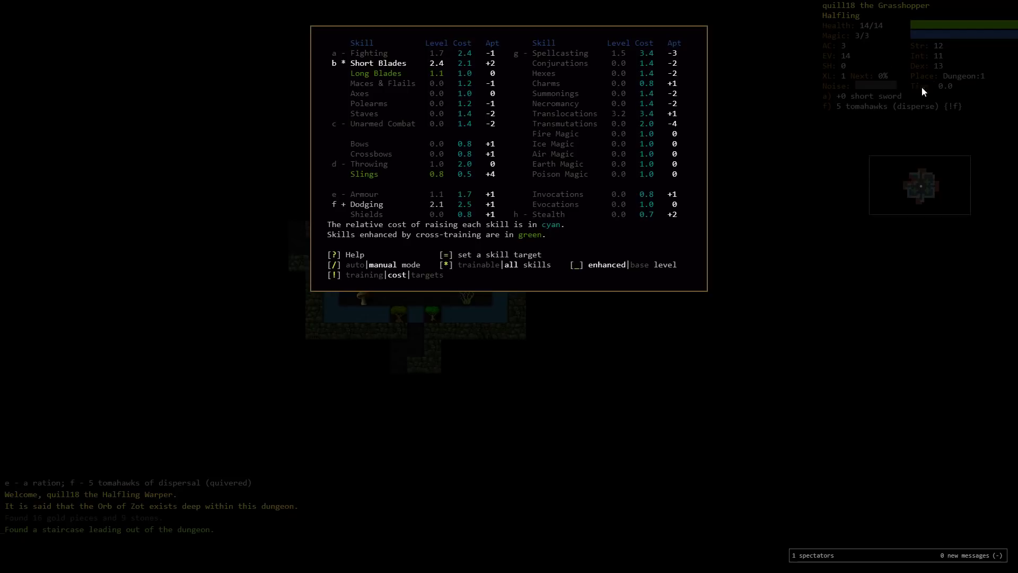
pyautogui.moveTo(736, 200)
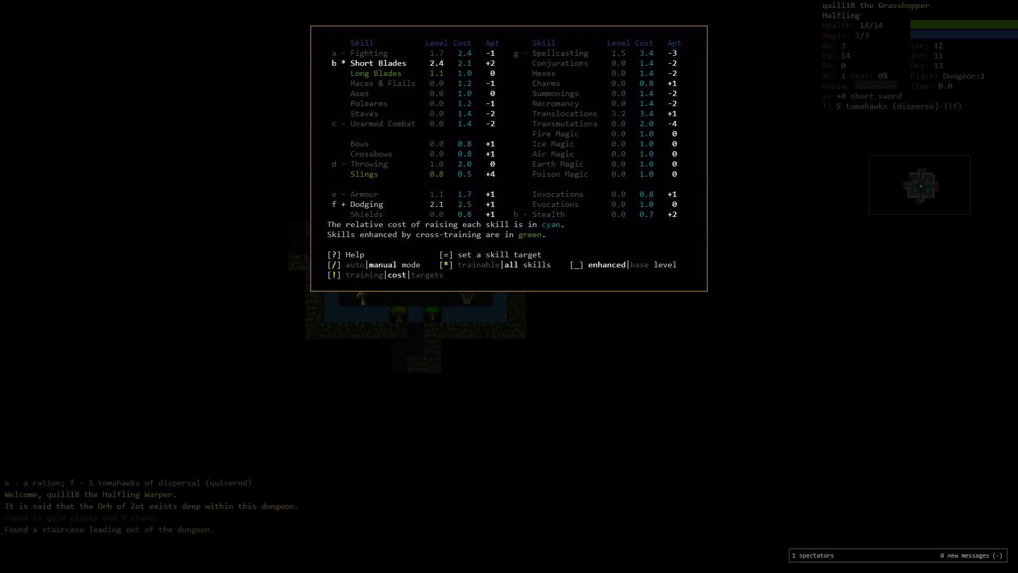
pyautogui.moveTo(728, 5)
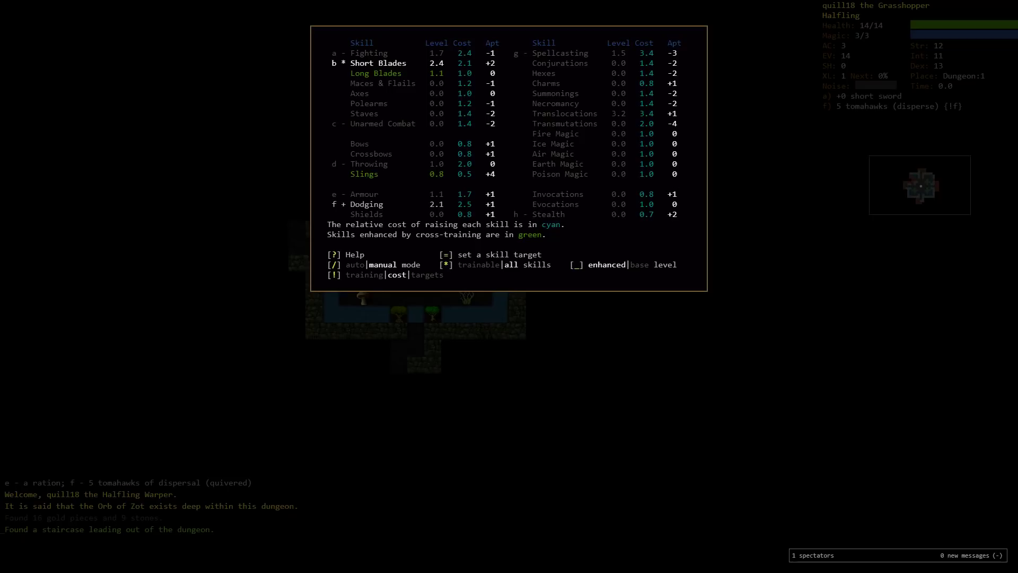
pyautogui.moveTo(717, 100)
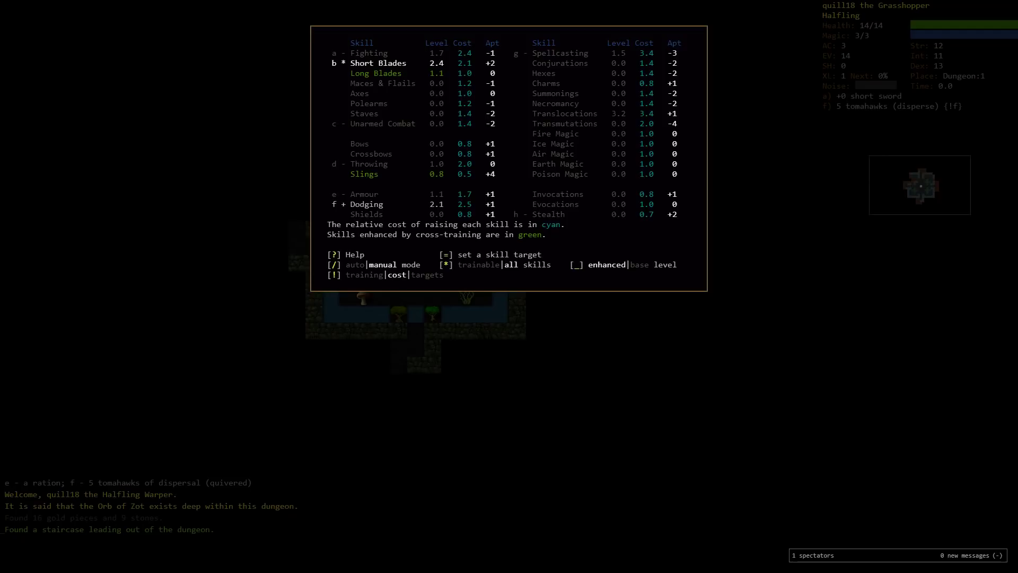
pyautogui.moveTo(681, 199)
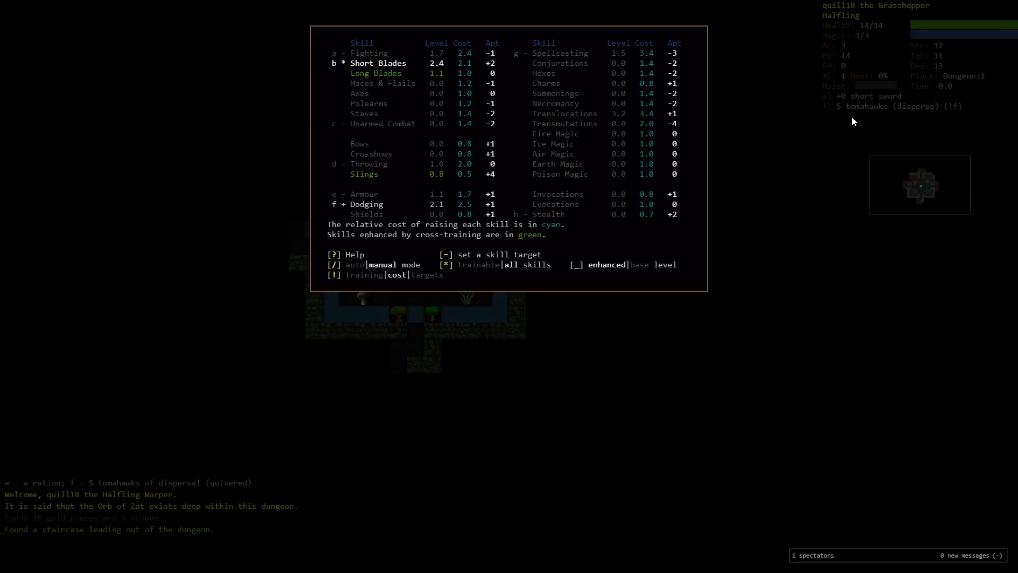
pyautogui.moveTo(831, 225)
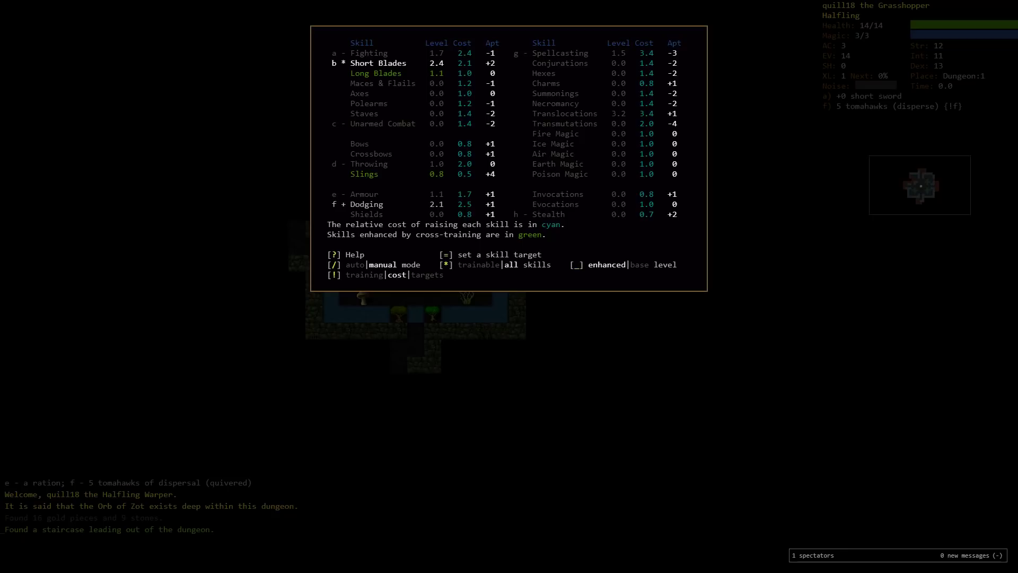
pyautogui.moveTo(440, 190)
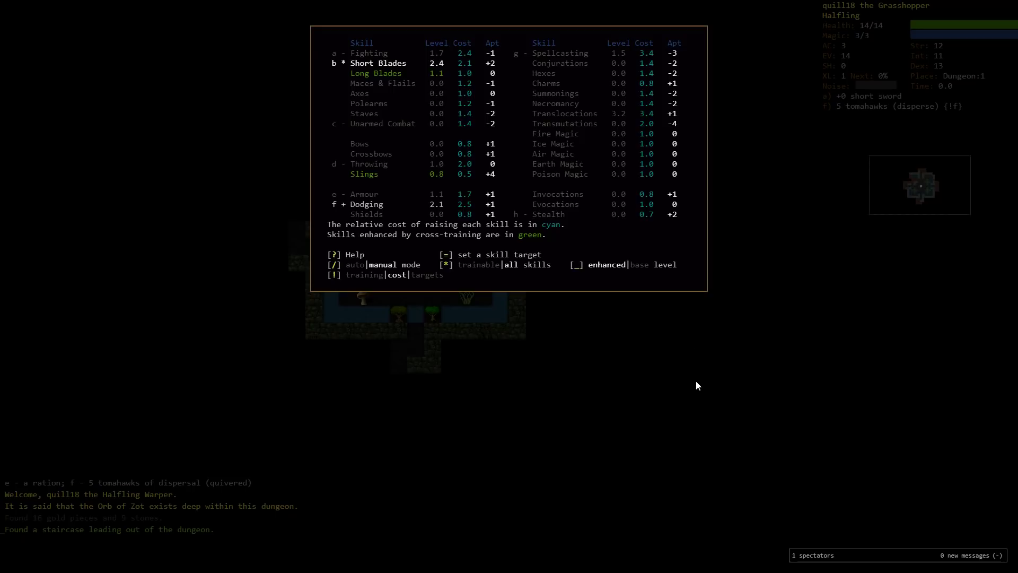
pyautogui.moveTo(610, 224)
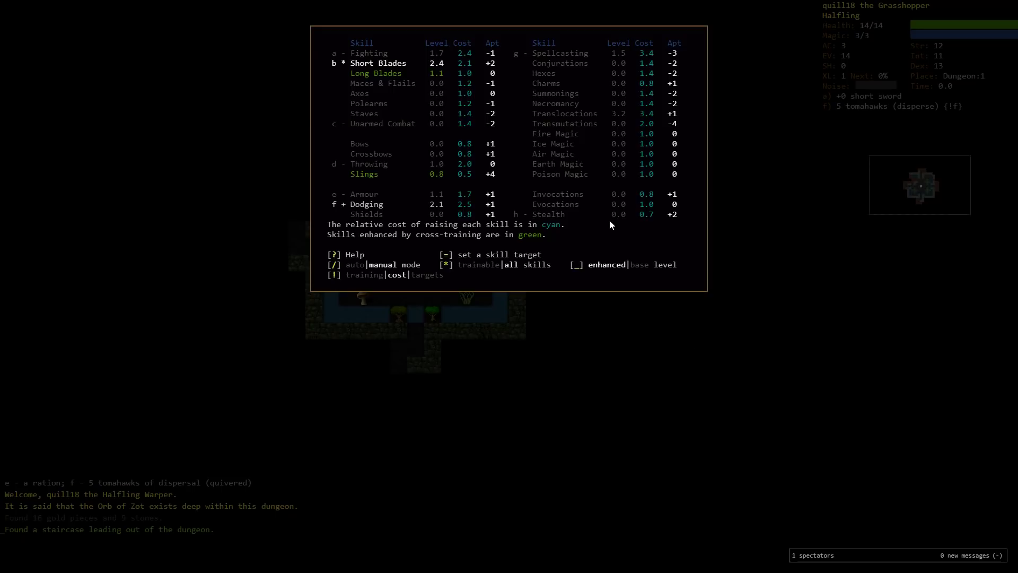
pyautogui.moveTo(759, 171)
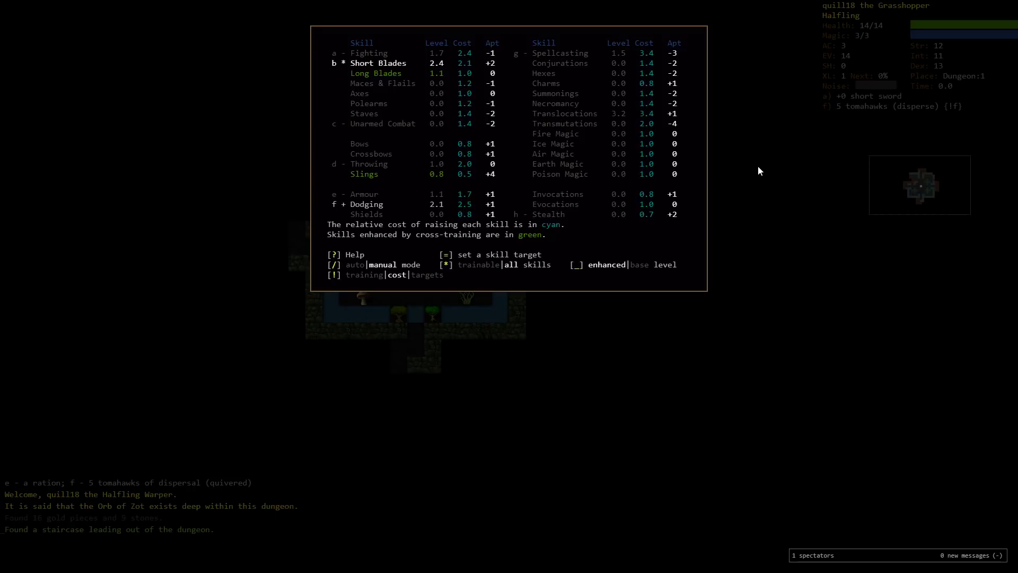
pyautogui.moveTo(639, 251)
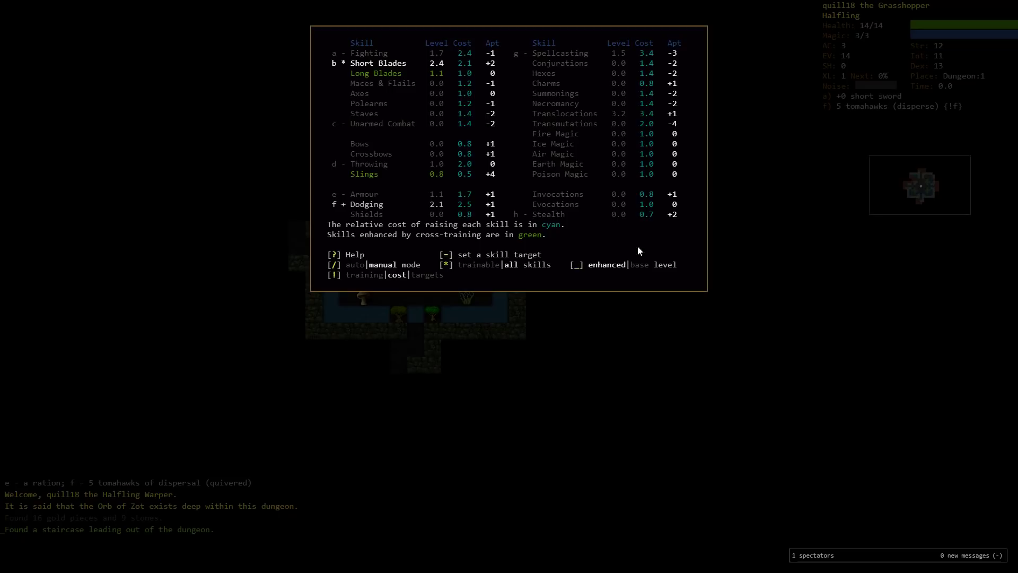
pyautogui.moveTo(480, 381)
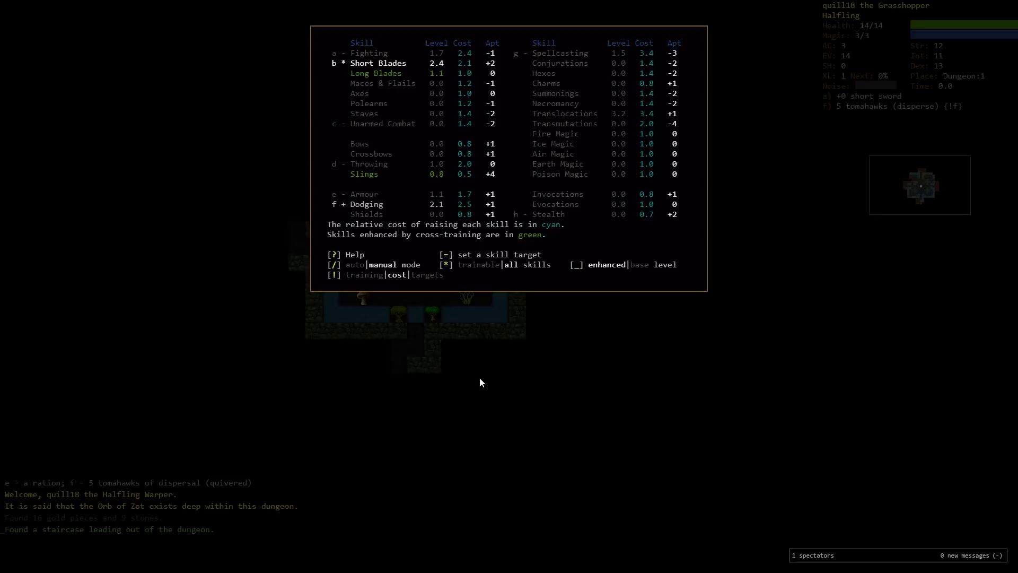
pyautogui.moveTo(756, 308)
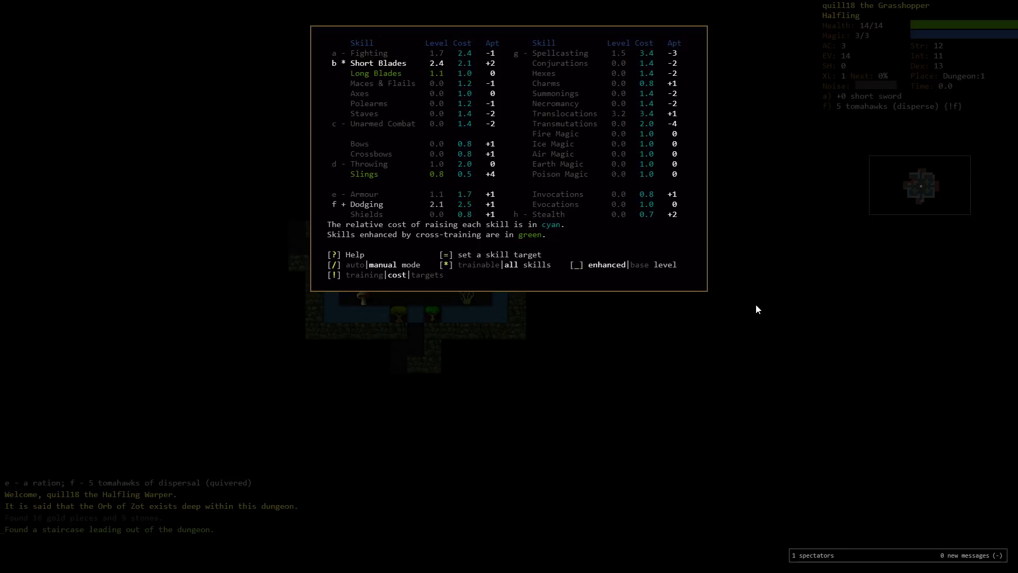
pyautogui.moveTo(572, 304)
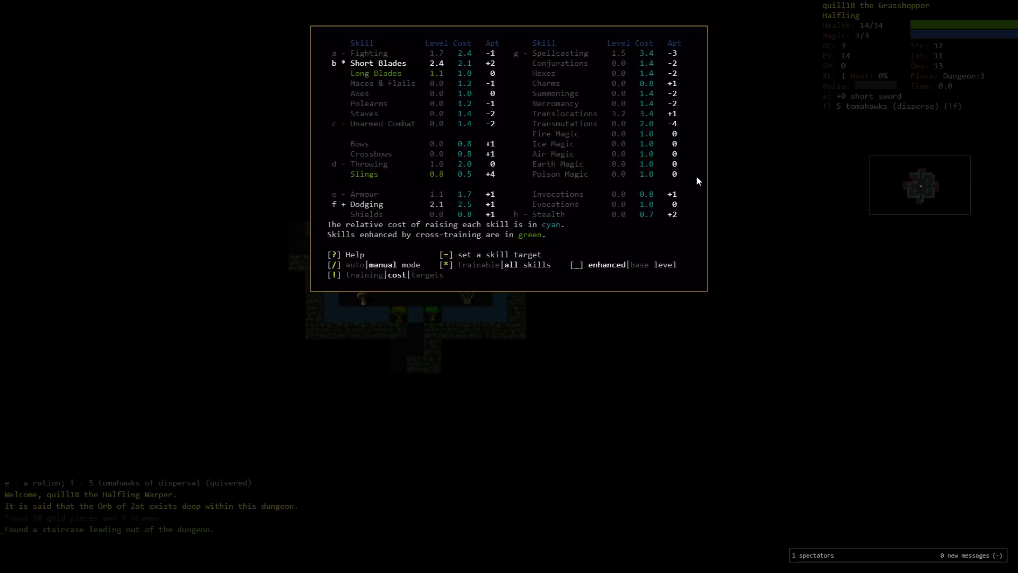
# View the skill training targets, then close the skills screen back to the map.
pyautogui.press('!')
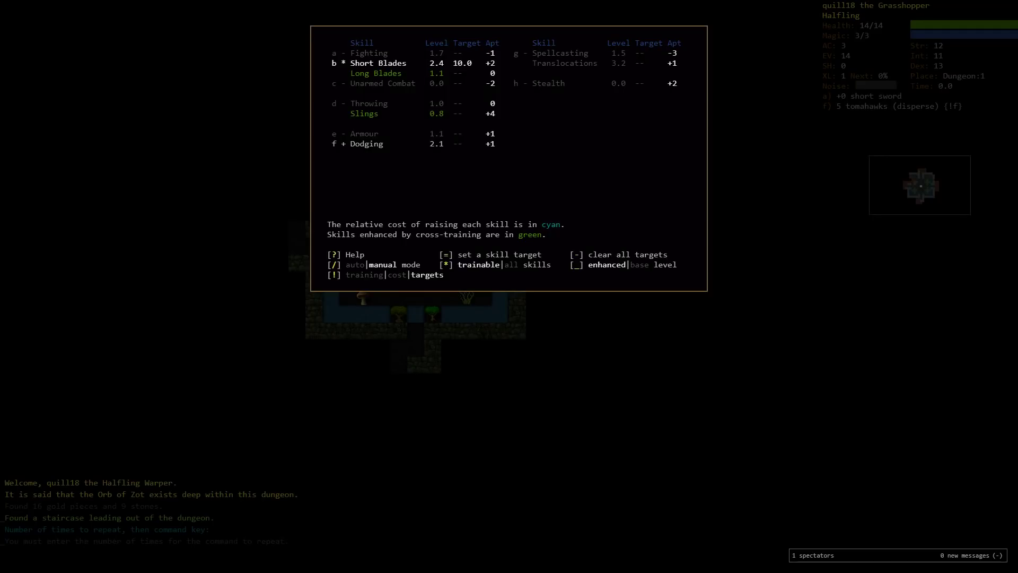
pyautogui.press('Escape')
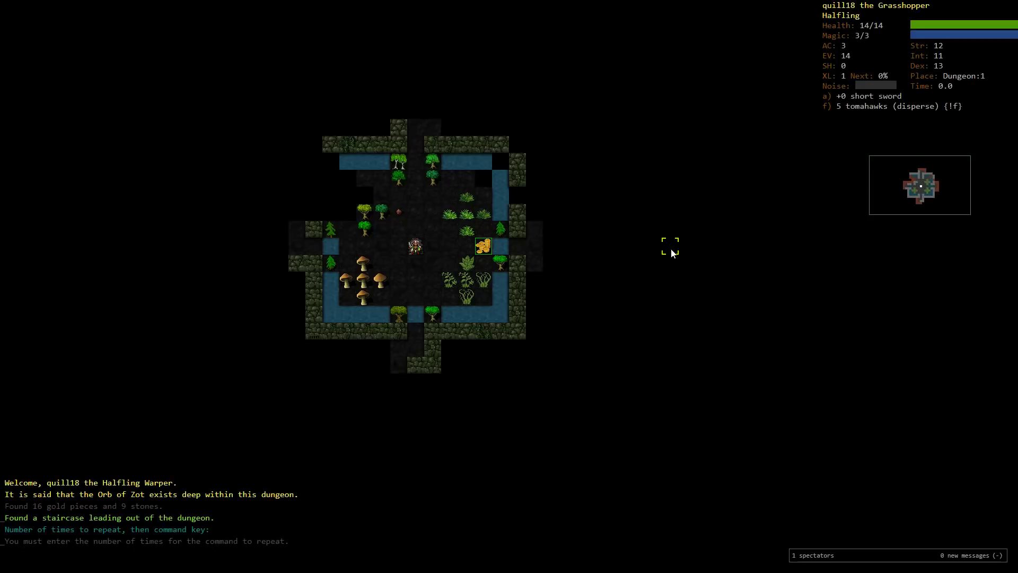
# Bring up the +0 short sword's description from the inventory.
pyautogui.press('i')
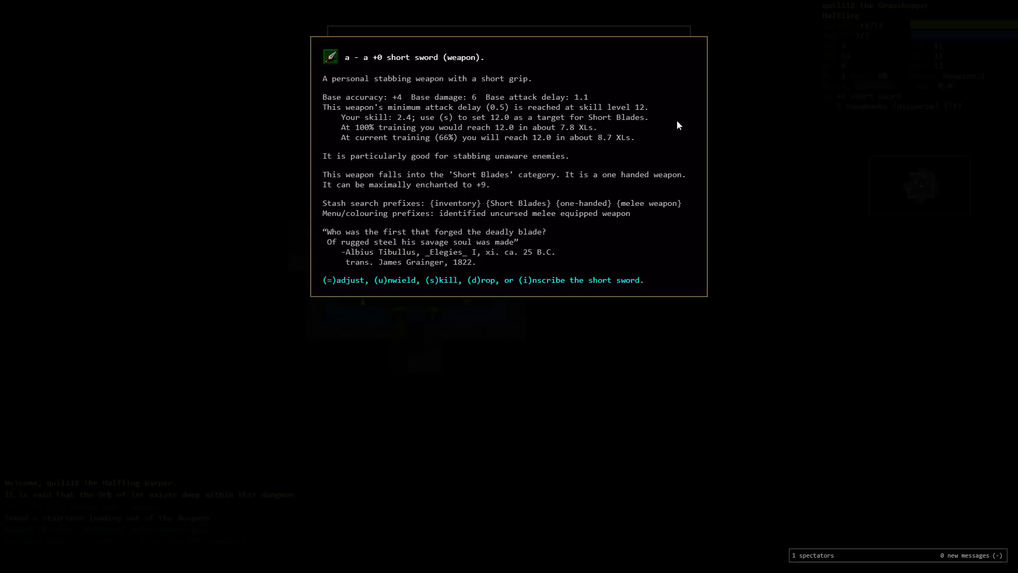
pyautogui.moveTo(671, 136)
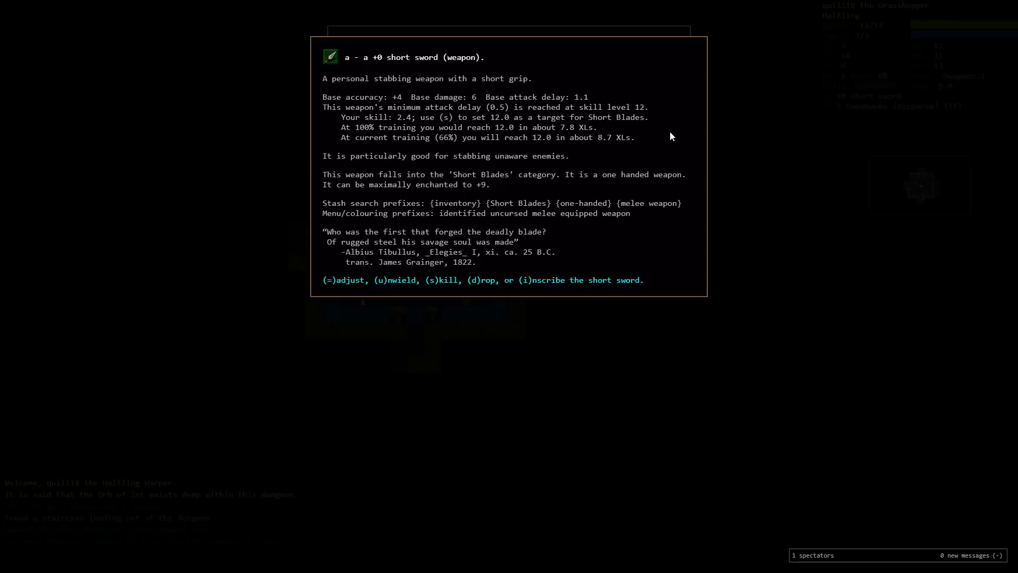
pyautogui.moveTo(695, 97)
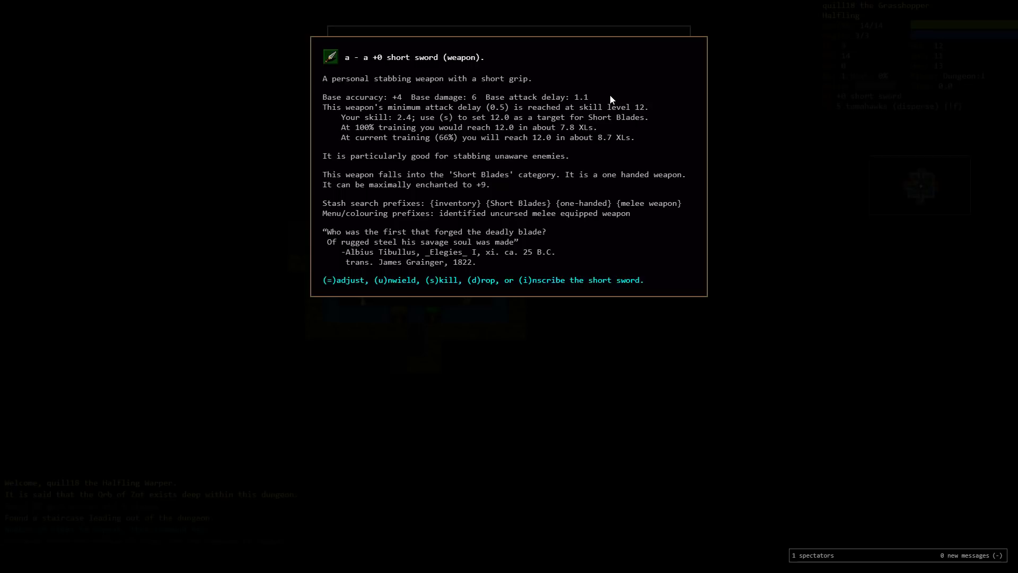
pyautogui.moveTo(631, 104)
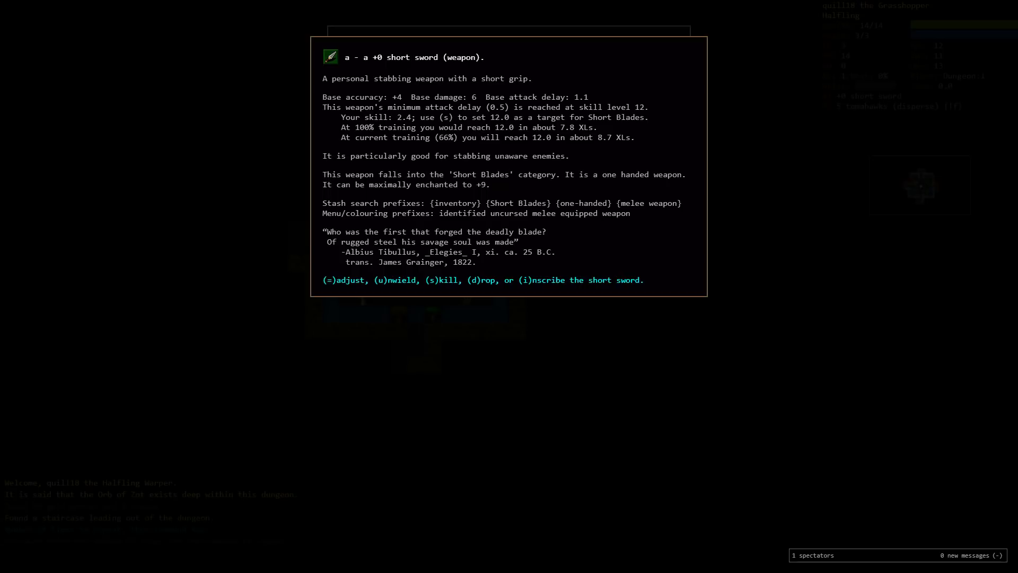
pyautogui.moveTo(621, 98)
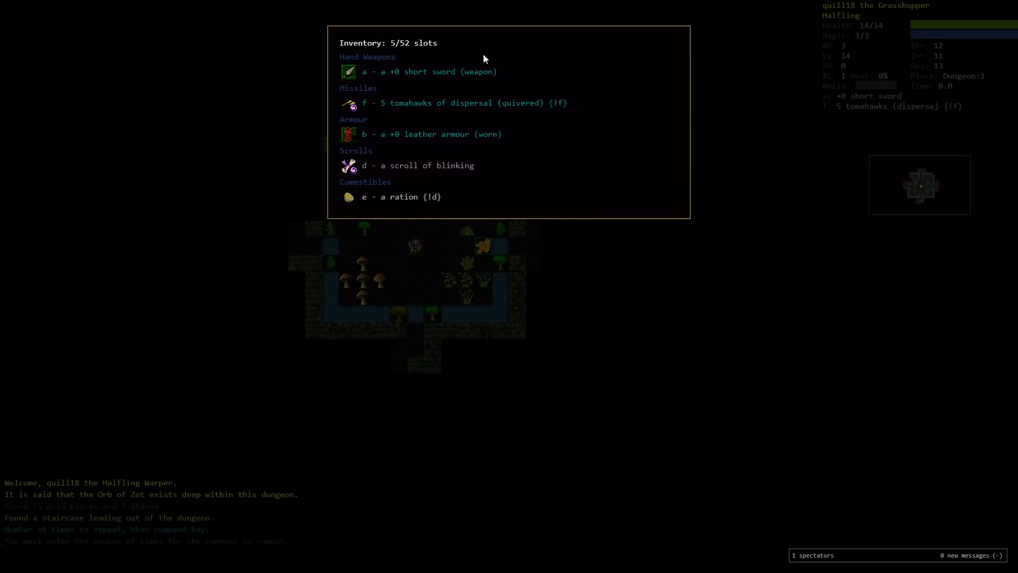
pyautogui.moveTo(435, 103)
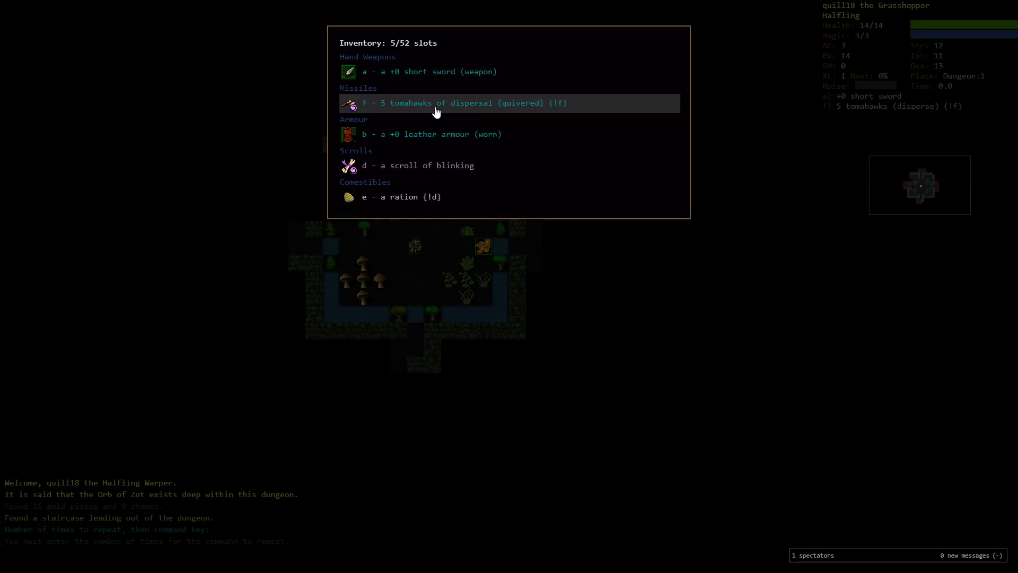
pyautogui.moveTo(478, 135)
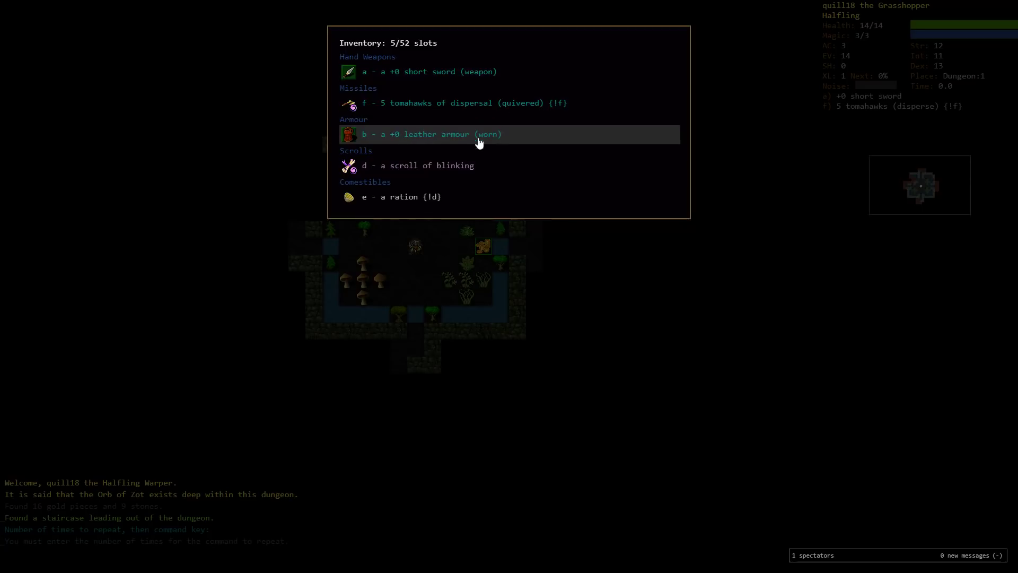
pyautogui.moveTo(388, 197)
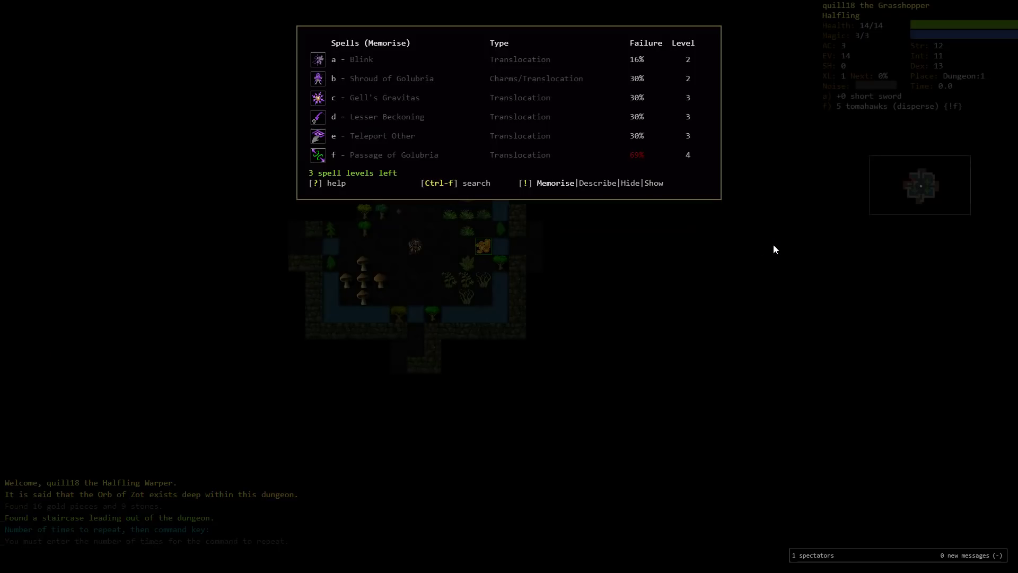
pyautogui.moveTo(468, 239)
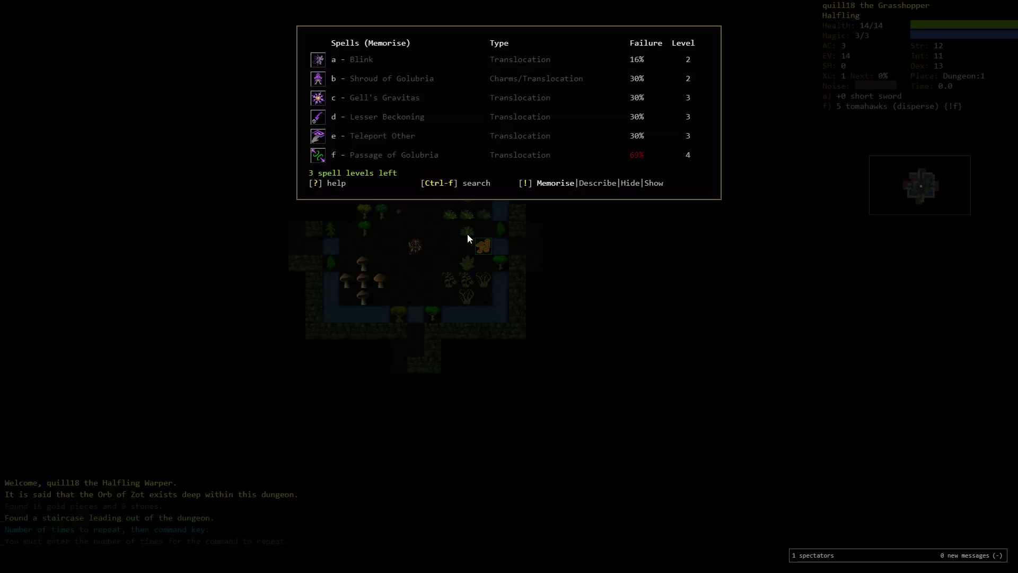
pyautogui.moveTo(443, 77)
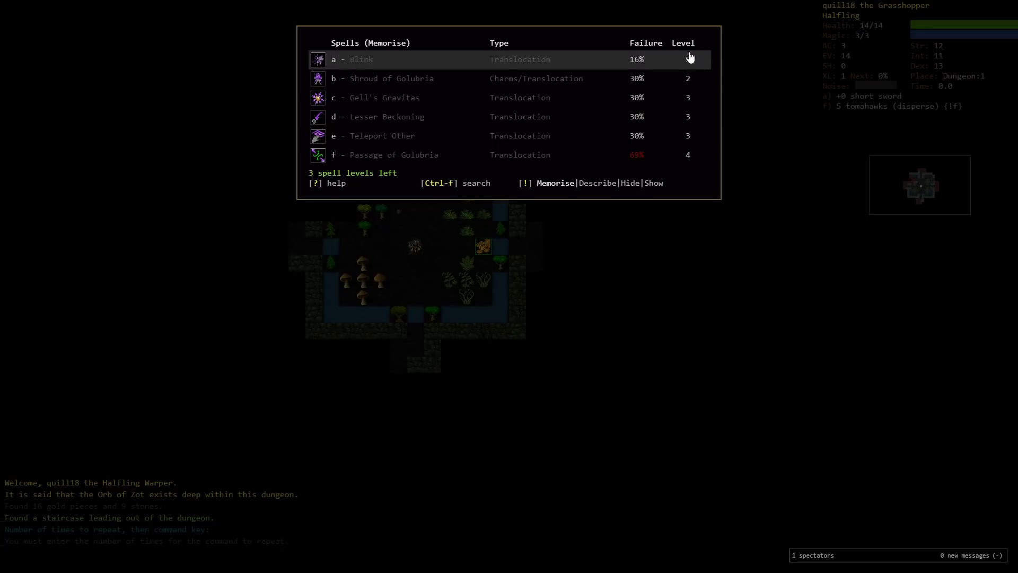
# Close the spell memorisation list after reviewing the translocation spells.
pyautogui.press('Escape')
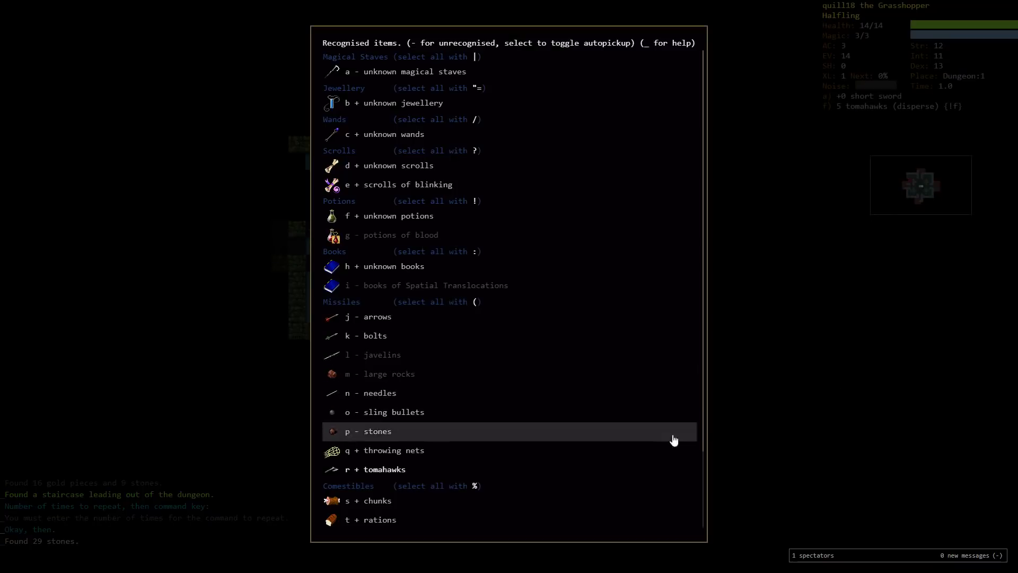
pyautogui.moveTo(861, 377)
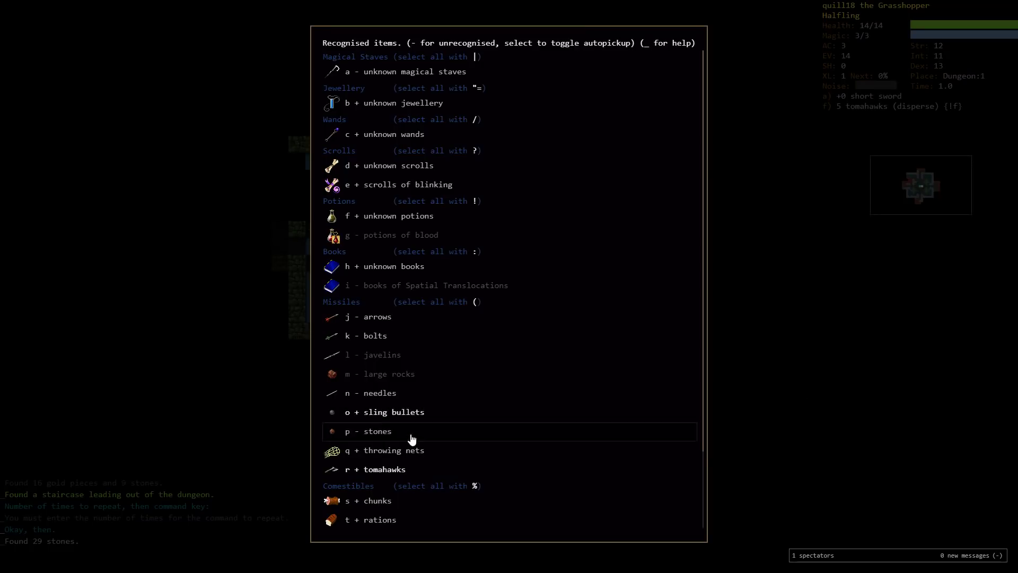
# Enable autopickup for stones in the recognised-items list.
pyautogui.click(375, 430)
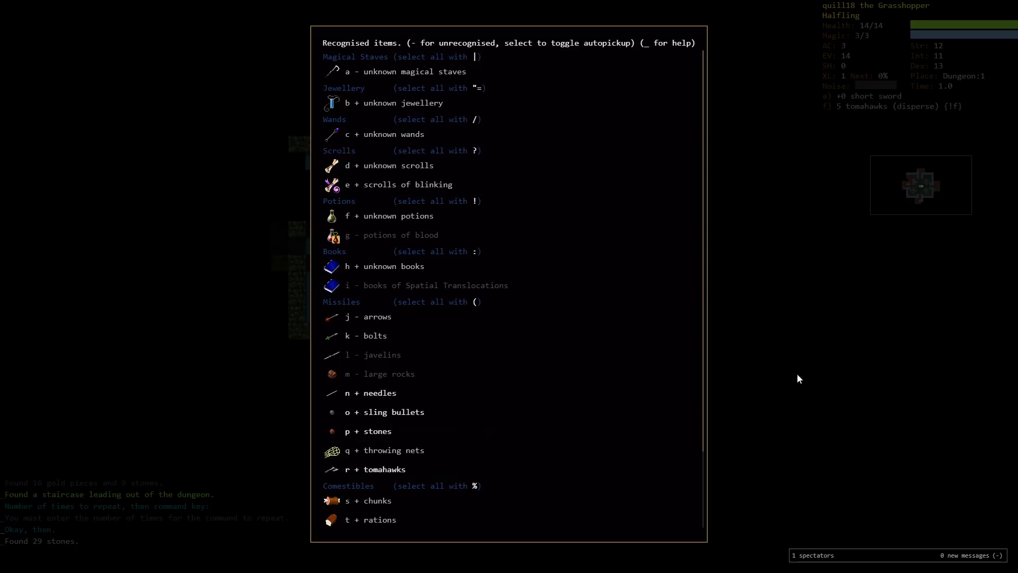
# Close the recognised-items list and return to the dungeon to fight the dart slug.
pyautogui.press('Escape')
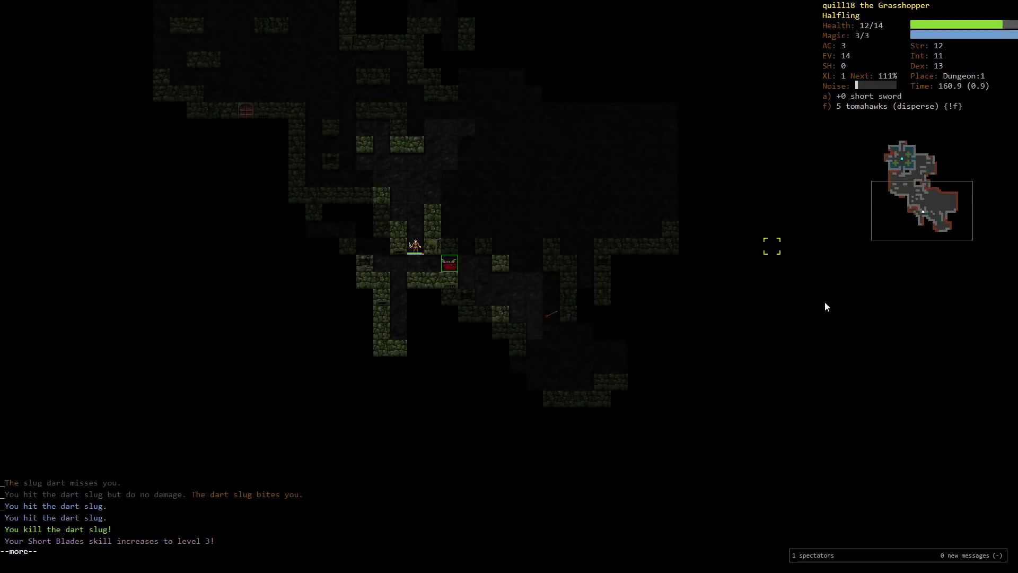
pyautogui.moveTo(956, 328)
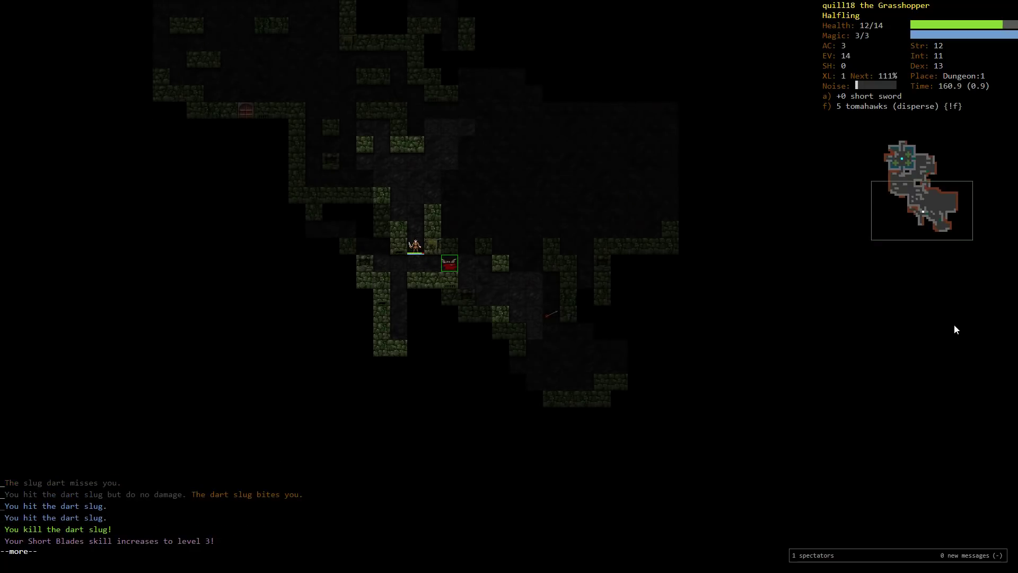
pyautogui.moveTo(952, 326)
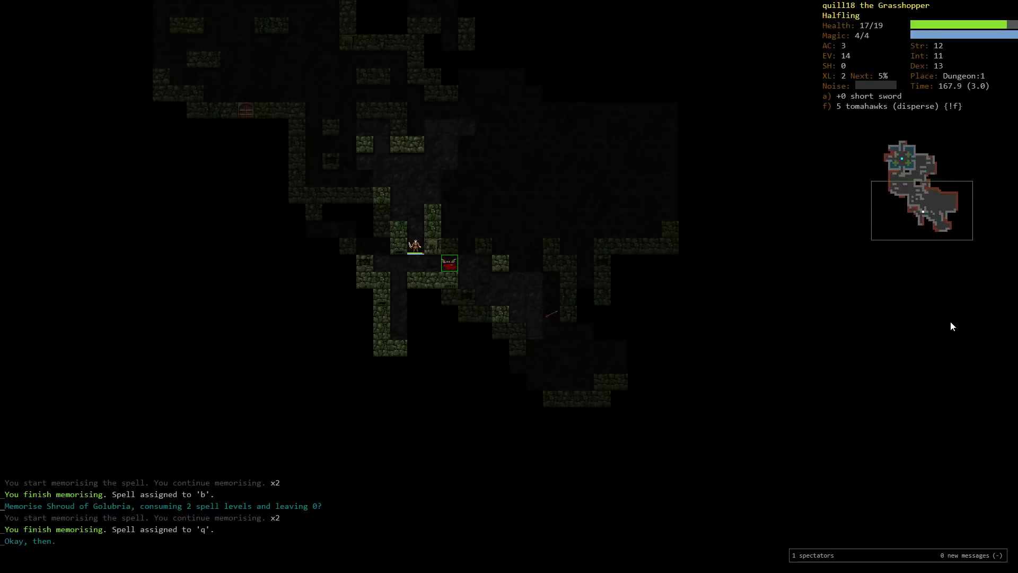
# Set training targets Short Blades 10, Spellcasting 2 and Translocations 5, then return to play.
pyautogui.press('m')
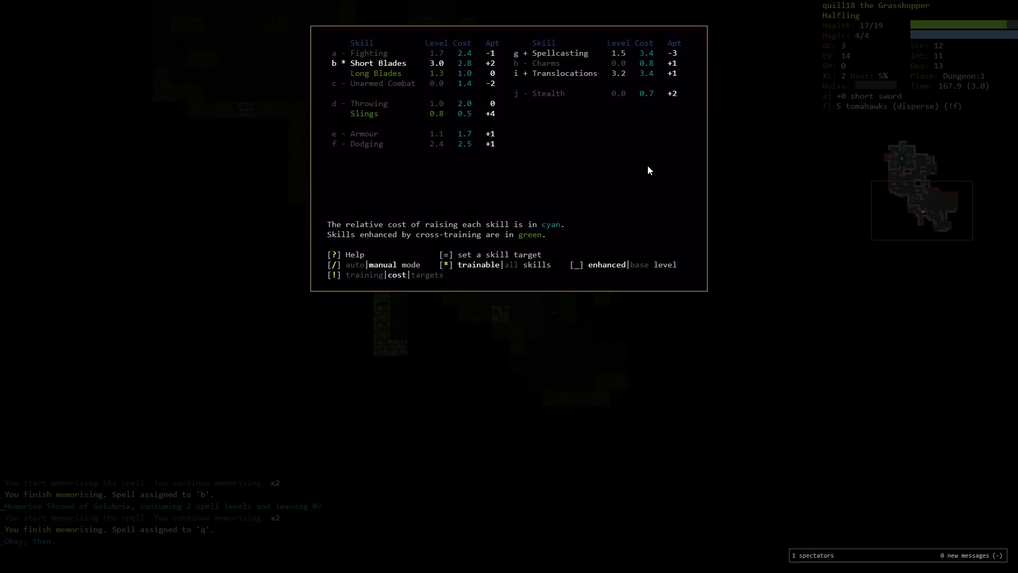
pyautogui.moveTo(796, 222)
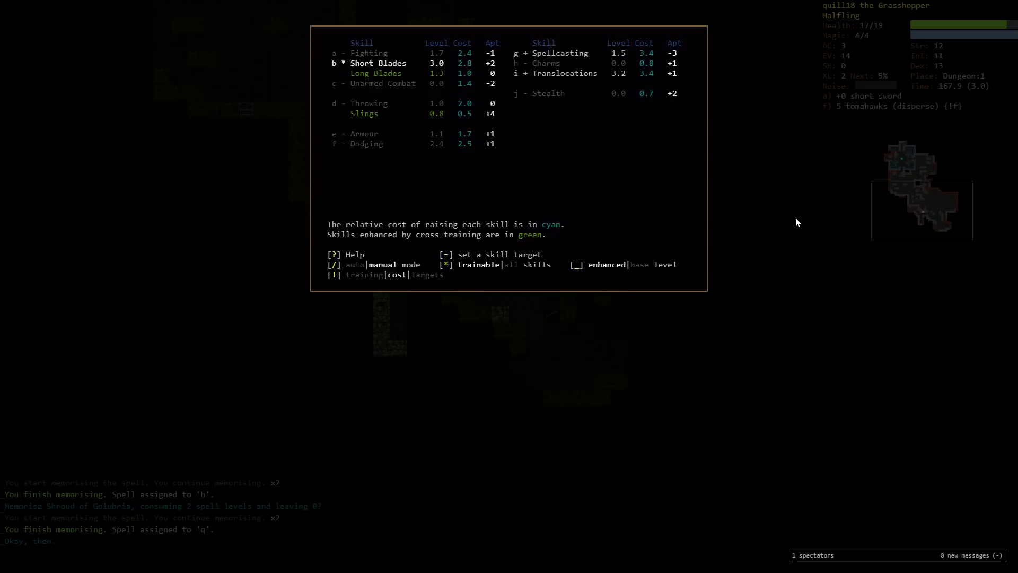
pyautogui.press('g')
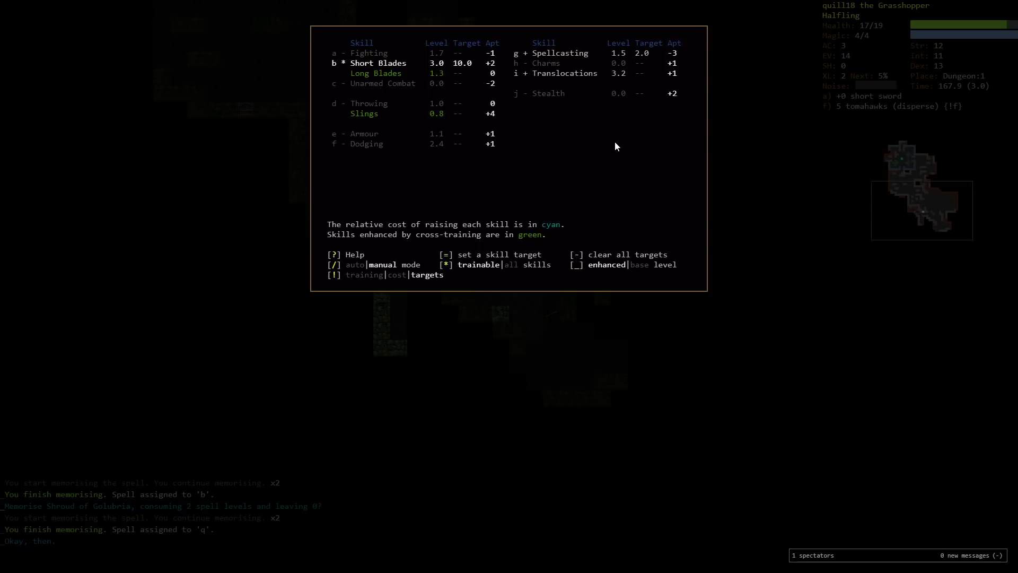
pyautogui.moveTo(574, 152)
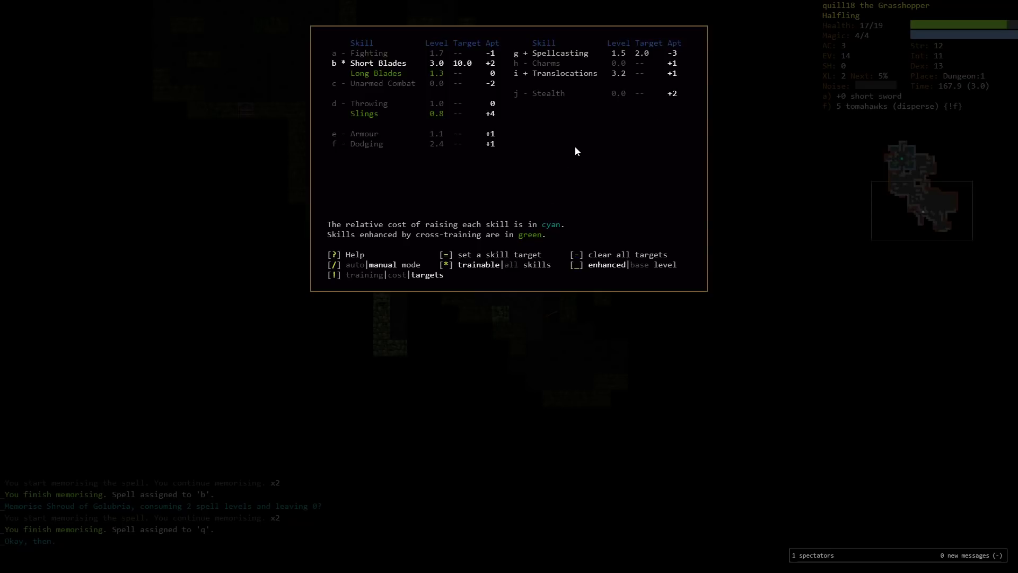
pyautogui.moveTo(730, 78)
pyautogui.write('5')
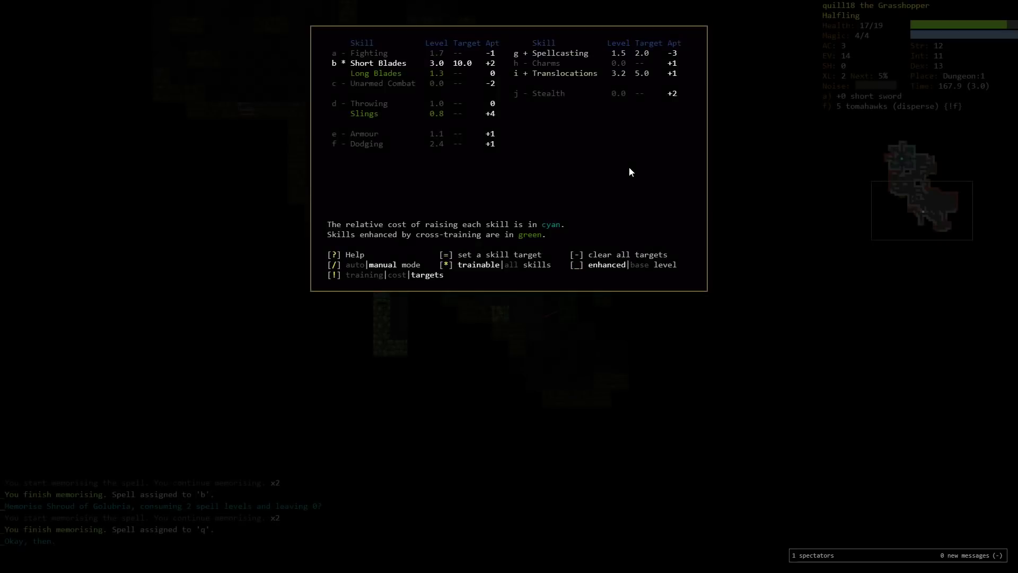
pyautogui.moveTo(799, 189)
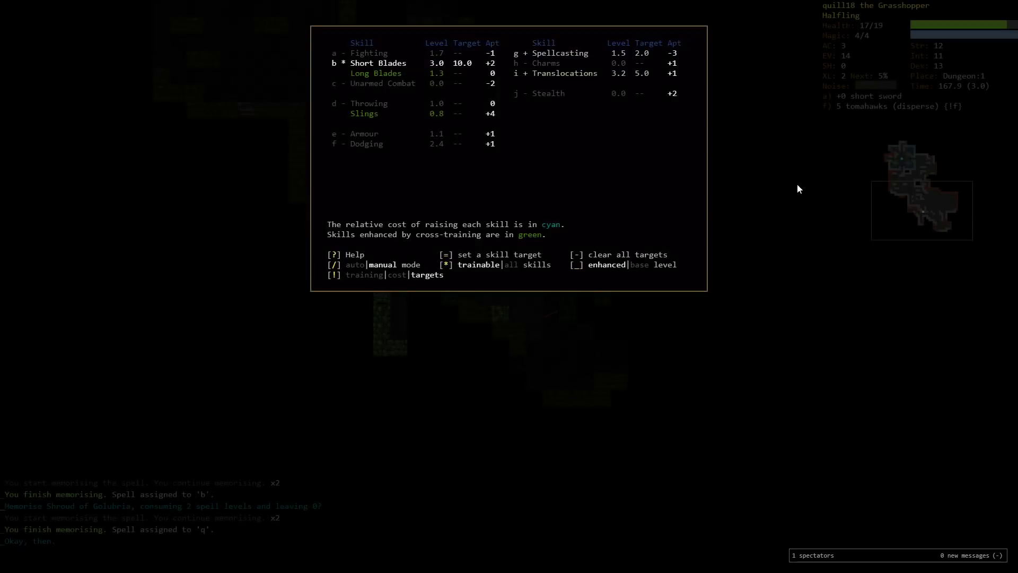
pyautogui.moveTo(602, 86)
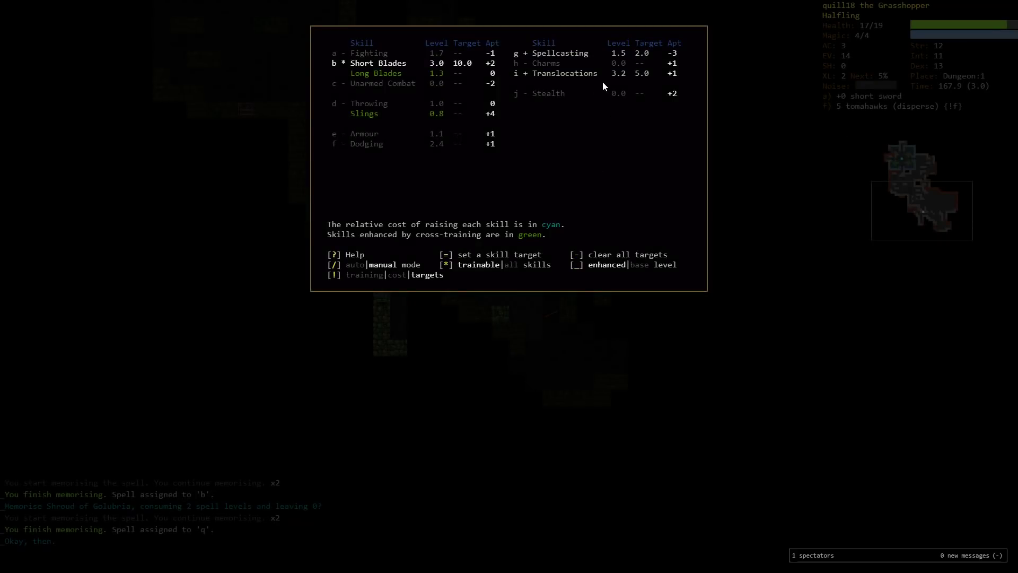
pyautogui.moveTo(574, 89)
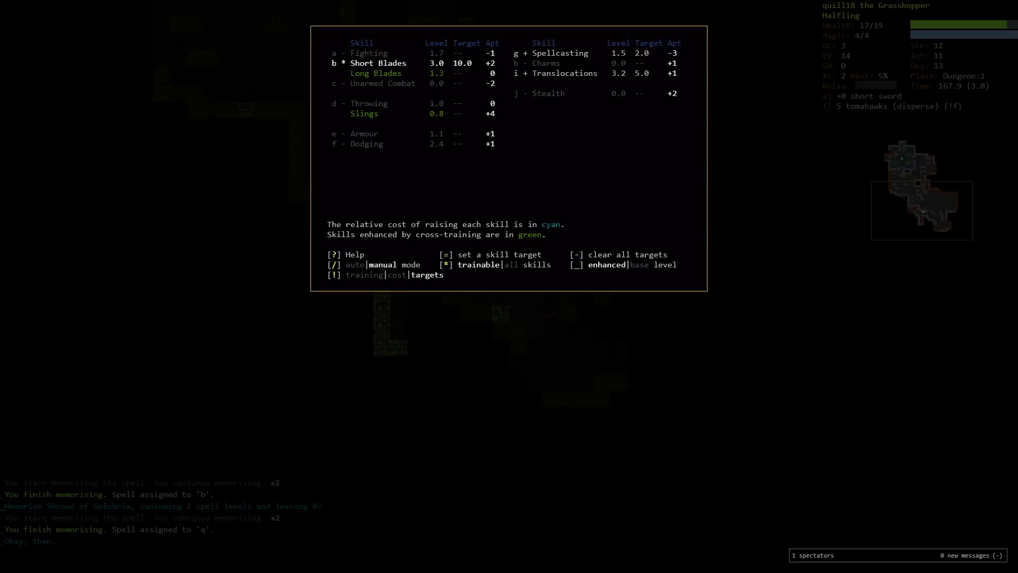
pyautogui.press('Escape')
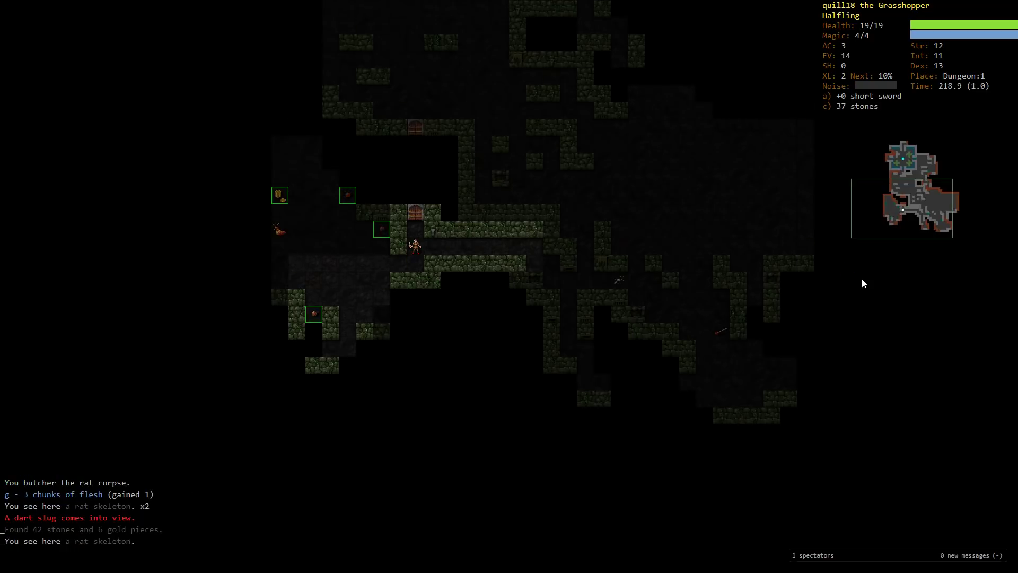
# Resume exploring the level until the goblin is encountered.
pyautogui.press('5')
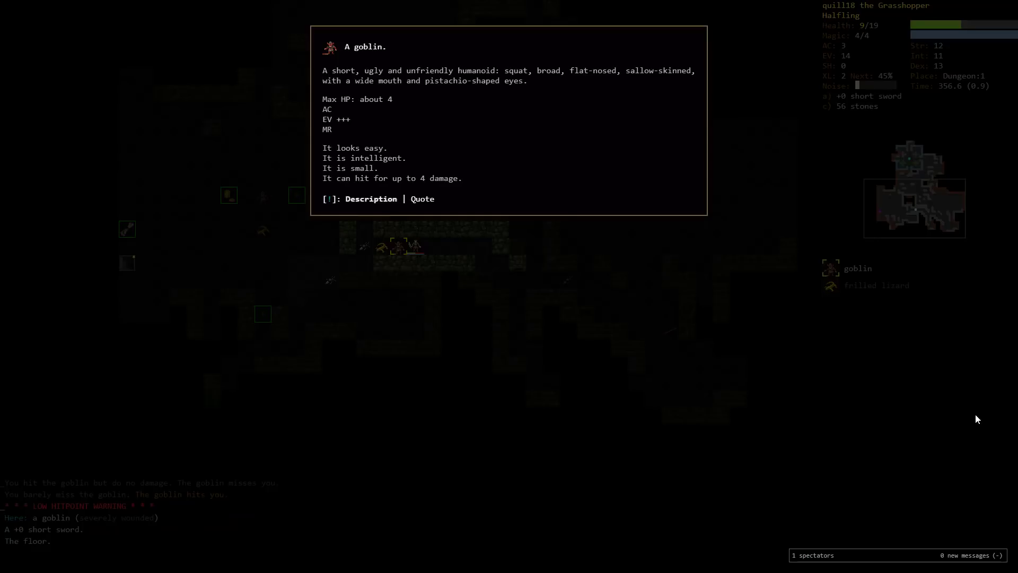
# Dismiss the goblin's description, kill the wounded goblin, and close the frilled lizard's description.
pyautogui.press('Escape')
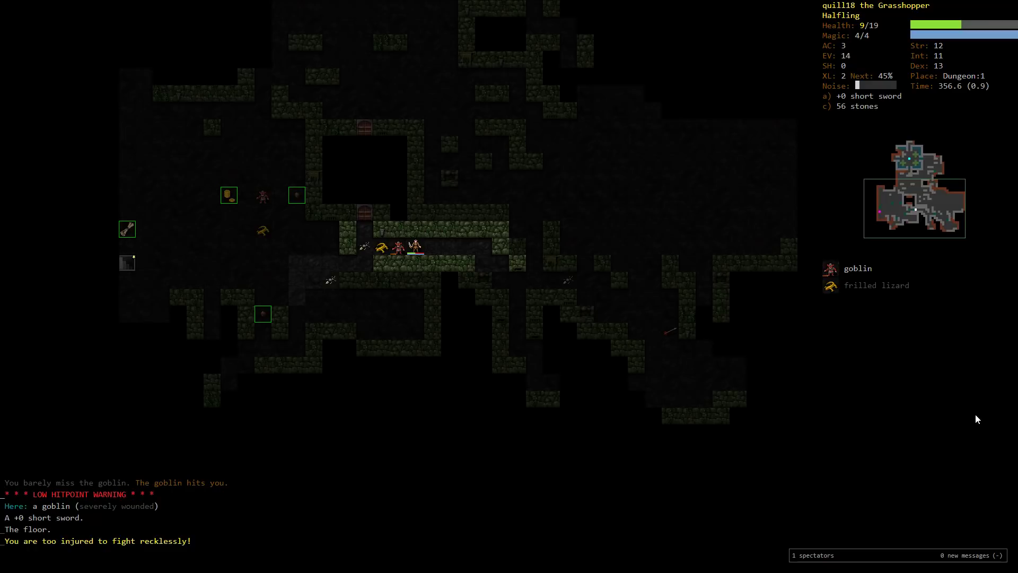
pyautogui.click(400, 247)
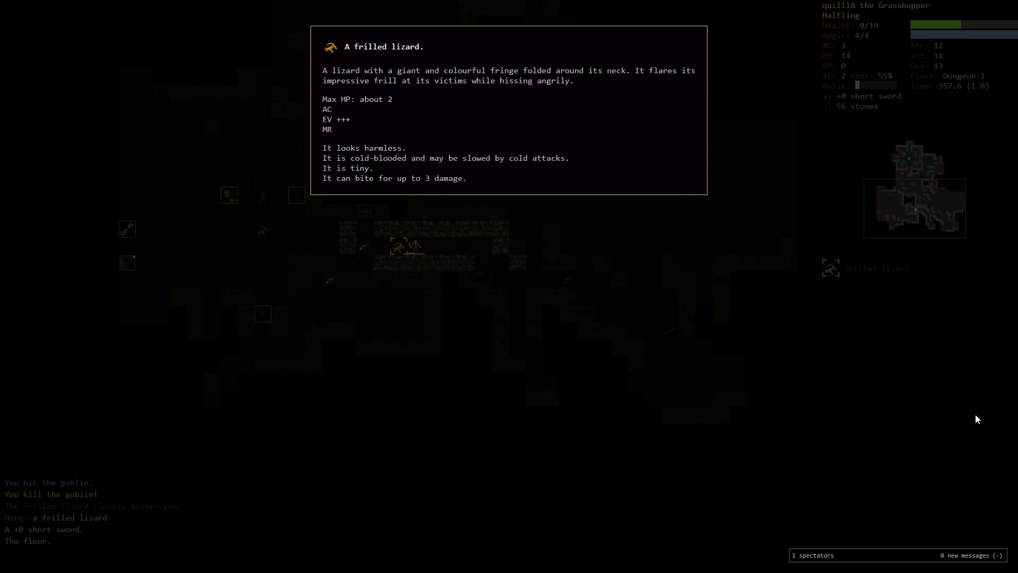
pyautogui.press('Escape')
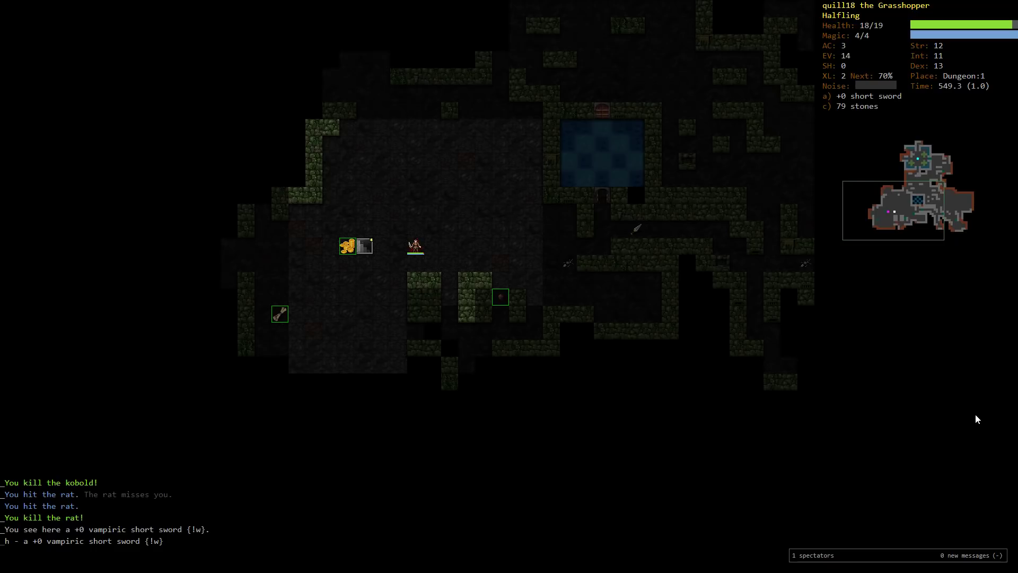
# Continue exploring Dungeon 1 after picking up the +0 vampiric short sword.
pyautogui.press('m')
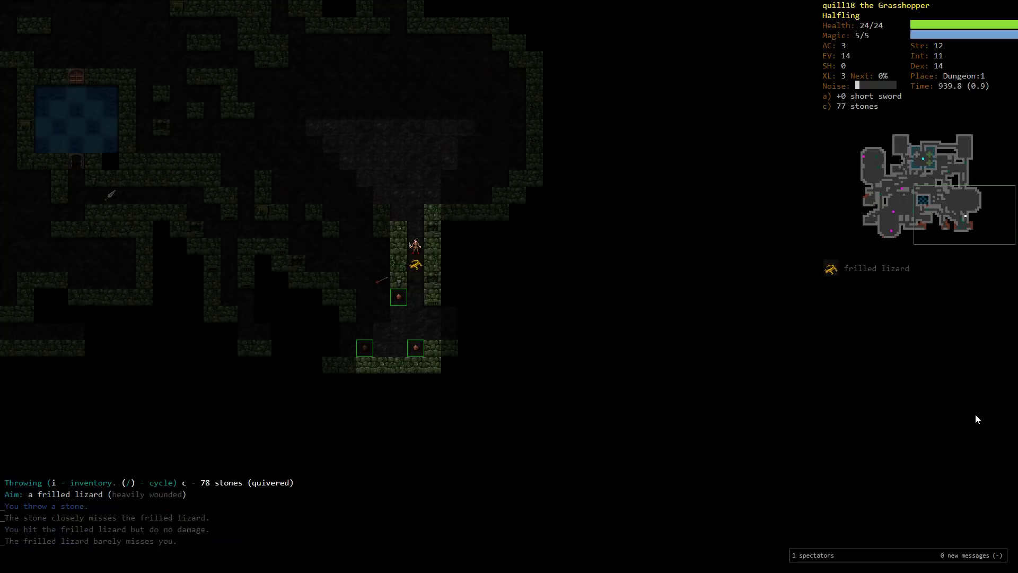
# Auto-explore the rest of Dungeon 1 until exploration is reported done.
pyautogui.press('o')
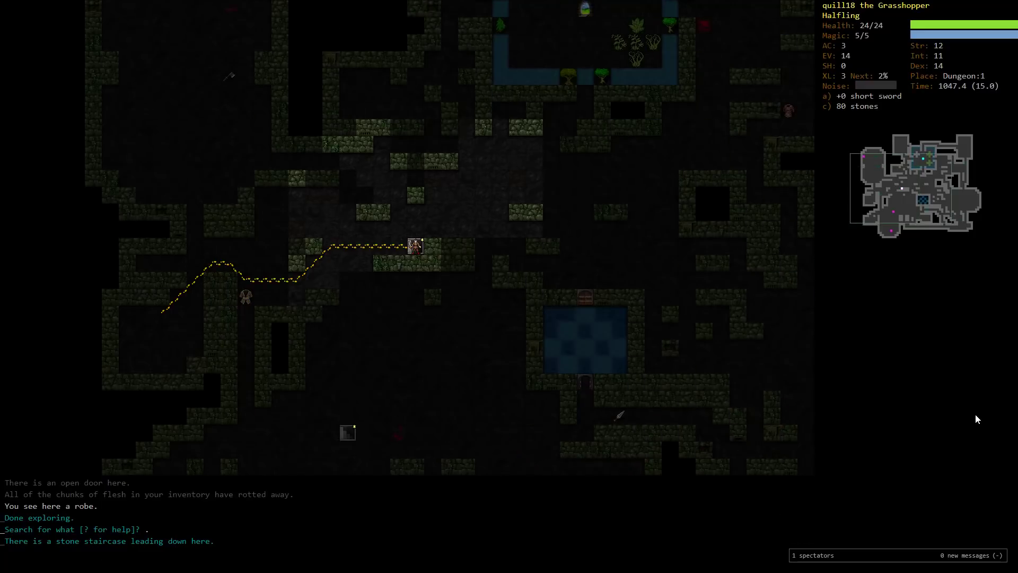
# Descend to Dungeon 2, auto-explore to collect gold, stones and the wand of disintegration, then bring up the skills overview.
pyautogui.press('>')
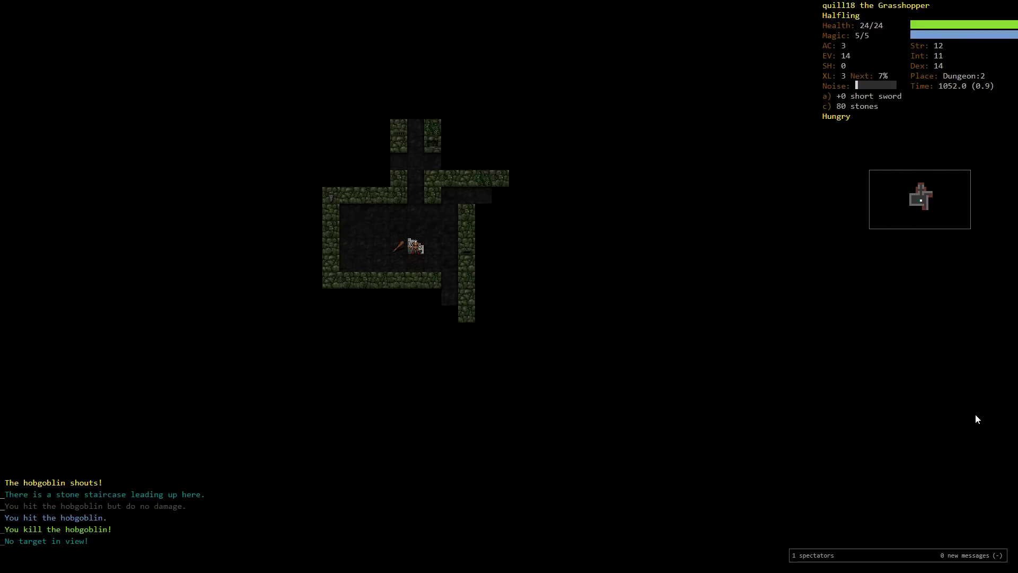
pyautogui.press('>')
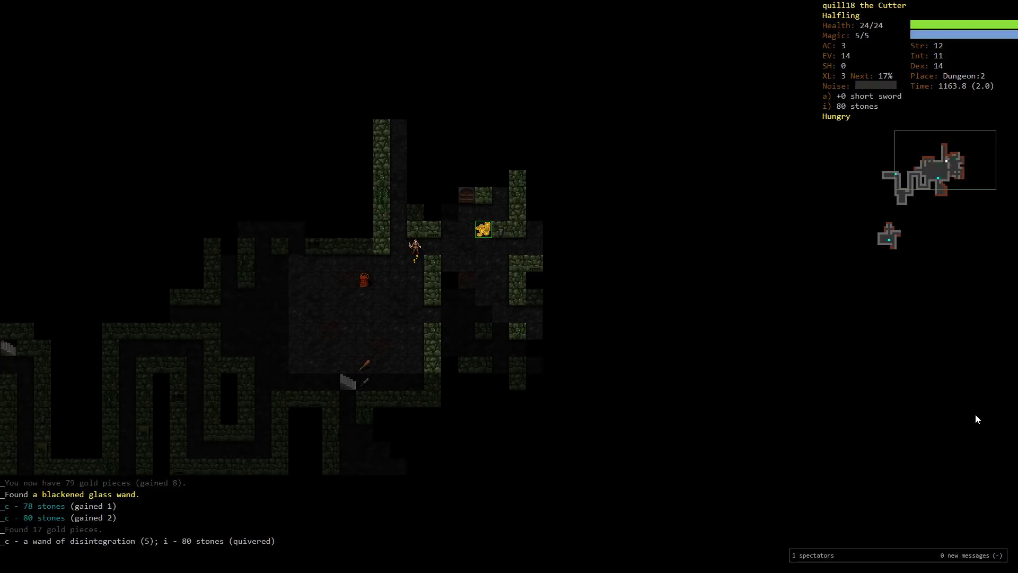
pyautogui.press('m')
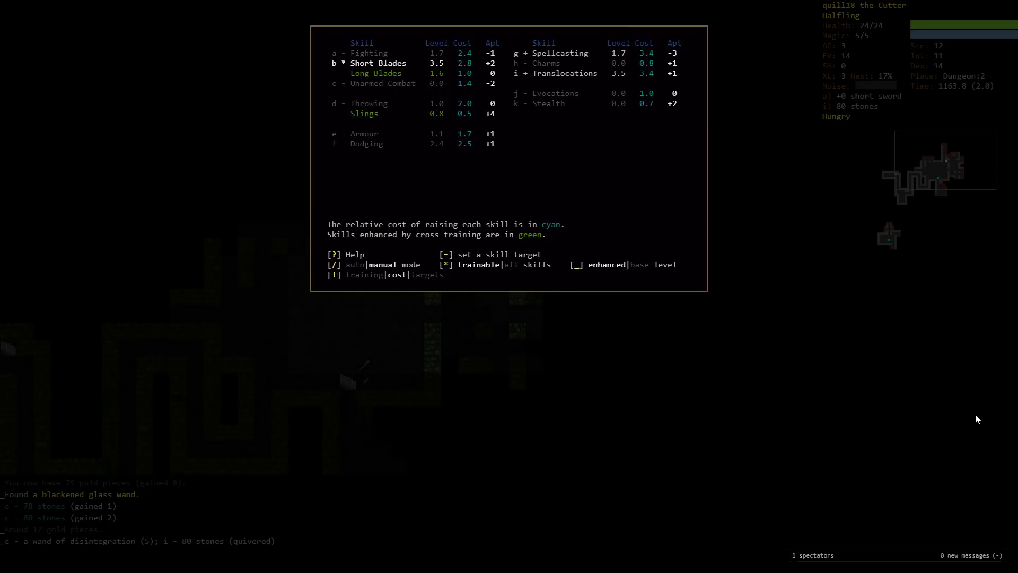
# Dismiss the skills overview and return to exploring Dungeon 2.
pyautogui.press('Escape')
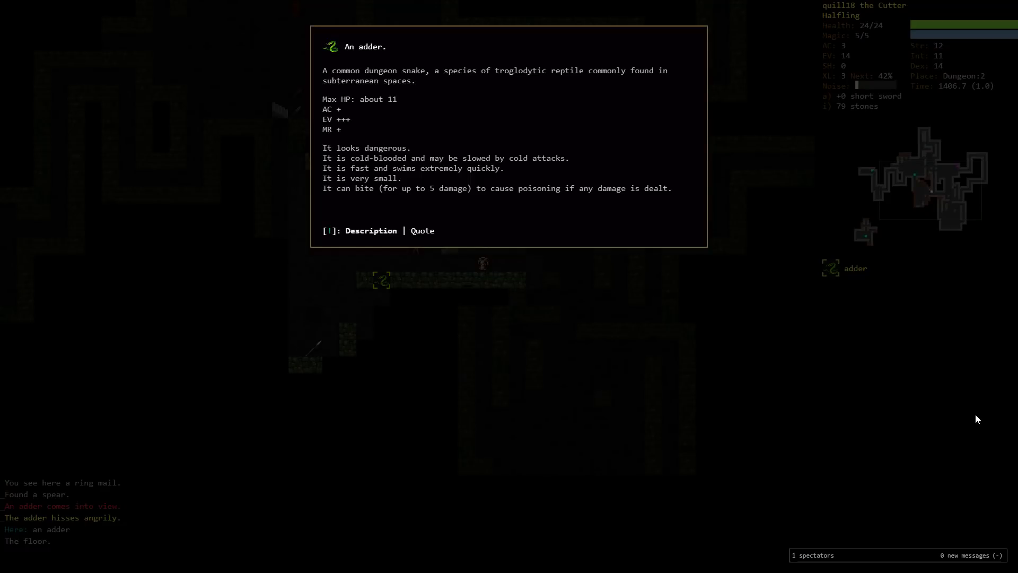
# Review the inventory, including the wand of disintegration, then return to the map.
pyautogui.press('i')
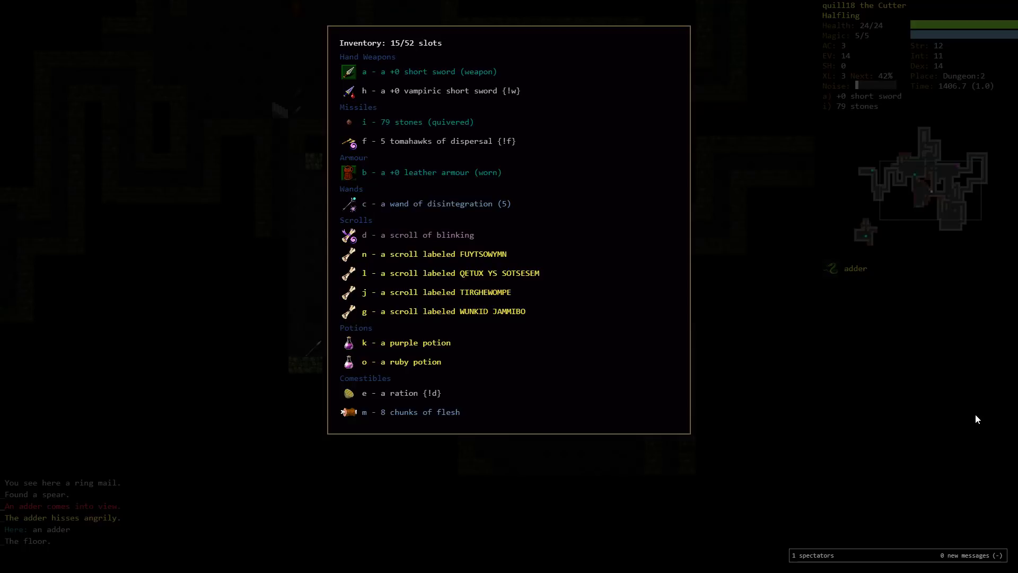
pyautogui.press('Escape')
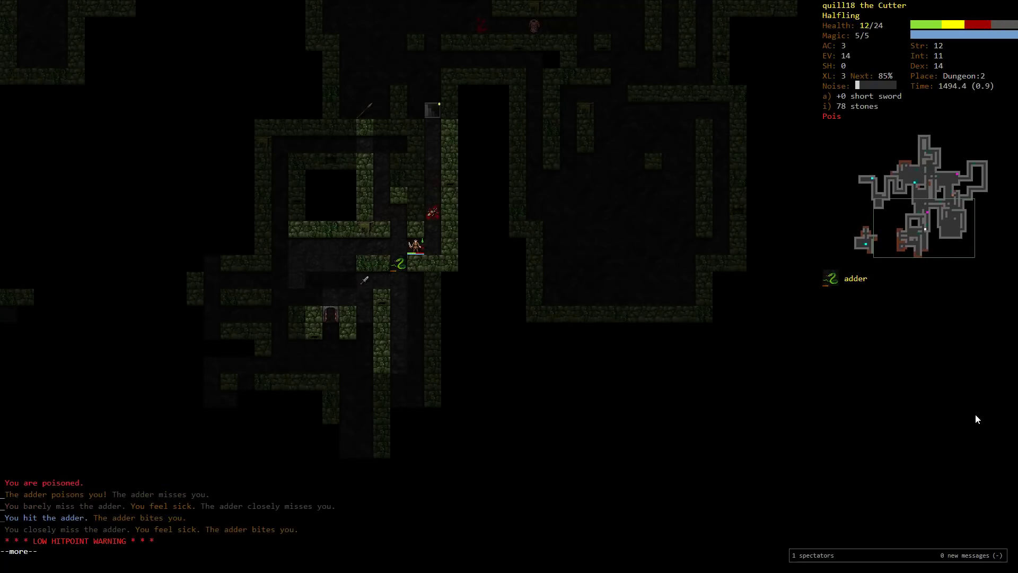
# Dismiss the low-health warning, blast the adder with the wand and acknowledge reaching level 4.
pyautogui.press('space')
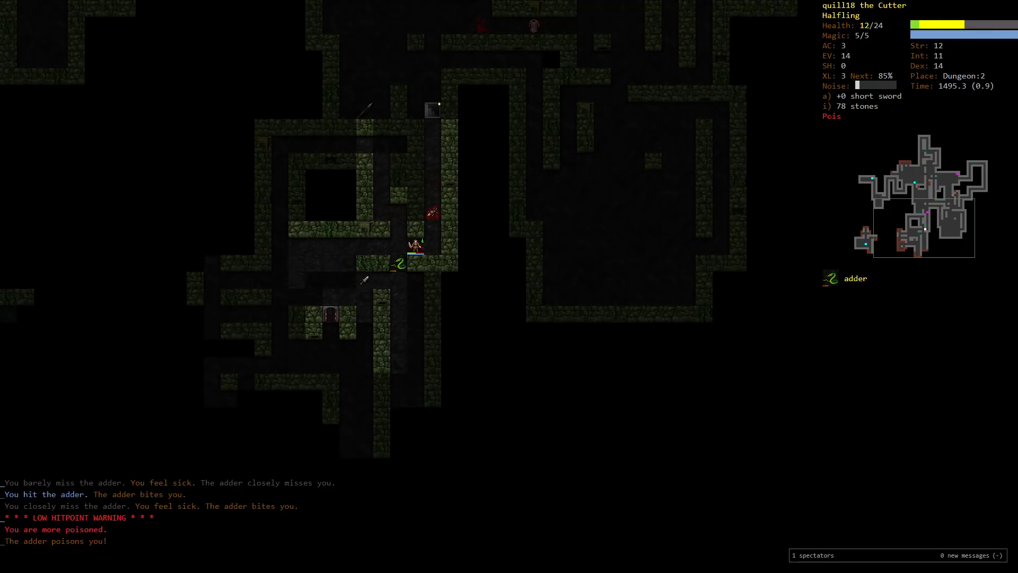
pyautogui.moveTo(984, 509)
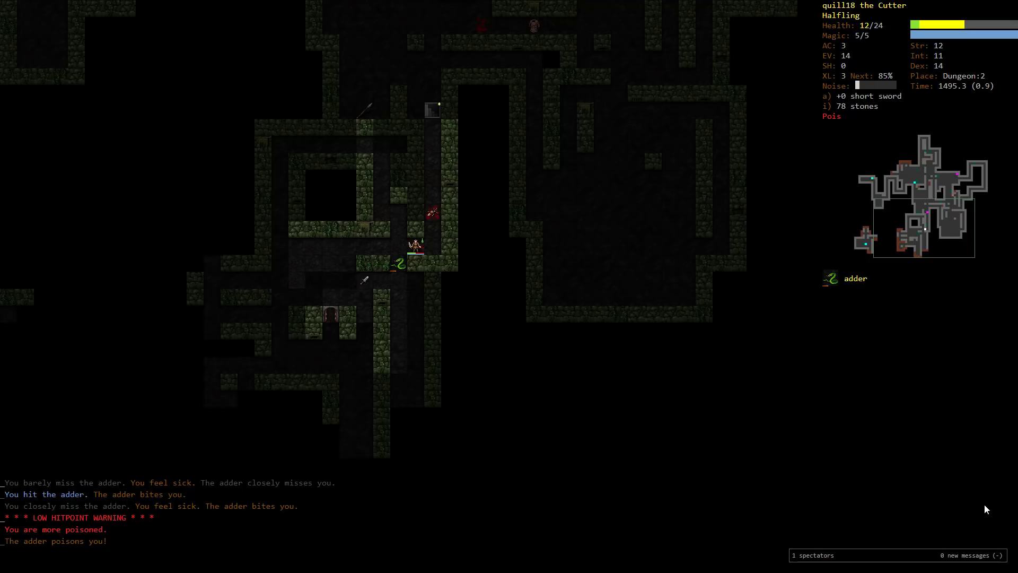
pyautogui.press('V')
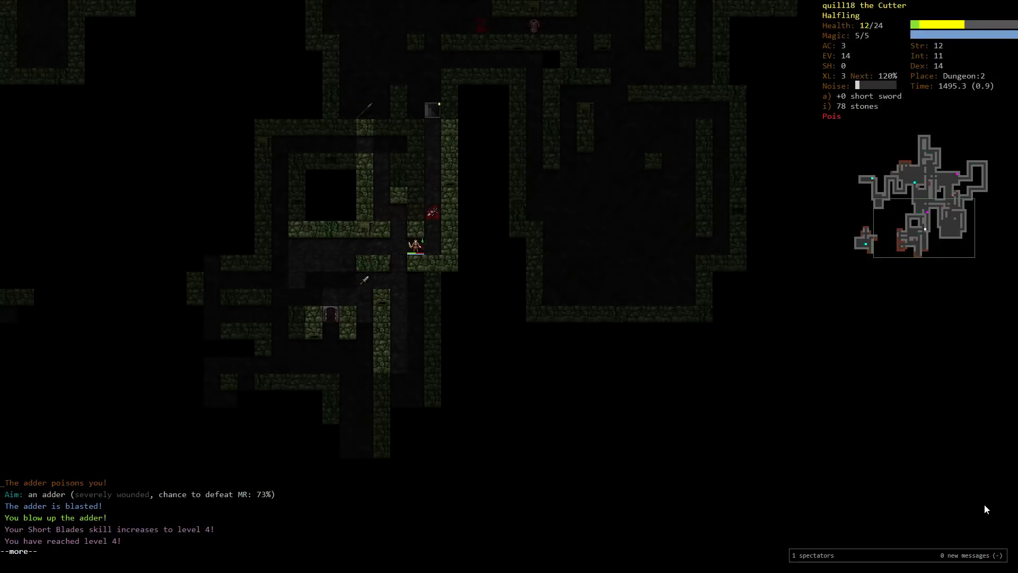
pyautogui.press('space')
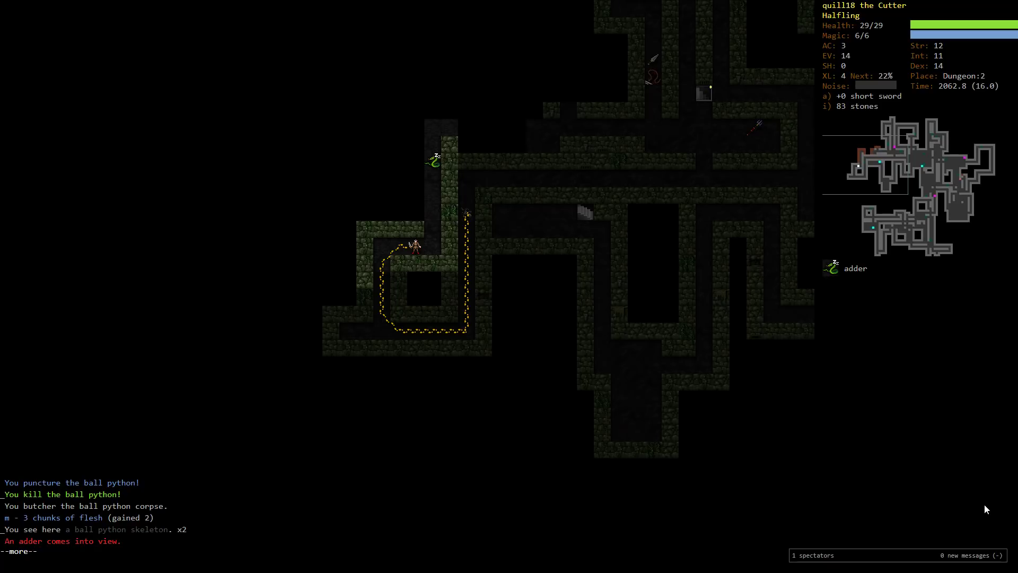
# Acknowledge the --more-- prompt as a second adder comes into view.
pyautogui.press('space')
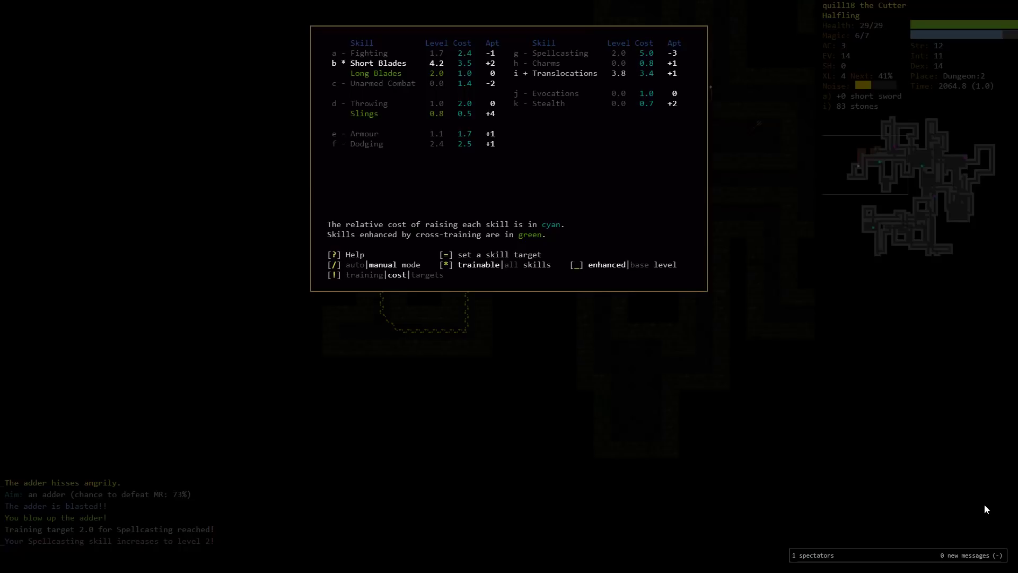
# Leave the skills overview after Spellcasting reaches 2.0 and resume exploring.
pyautogui.press('Escape')
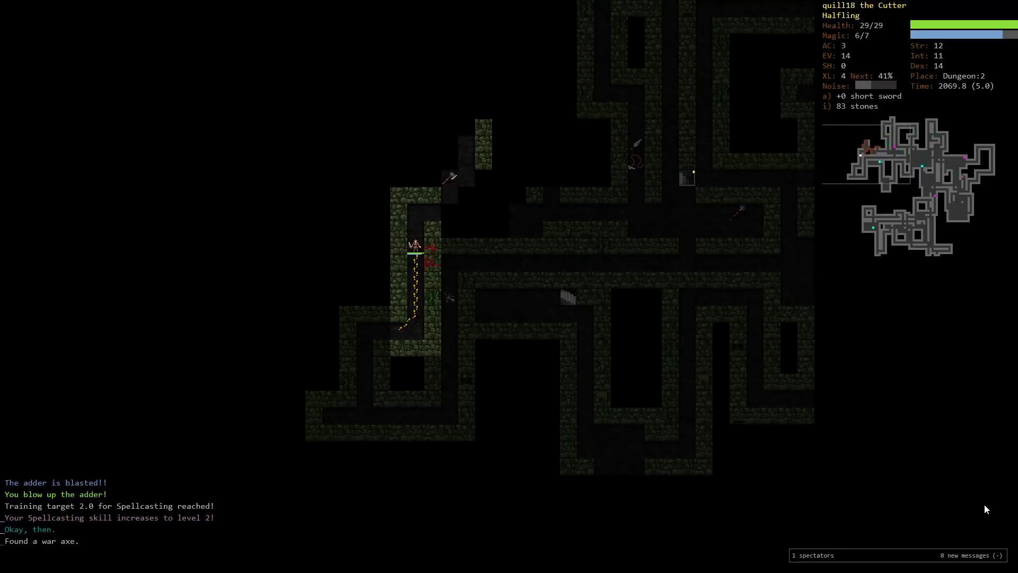
# Resume exploring Dungeon 2, travel to the stone staircase and descend to Dungeon 3.
pyautogui.press('o')
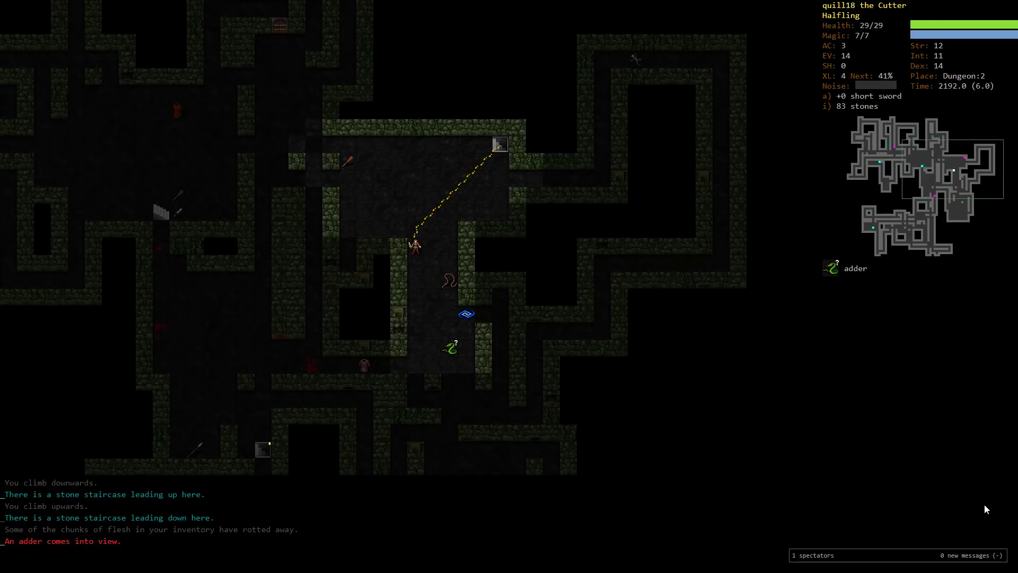
pyautogui.press('V')
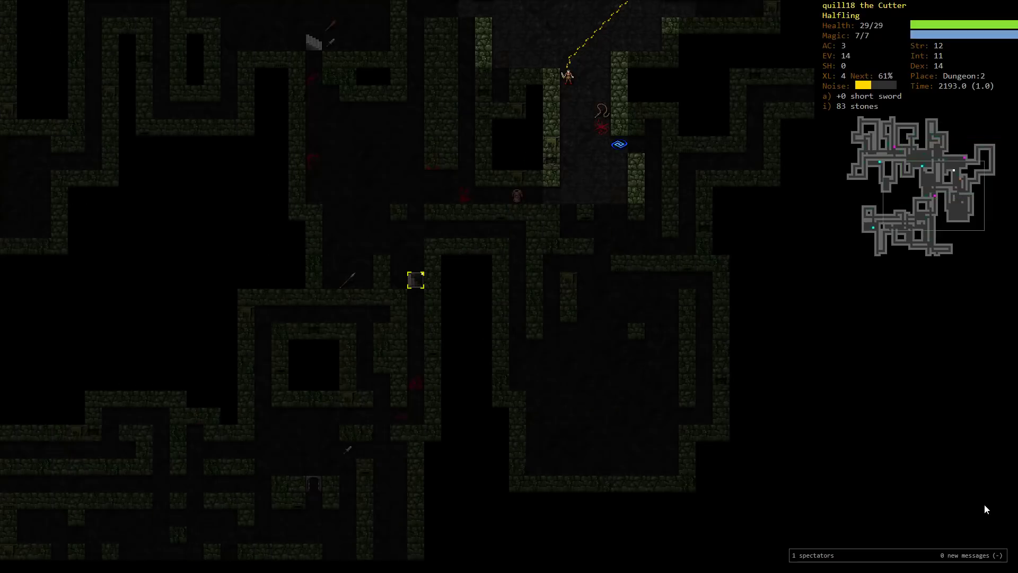
pyautogui.press('>')
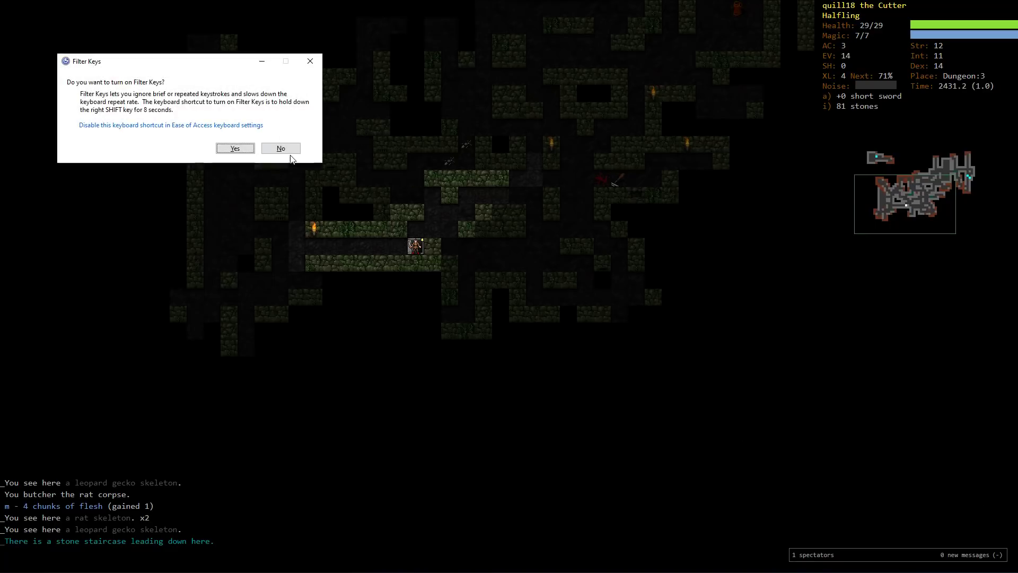
# Decline the Filter Keys dialog, descend to Dungeon 4 and climb back up to Dungeon 3.
pyautogui.click(280, 148)
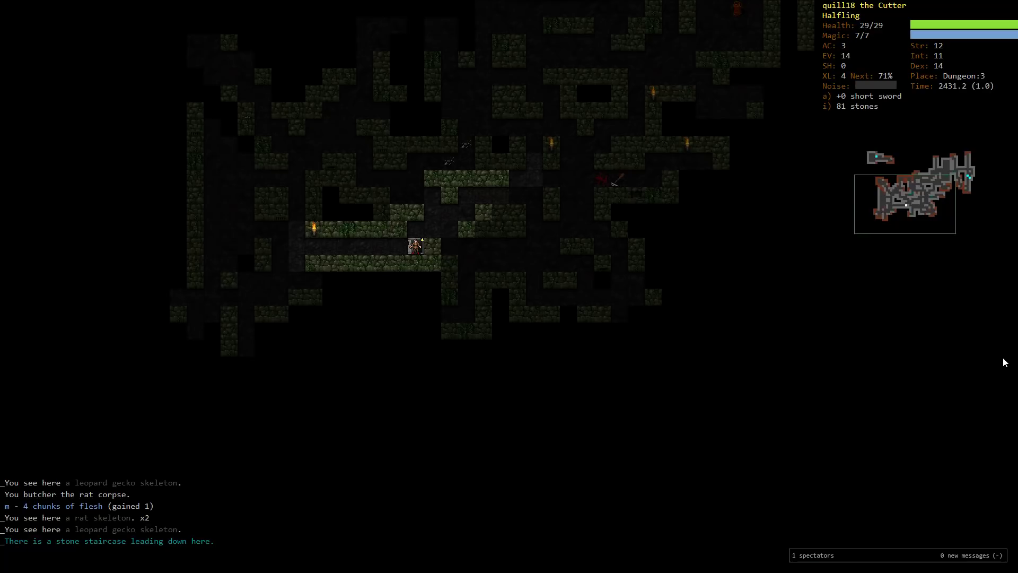
pyautogui.press('>')
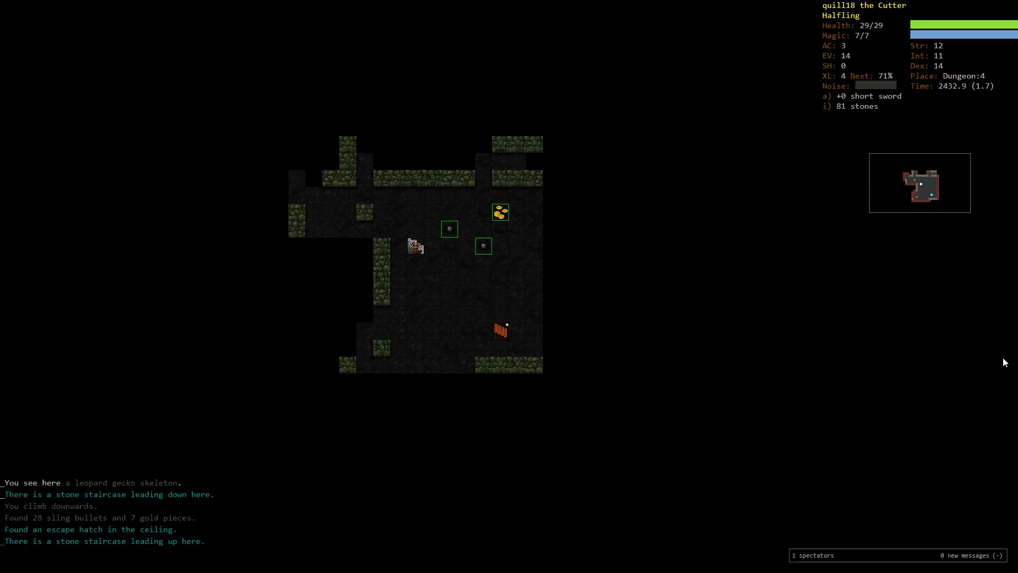
pyautogui.press('<')
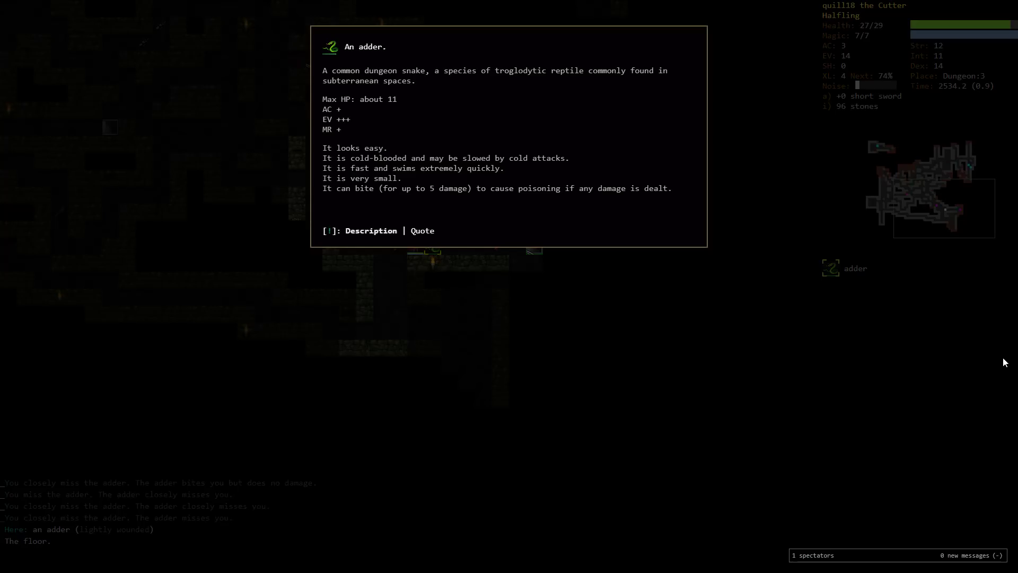
# Dismiss the adder description, fight the adder to death and rest afterwards.
pyautogui.press('Escape')
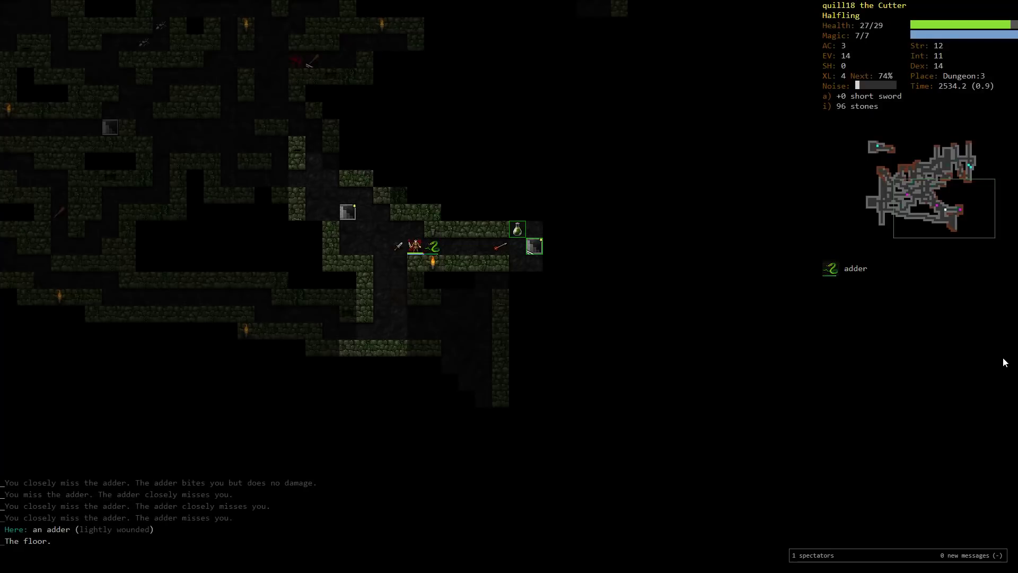
pyautogui.press('i')
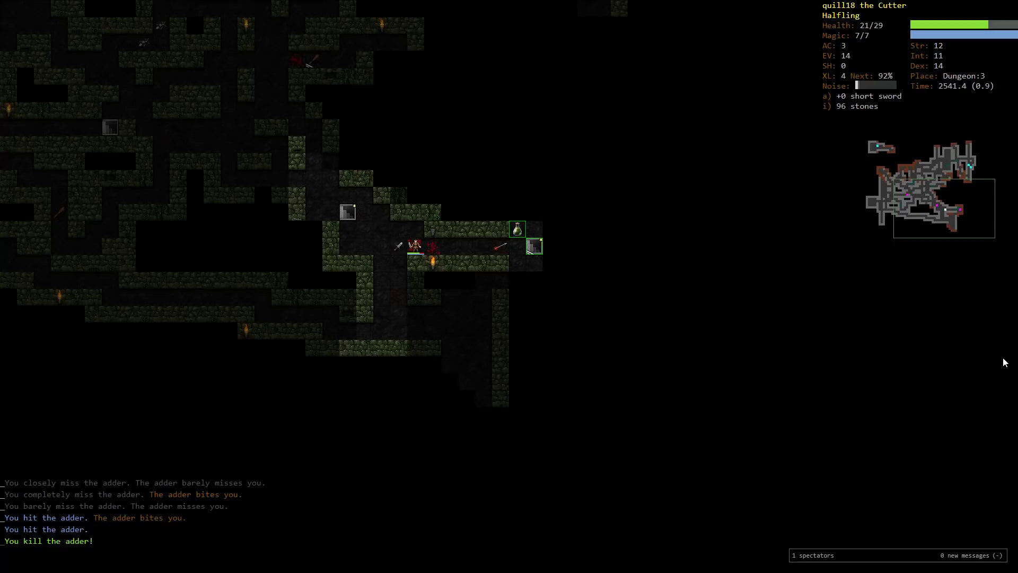
pyautogui.press('5')
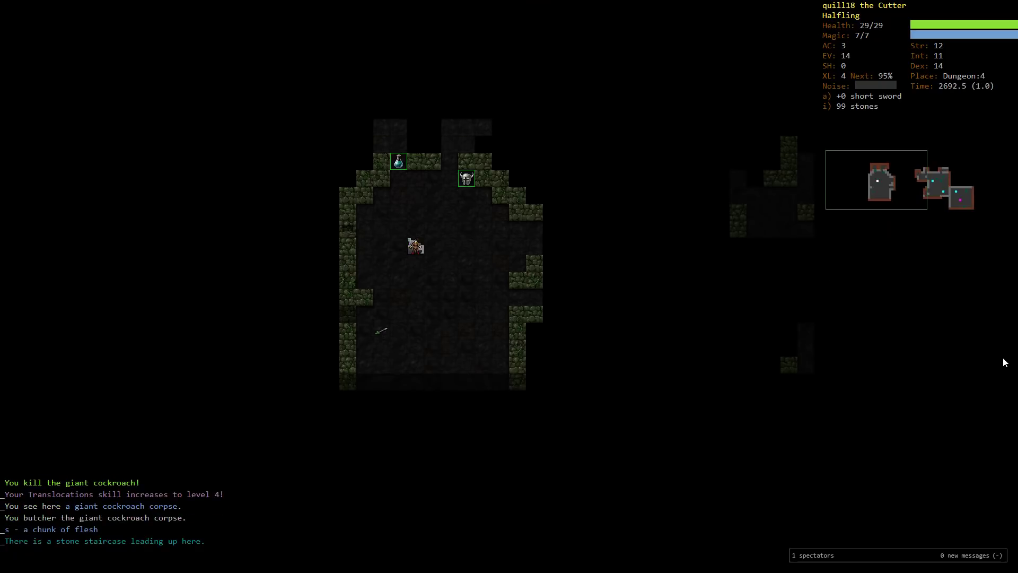
# Climb the up staircase back to Dungeon 3 where a worm awaits.
pyautogui.press('<')
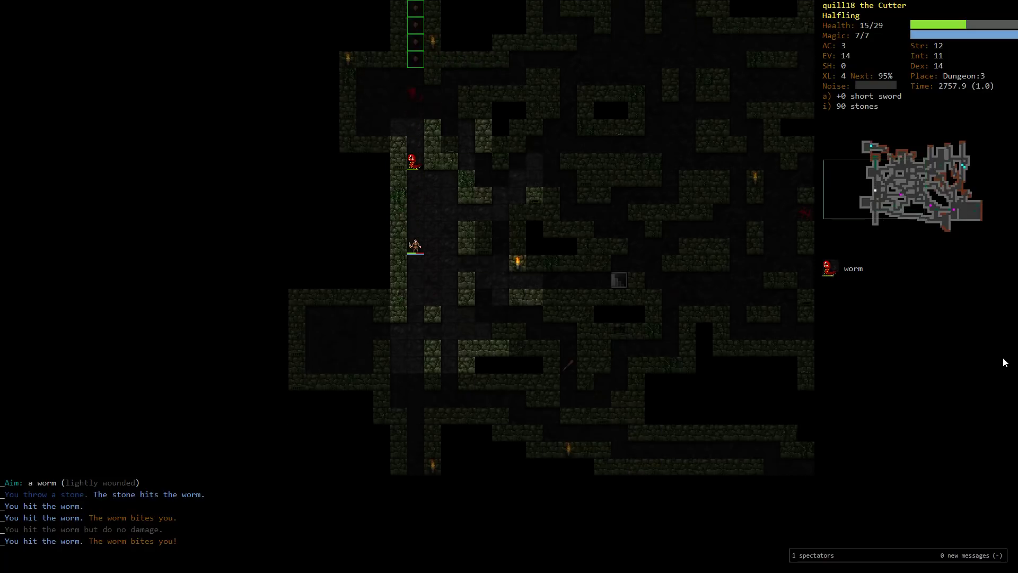
# Finish the worm with thrown stones, then take the stairs down to Dungeon 4.
pyautogui.press('f')
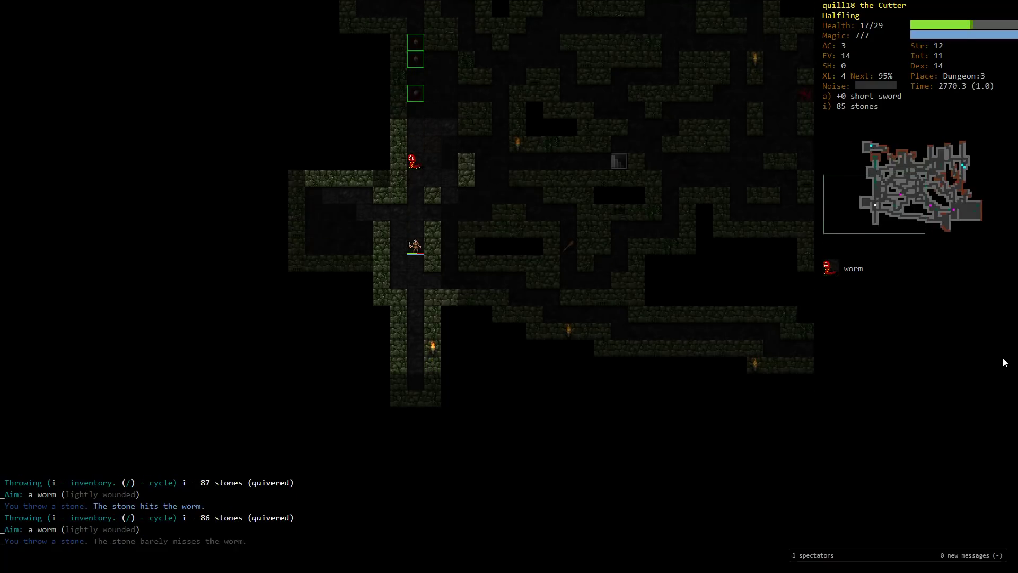
pyautogui.press('f')
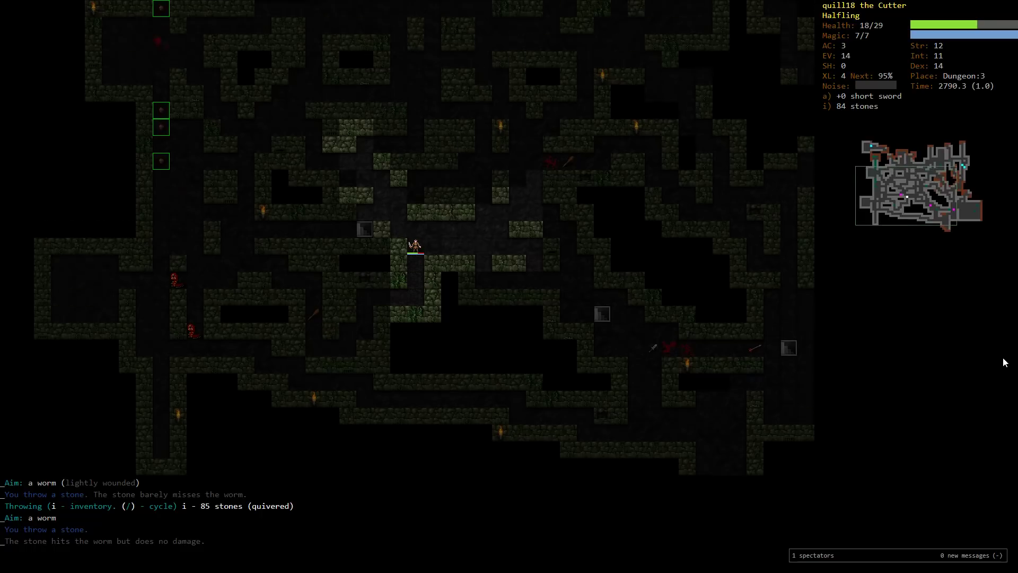
pyautogui.press('>')
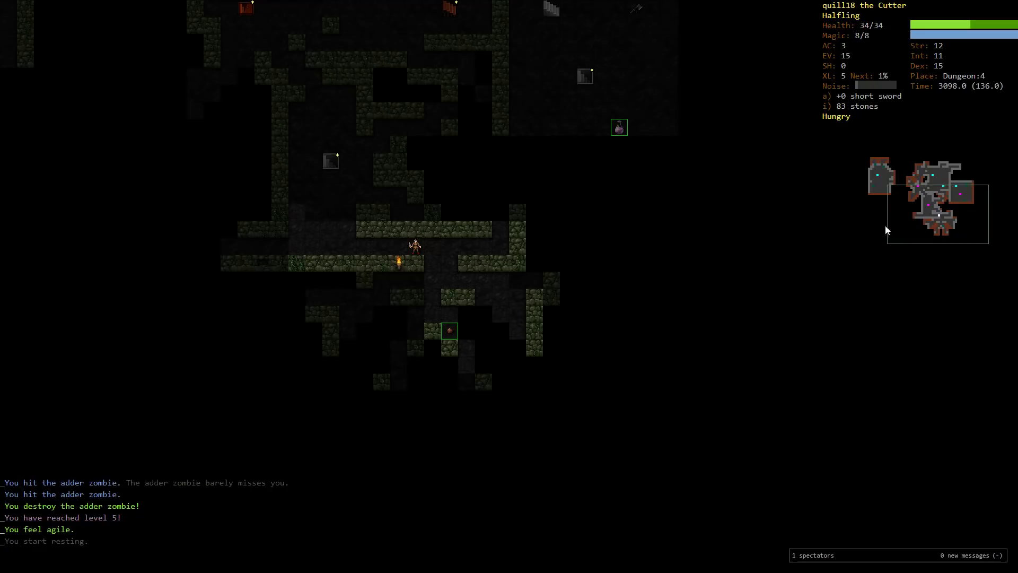
# Check the carried items, then close the inventory and dungeon overview to resume play.
pyautogui.press('i')
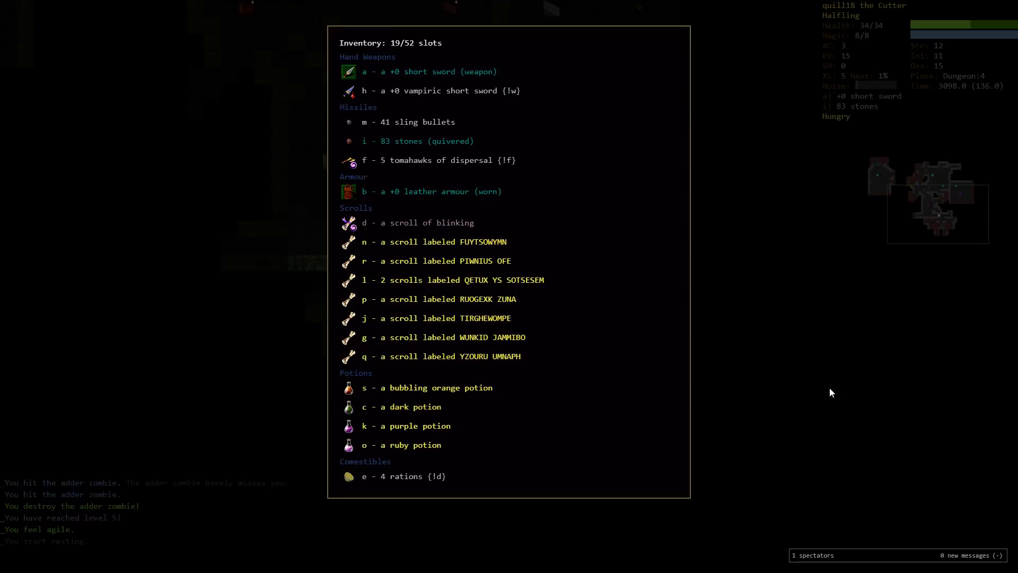
pyautogui.press('Escape')
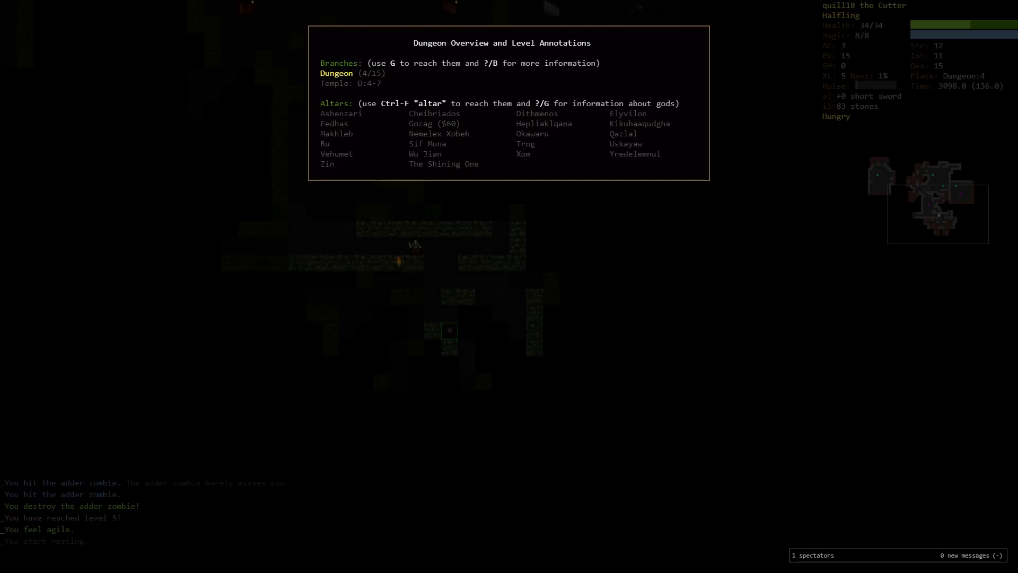
pyautogui.press('Escape')
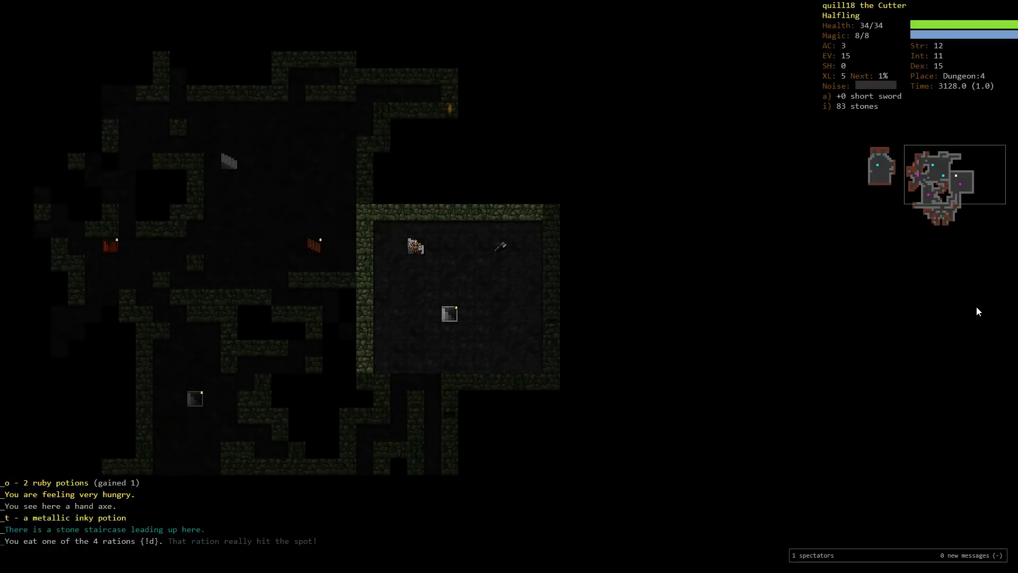
# Read the QETUX YS SOTSESEM scroll and identify the two ruby potions as potions of curing.
pyautogui.press('r')
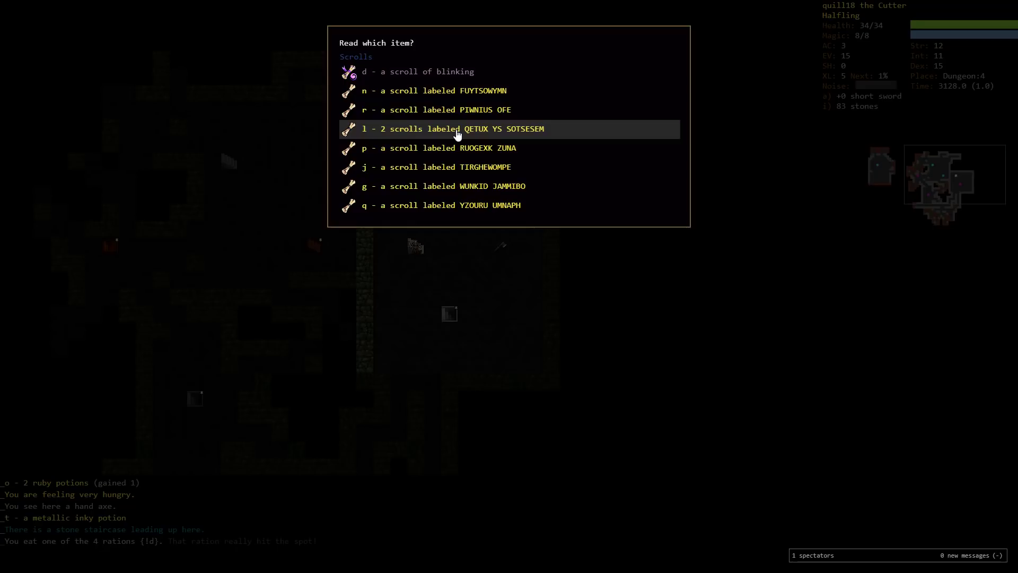
pyautogui.click(454, 128)
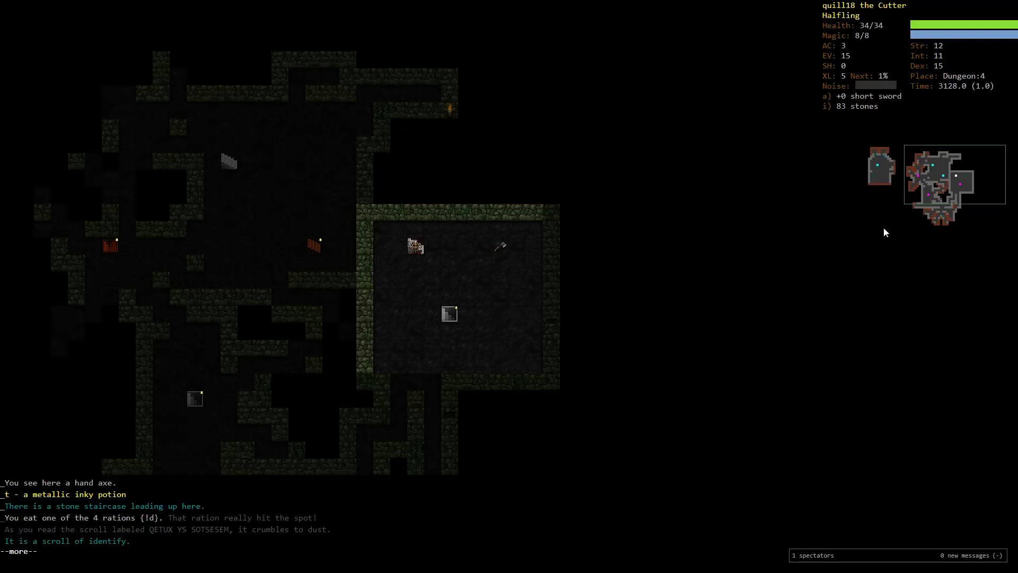
pyautogui.press('space')
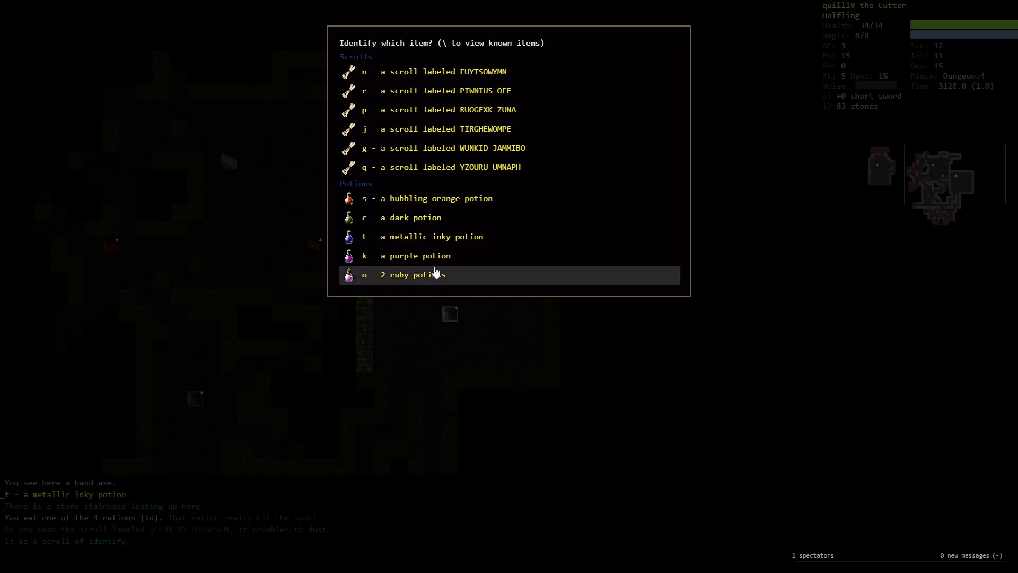
pyautogui.moveTo(518, 285)
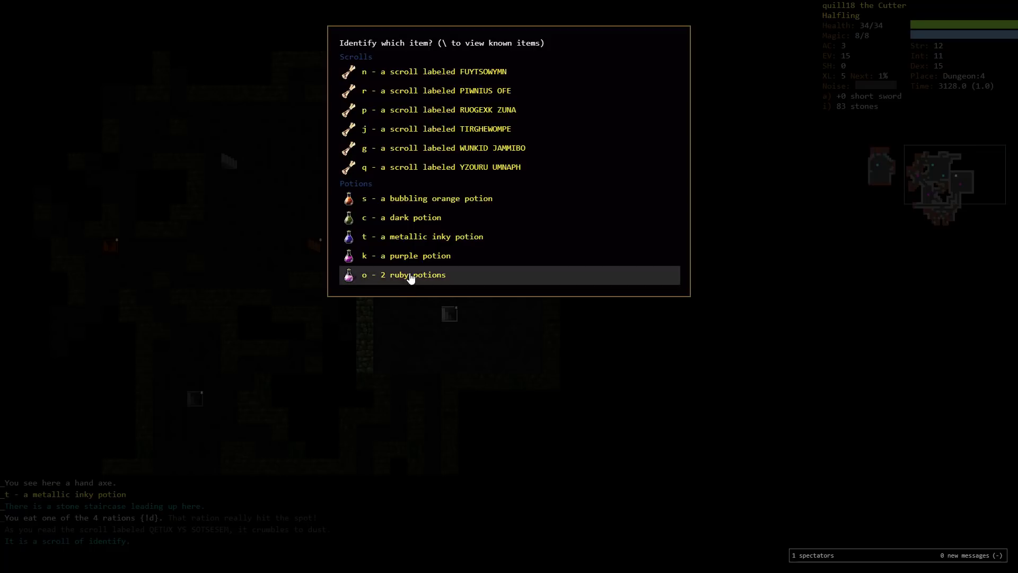
pyautogui.click(403, 274)
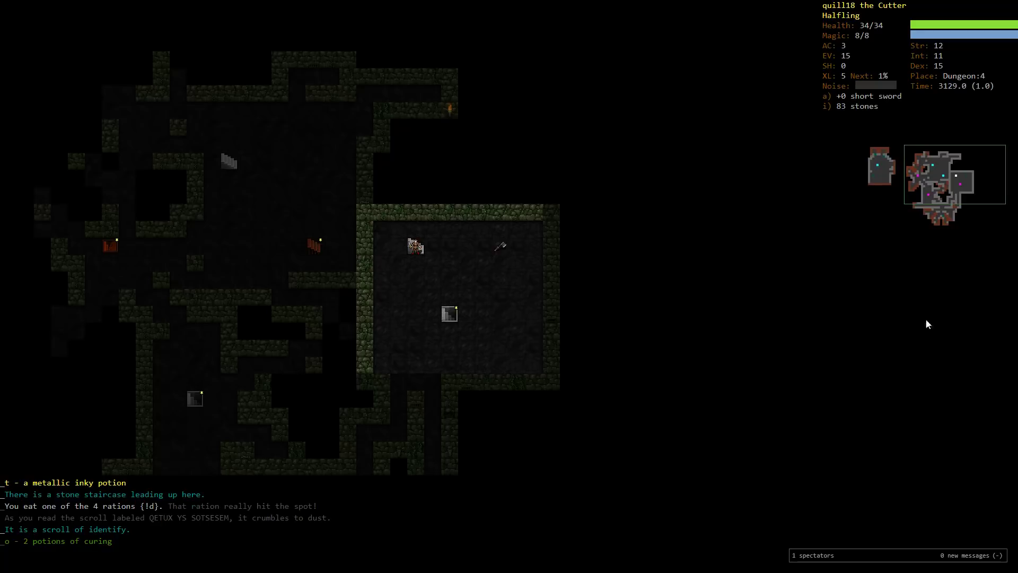
pyautogui.moveTo(930, 337)
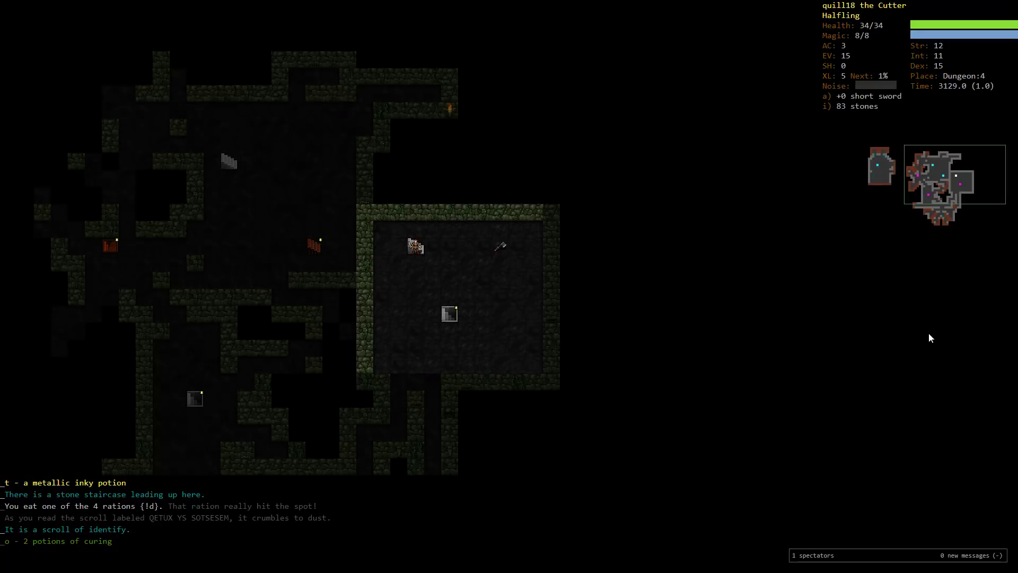
pyautogui.press('i')
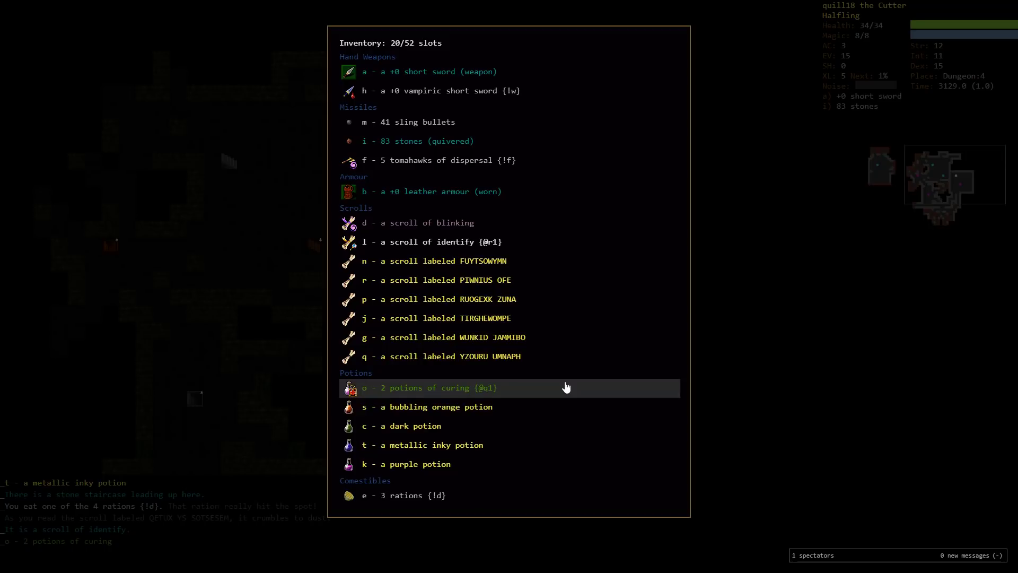
pyautogui.moveTo(783, 338)
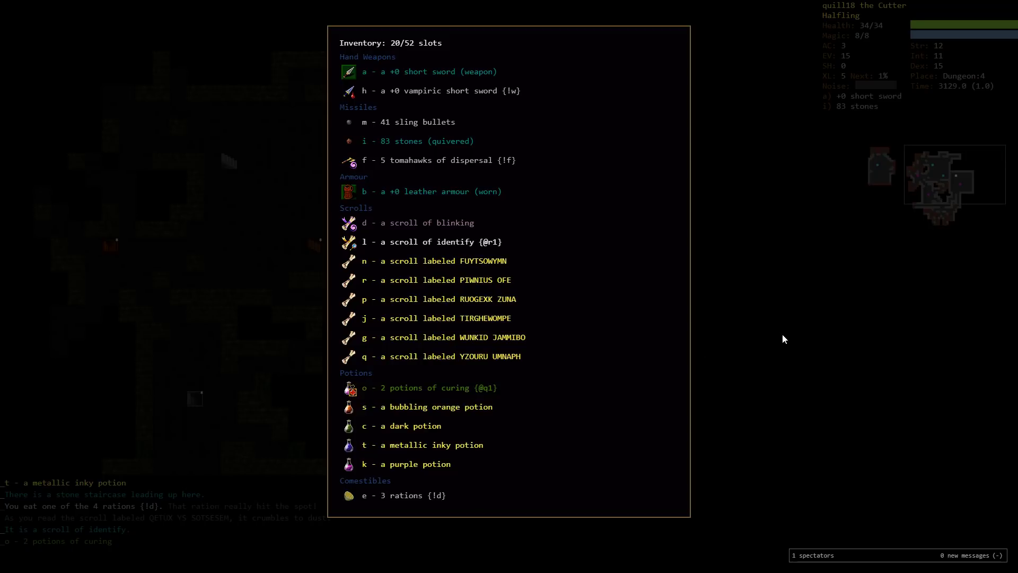
pyautogui.moveTo(591, 415)
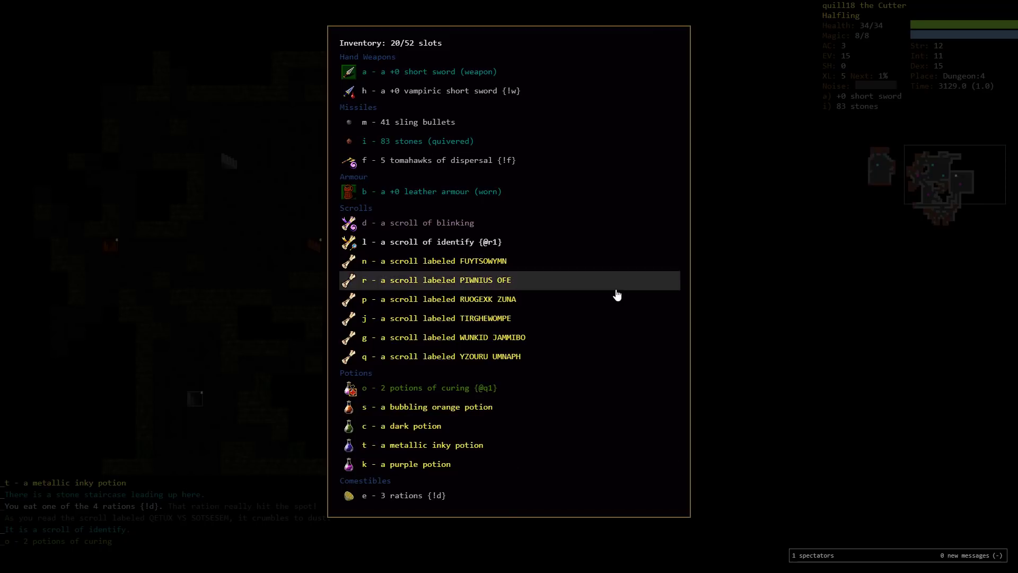
pyautogui.press('Escape')
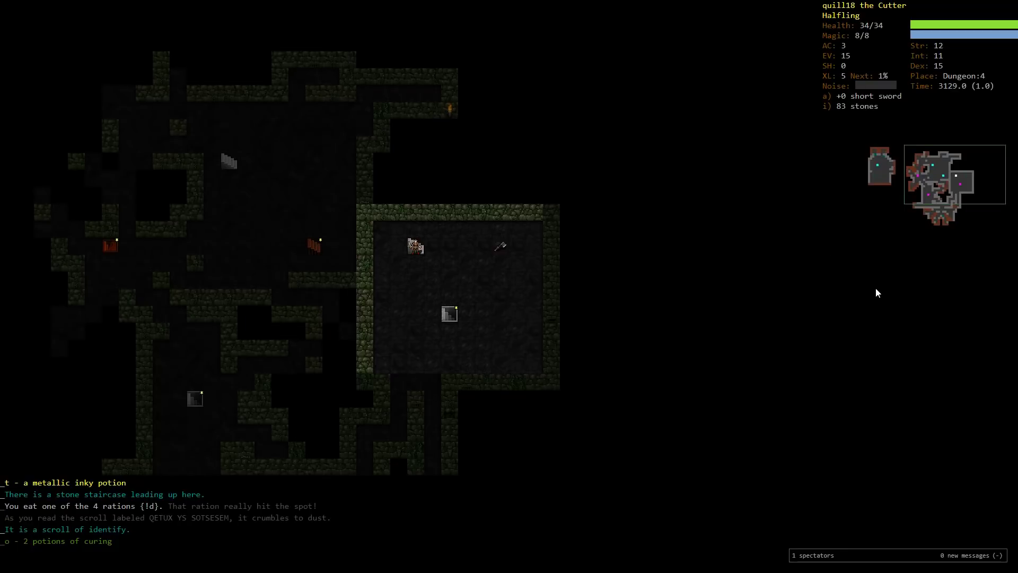
pyautogui.moveTo(954, 323)
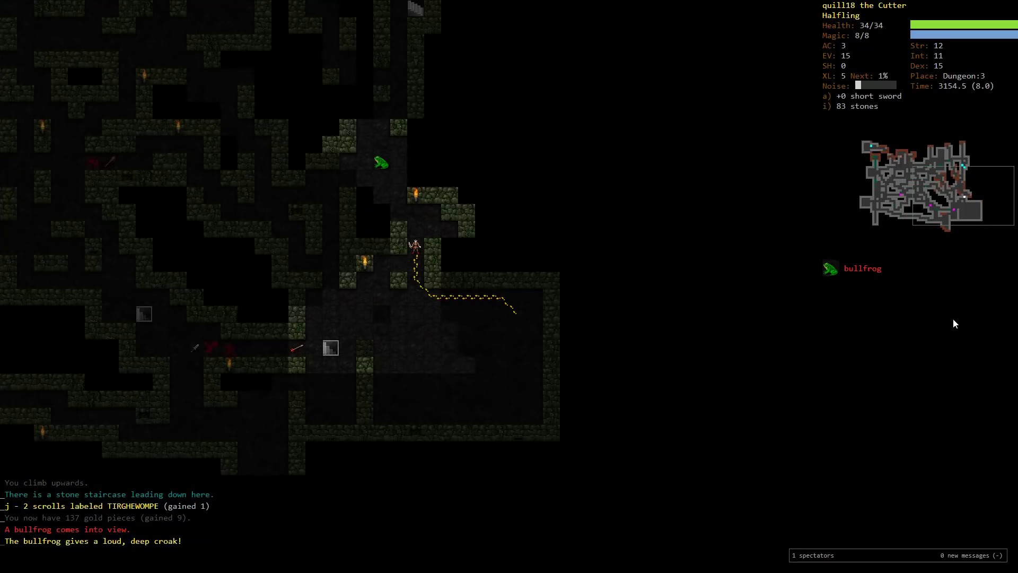
pyautogui.moveTo(906, 264)
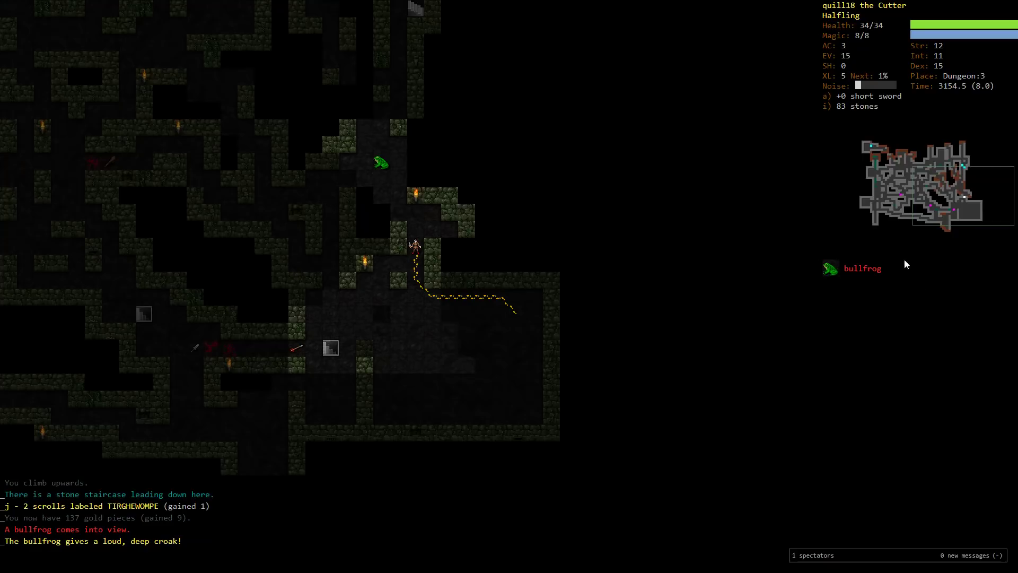
pyautogui.moveTo(875, 280)
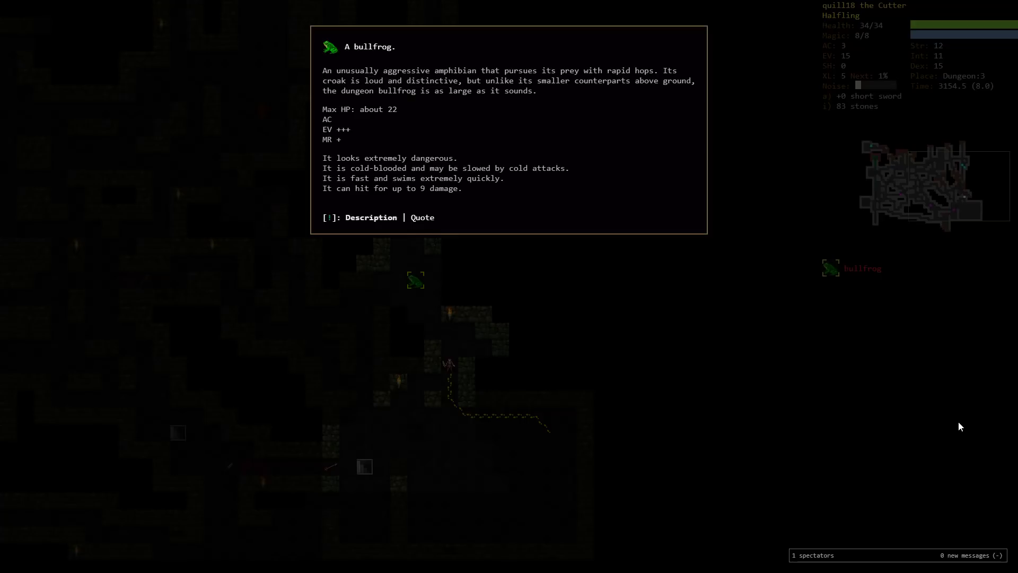
# Close the bullfrog description and head back down the stairs to Dungeon 4.
pyautogui.press('Escape')
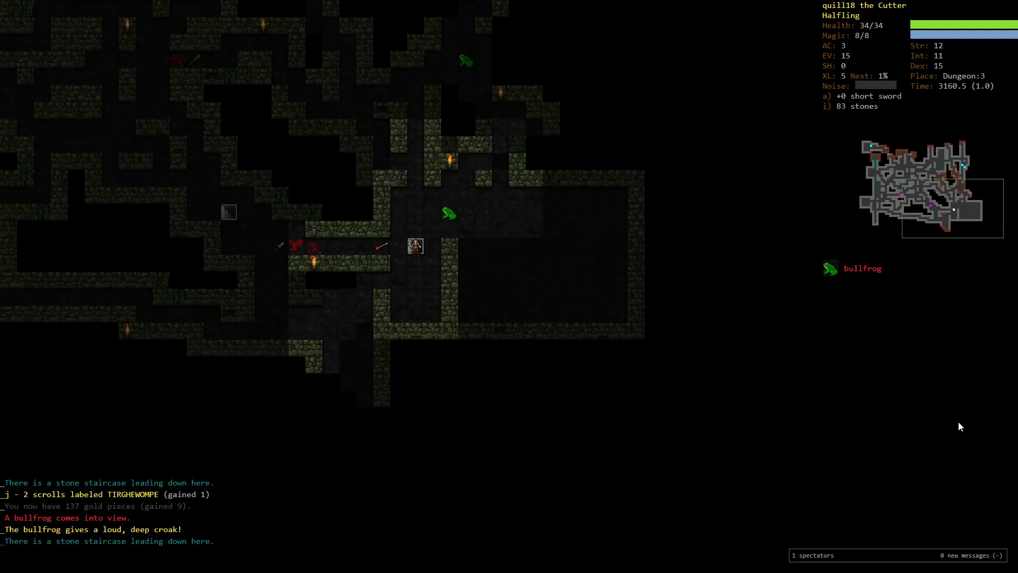
pyautogui.press('>')
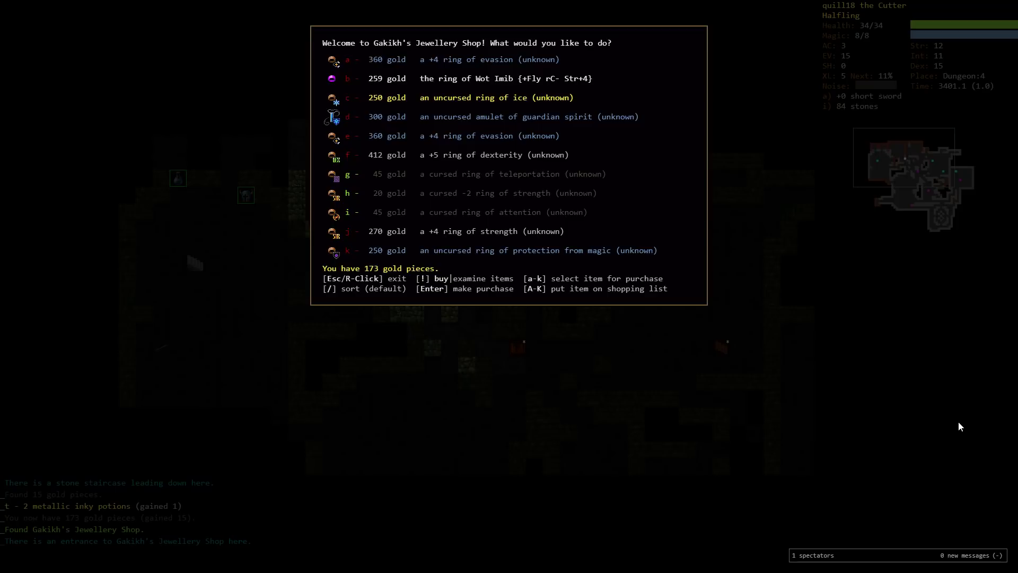
# Step north into Gakikh's Jewellery Shop to browse its rings.
pyautogui.press('k')
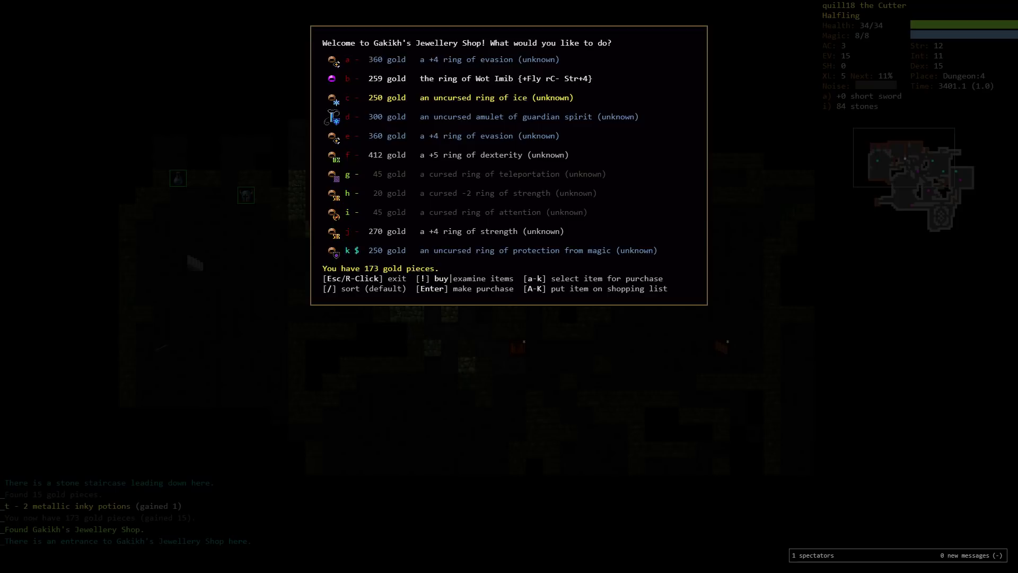
pyautogui.moveTo(522, 250)
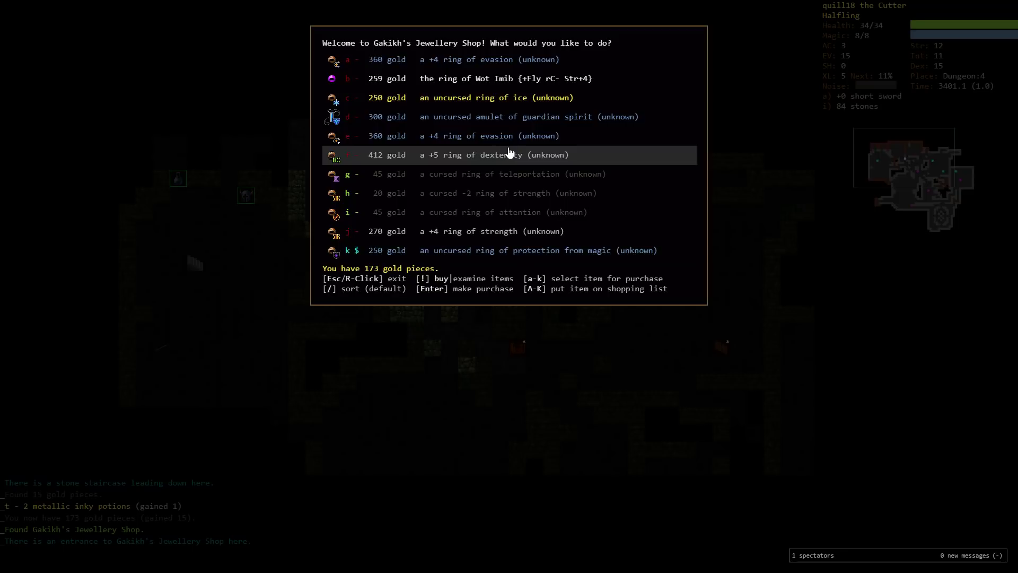
pyautogui.moveTo(532, 78)
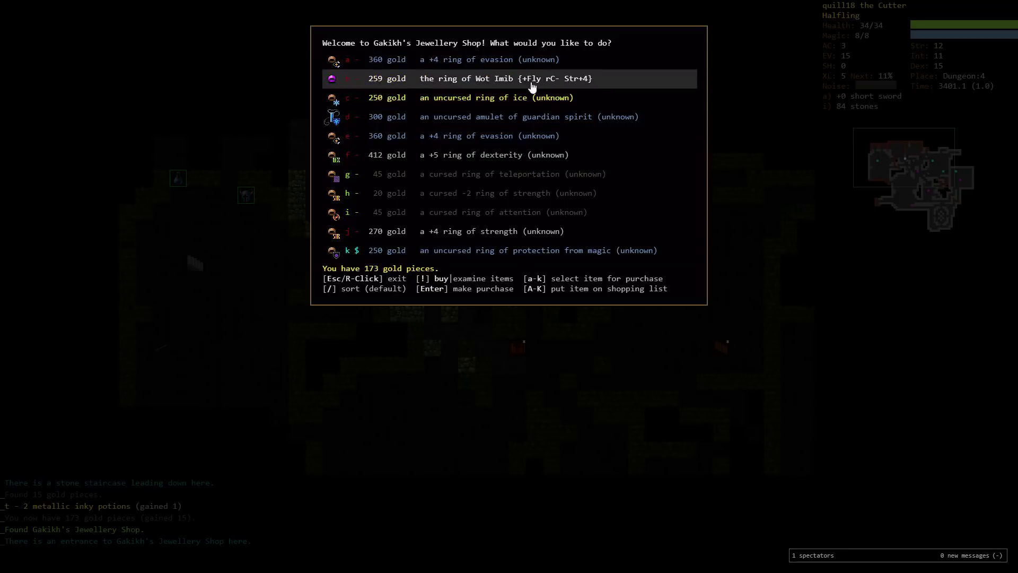
pyautogui.moveTo(539, 85)
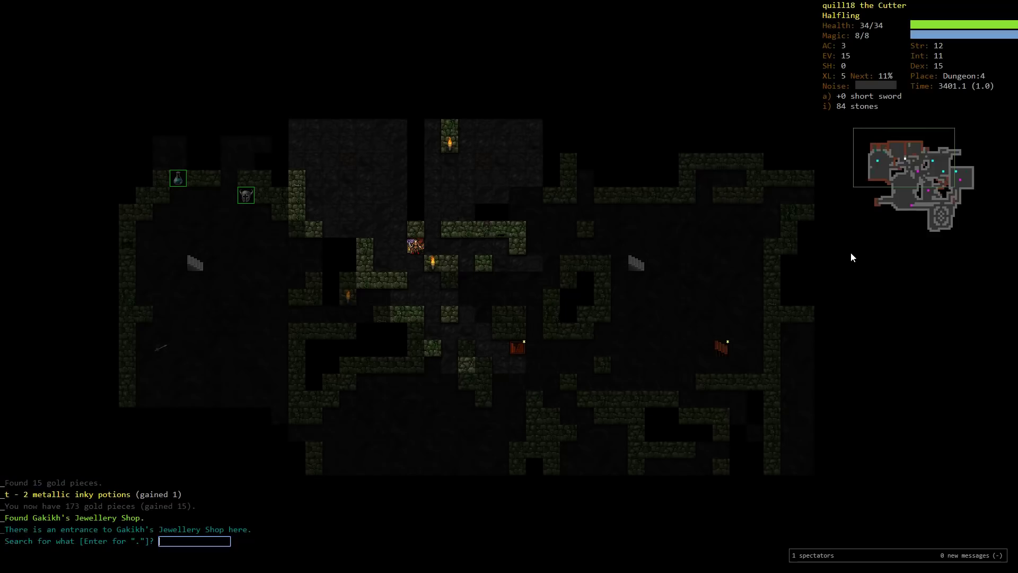
# Search for 'dexte', then continue down and explore Dungeon 4 until falling through a shaft to Dungeon 5.
pyautogui.write('dexte')
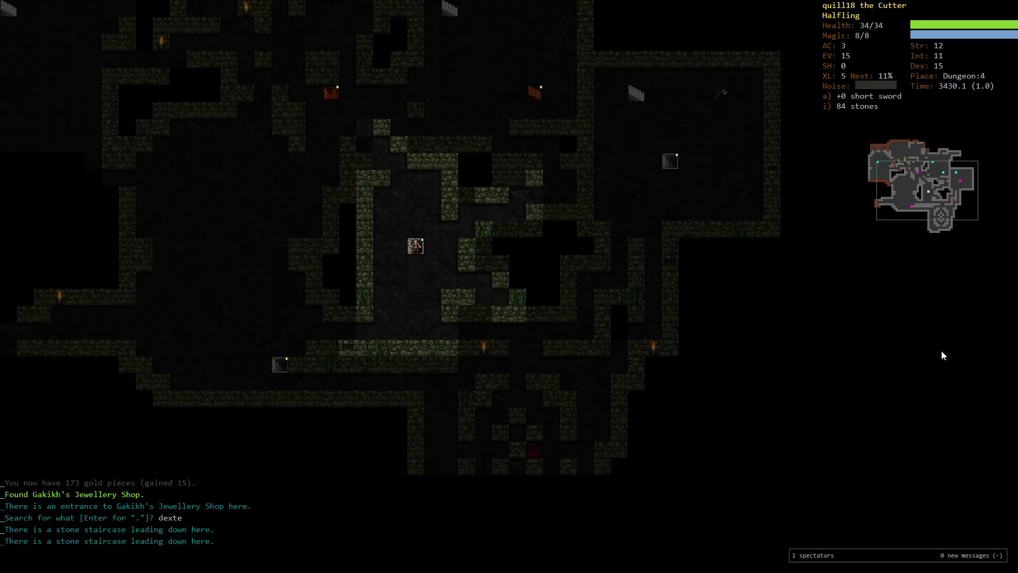
pyautogui.press('>')
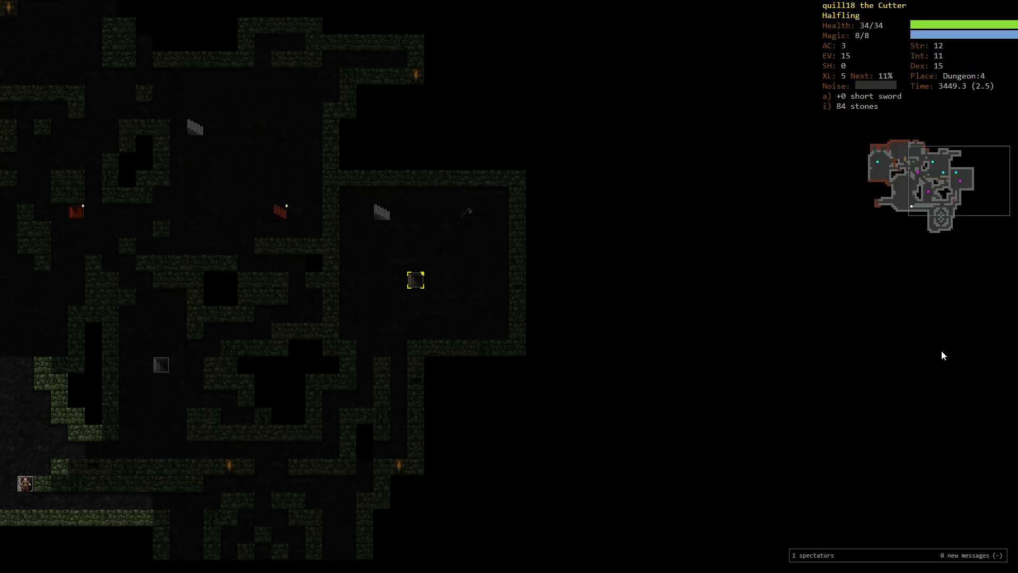
pyautogui.press('>')
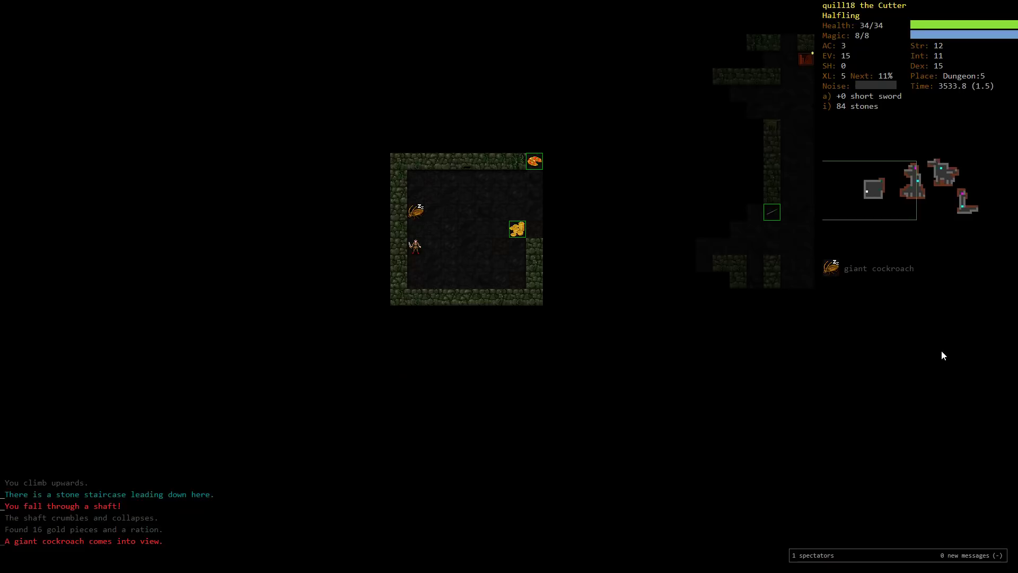
pyautogui.moveTo(924, 364)
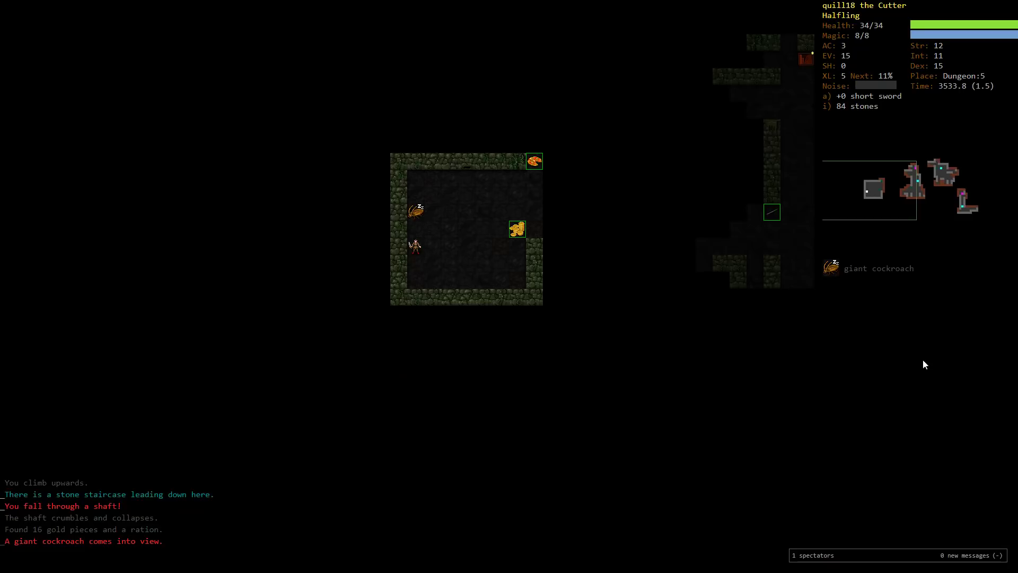
pyautogui.moveTo(902, 349)
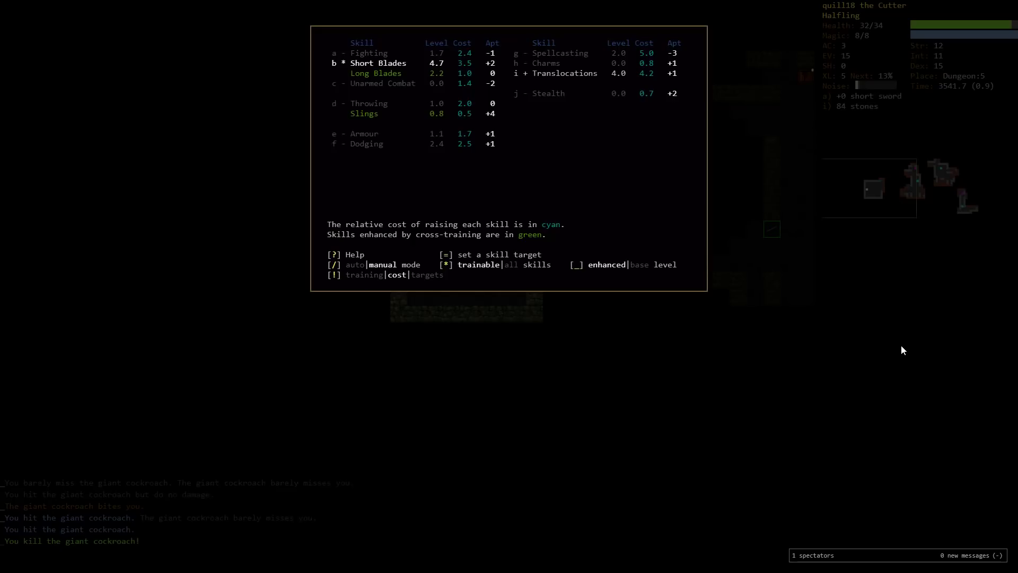
# Close the skills screen, stone the giant cockroach, and climb back up to Dungeon 4.
pyautogui.press('Escape')
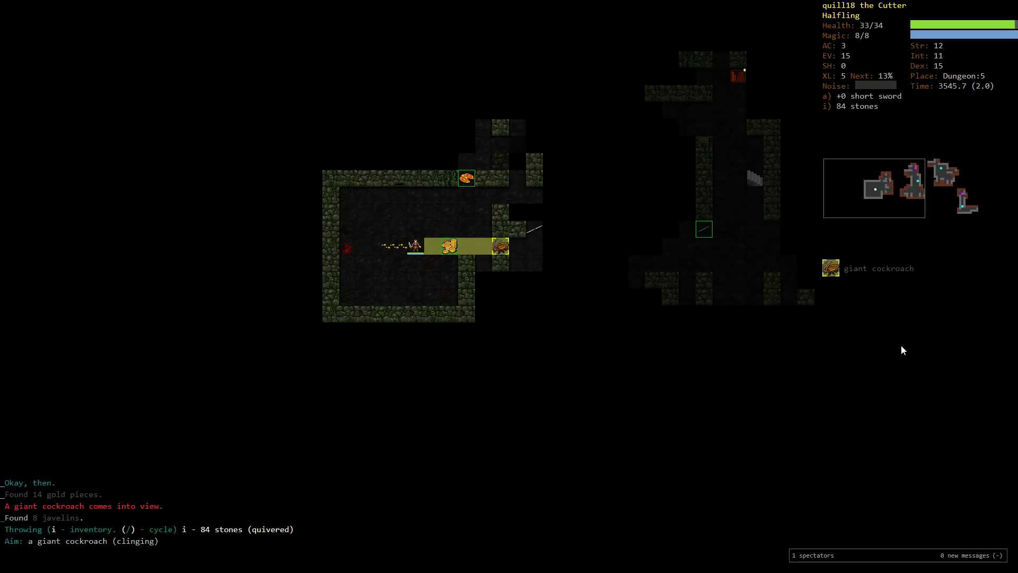
pyautogui.press('f')
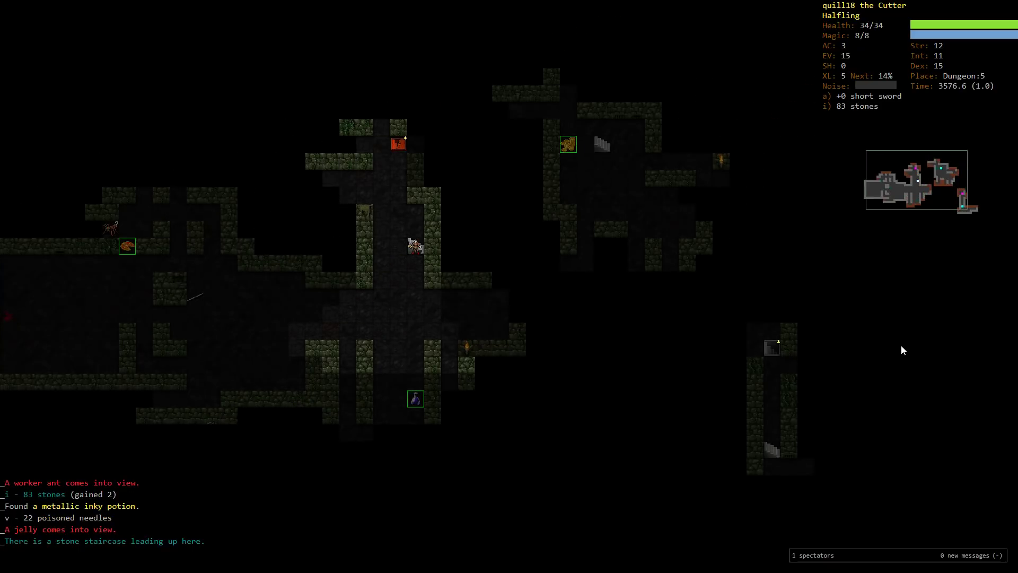
pyautogui.press('<')
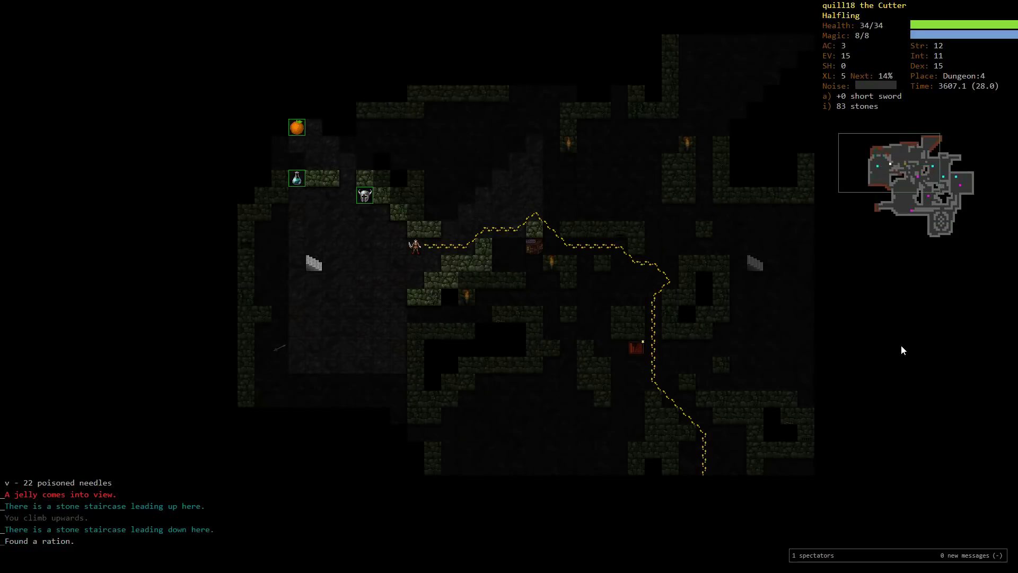
# Wear the +0 helmet from the inventory, raising armour class to 4.
pyautogui.press('i')
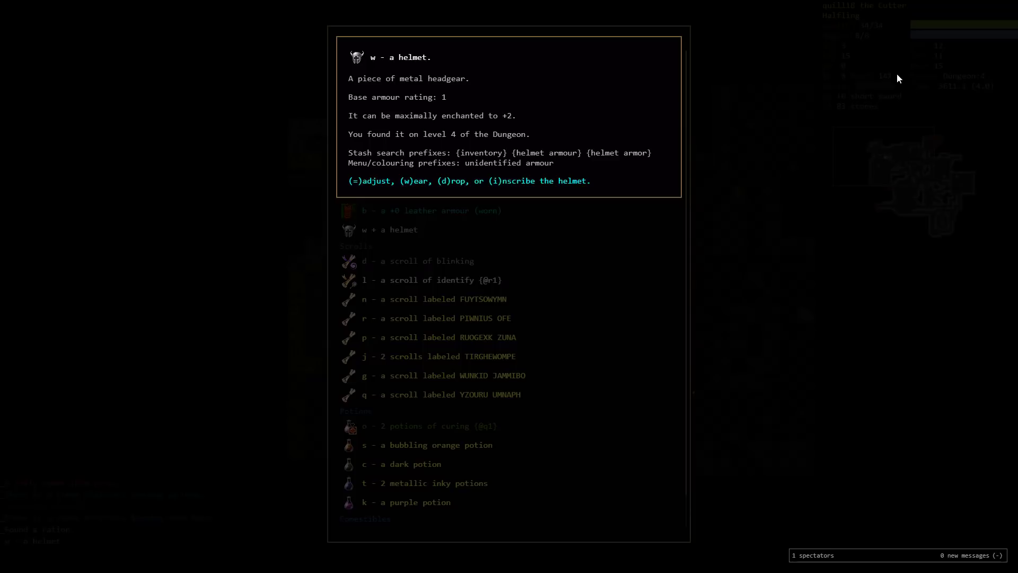
pyautogui.press('w')
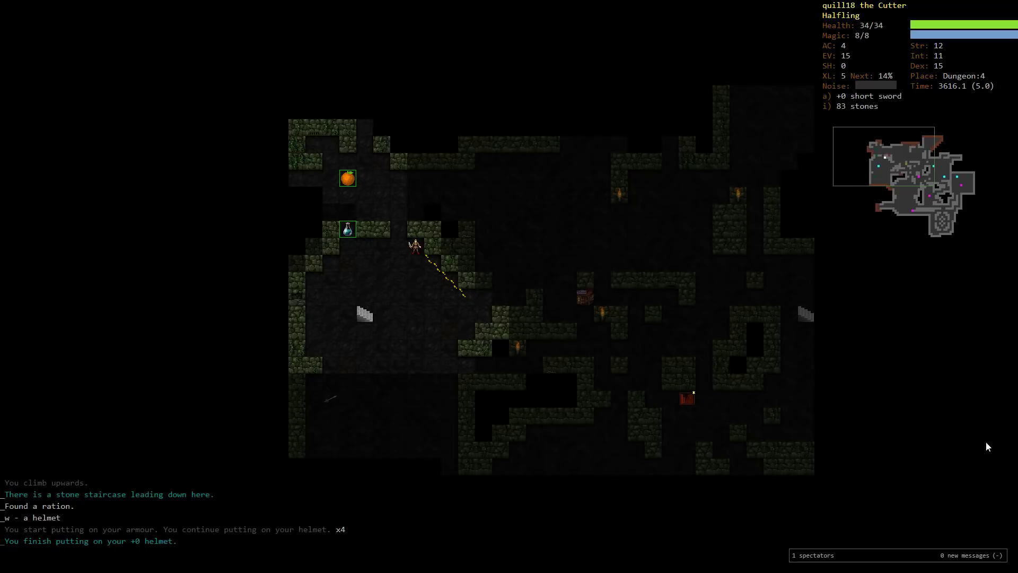
pyautogui.moveTo(988, 384)
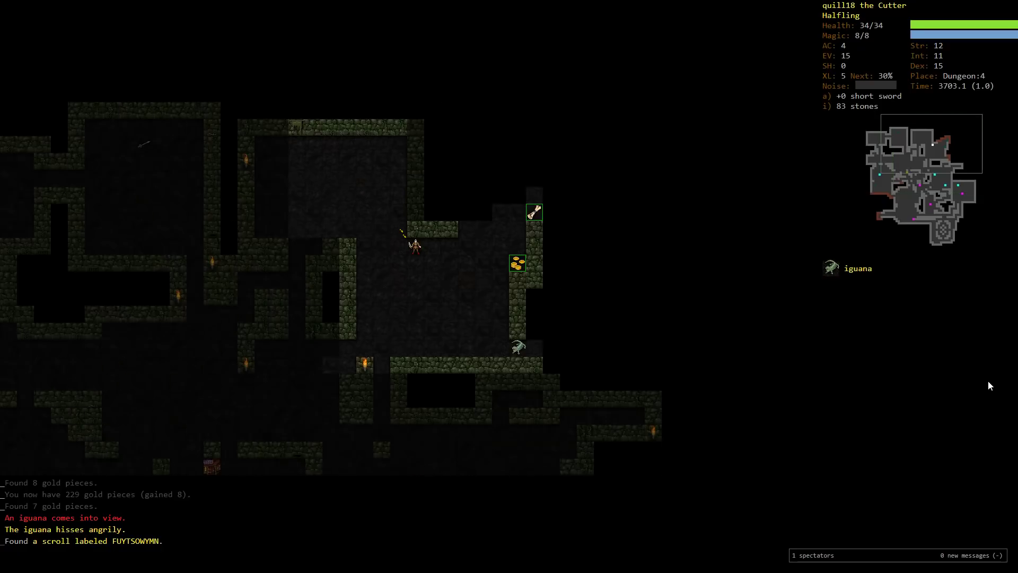
# Review the inventory (229 gold, FUYTSOWYMN scroll), then head back up to Dungeon 3.
pyautogui.press('i')
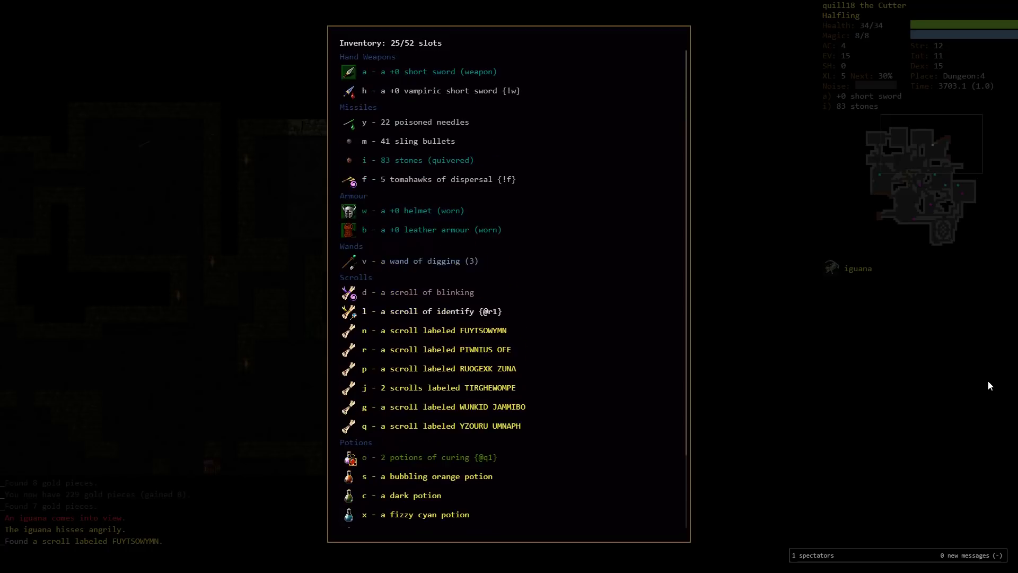
pyautogui.press('Escape')
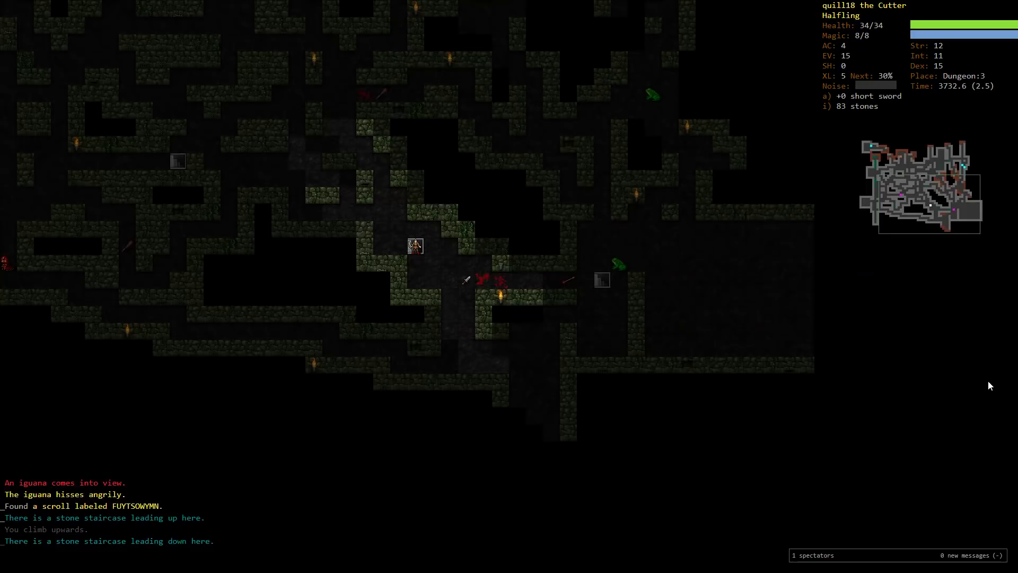
# Fight the bullfrog to the death, reaching Short Blades 5 and experience level 6.
pyautogui.press('i')
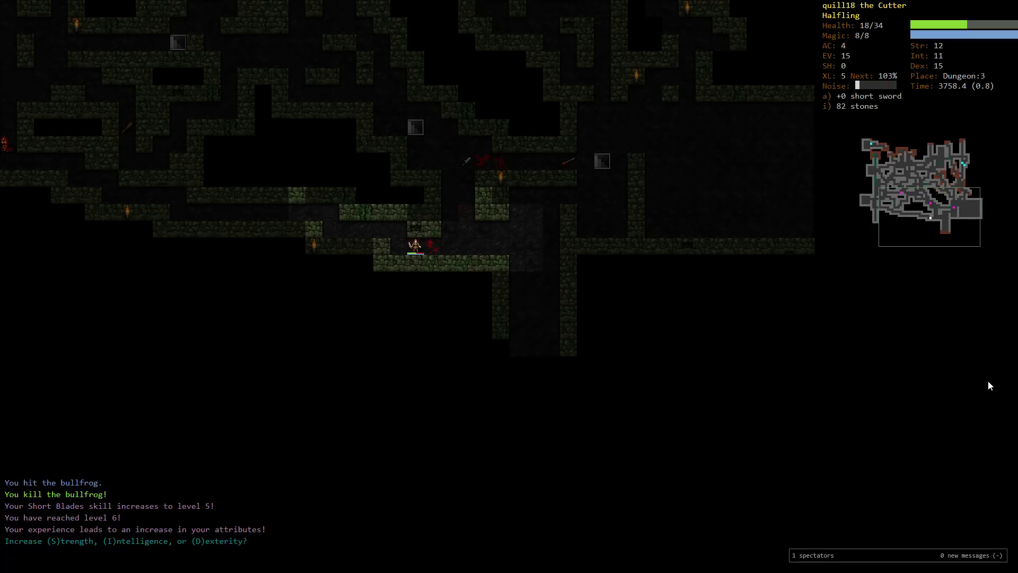
# Choose Dexterity at the level-up prompt, raising Dex to 16 at XL6.
pyautogui.press('D')
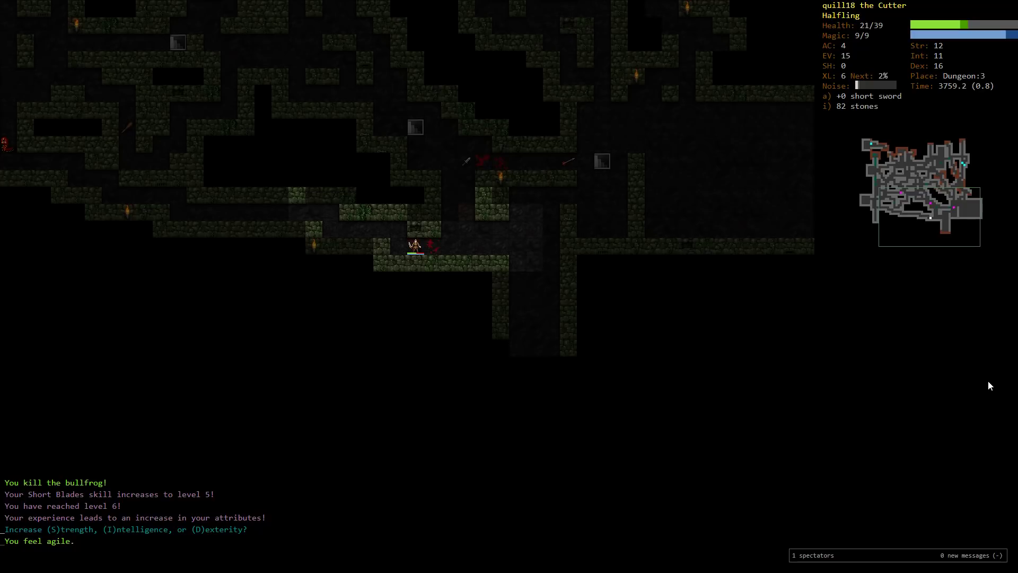
pyautogui.moveTo(466, 247)
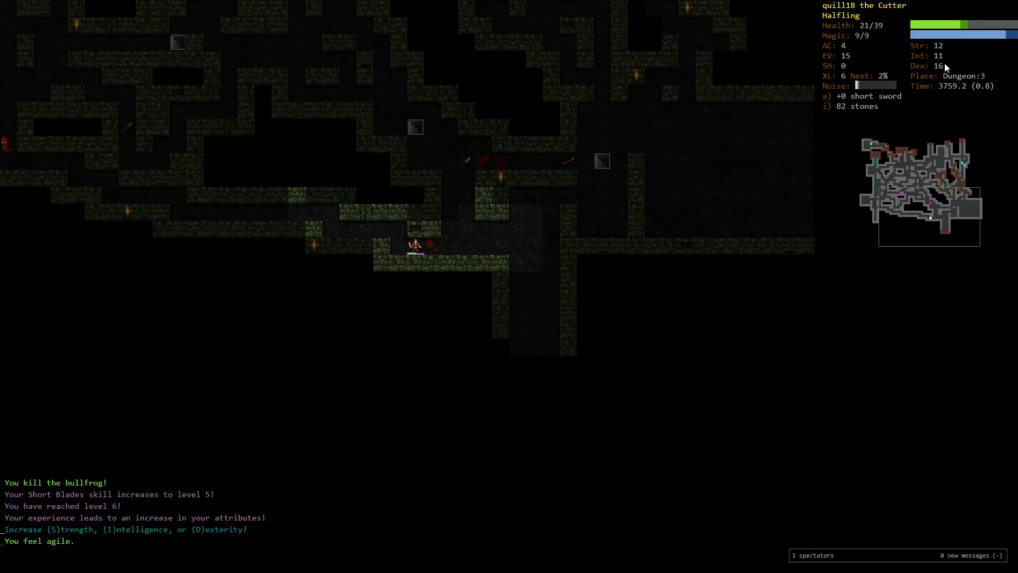
pyautogui.moveTo(987, 255)
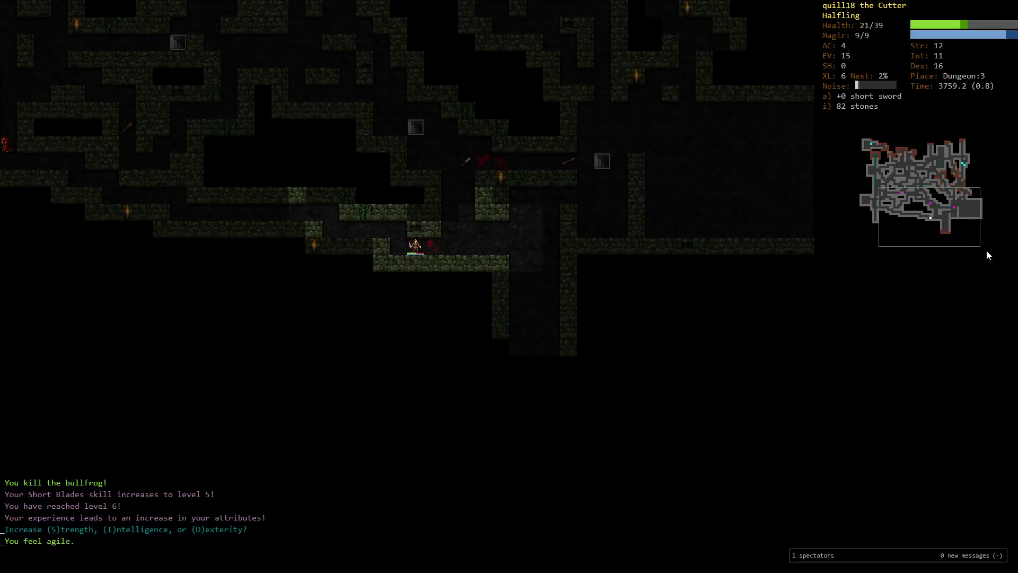
pyautogui.moveTo(960, 285)
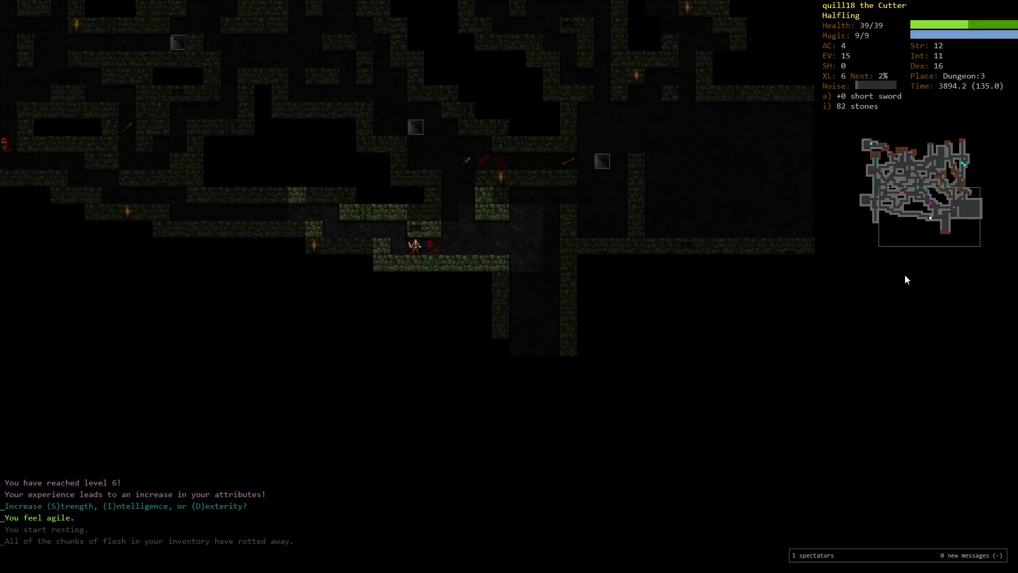
pyautogui.press('i')
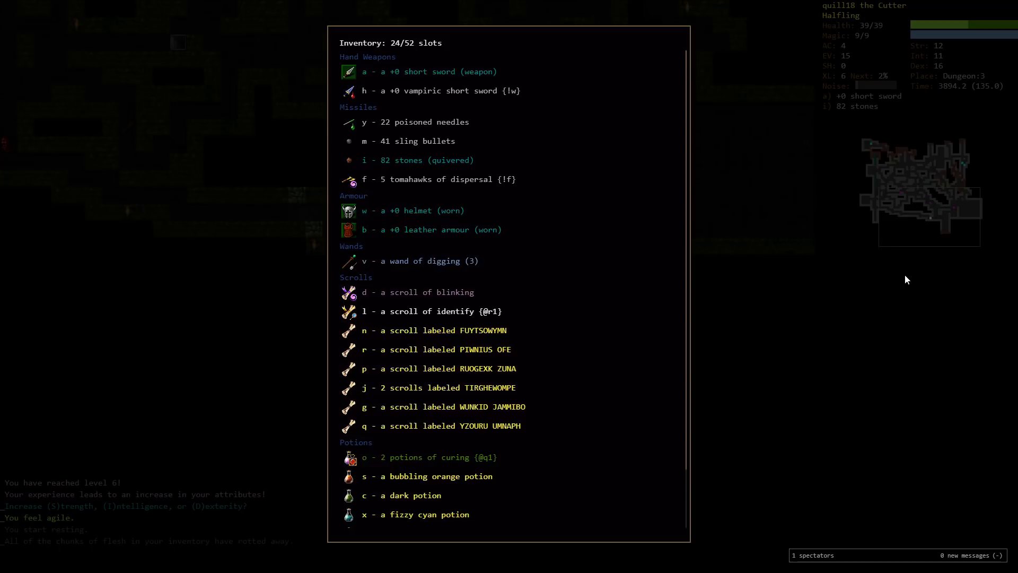
pyautogui.press('Escape')
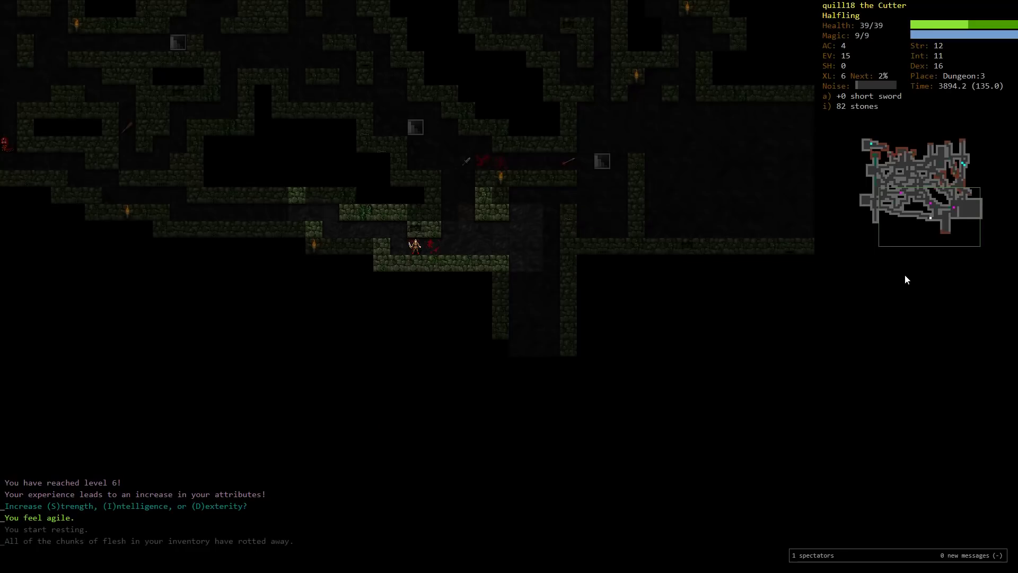